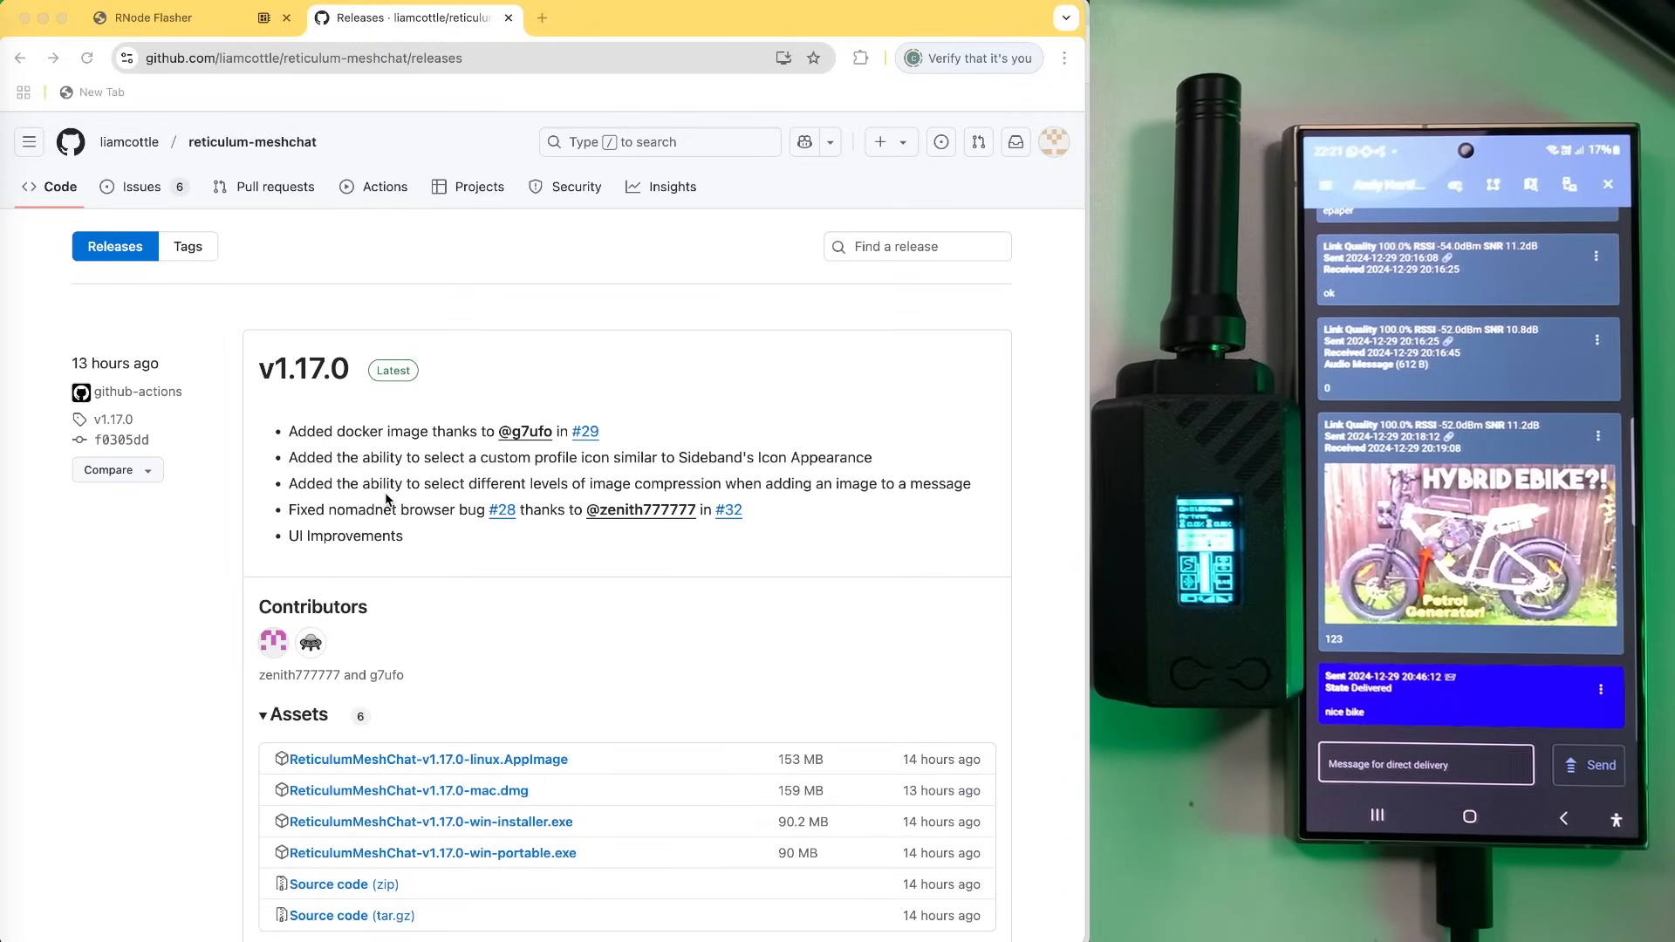
# - Open the Interfaces list: RNode enabled and connected, three other interfaces disabled
pyautogui.scroll(-3)
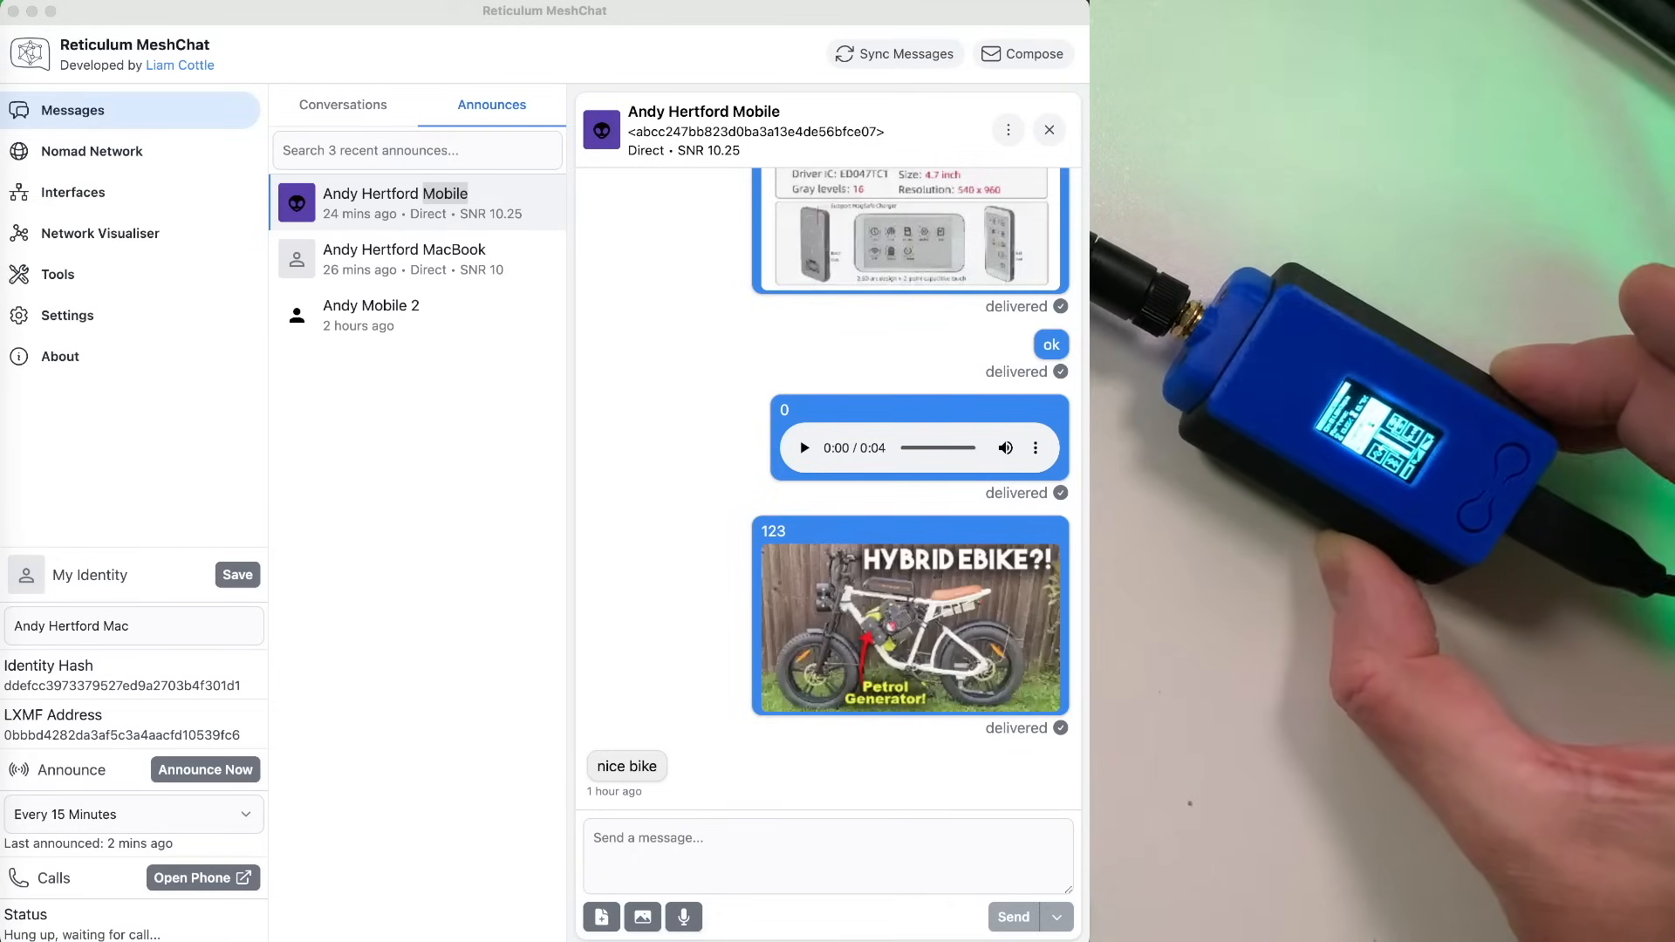
pyautogui.click(342, 106)
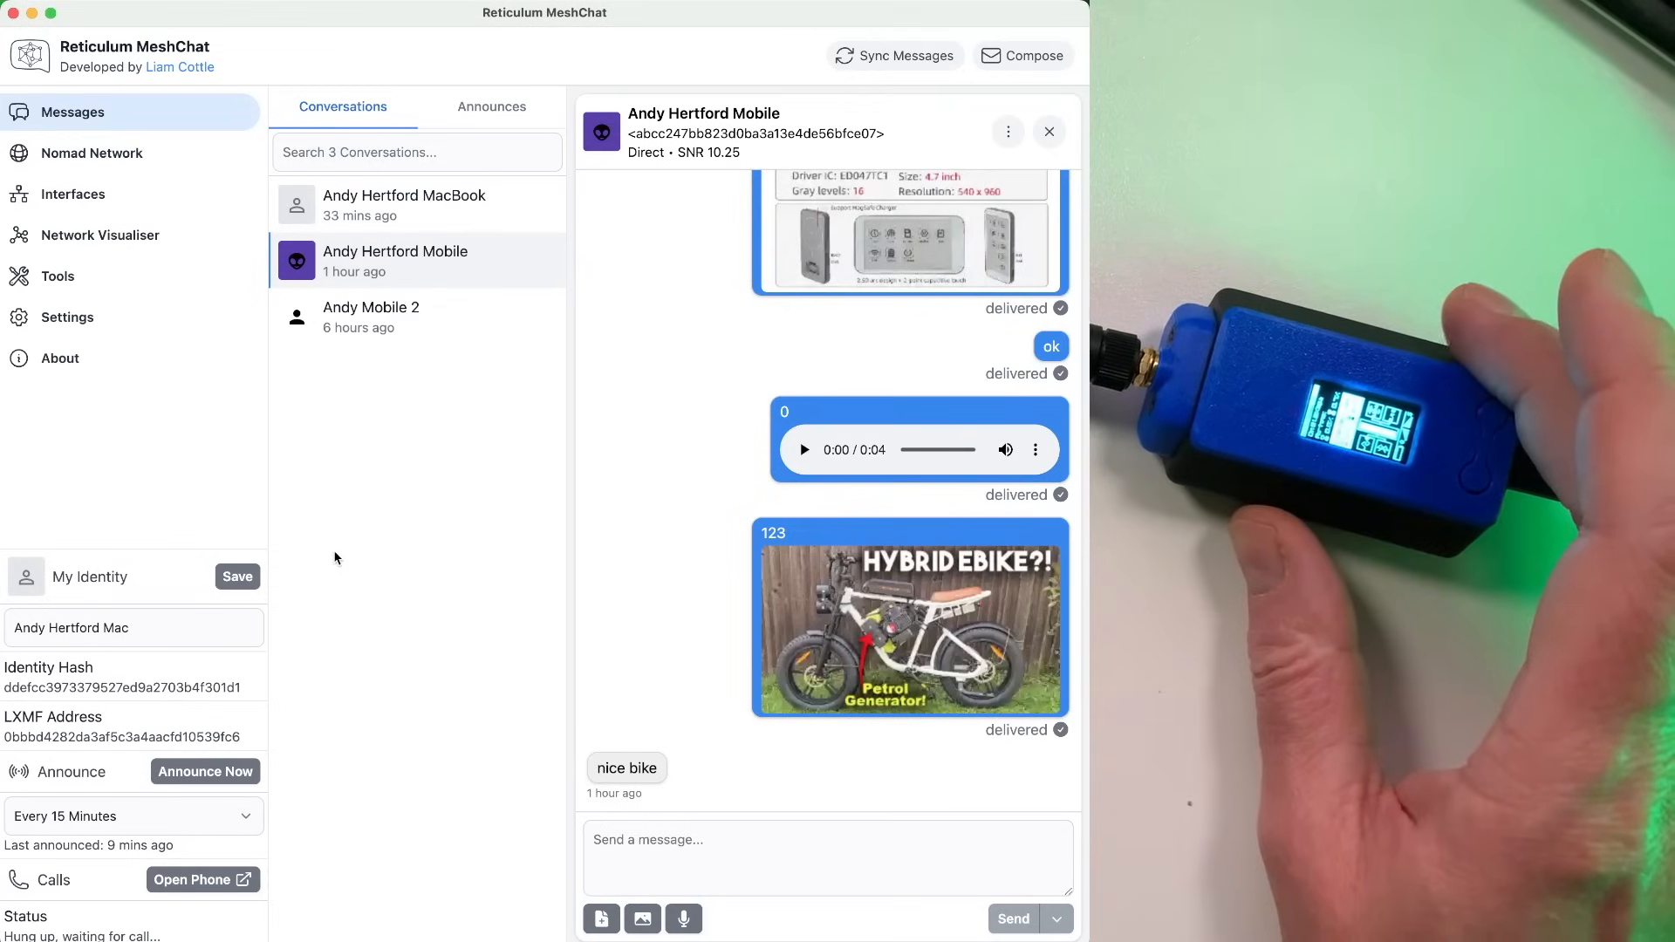
pyautogui.moveTo(72, 195)
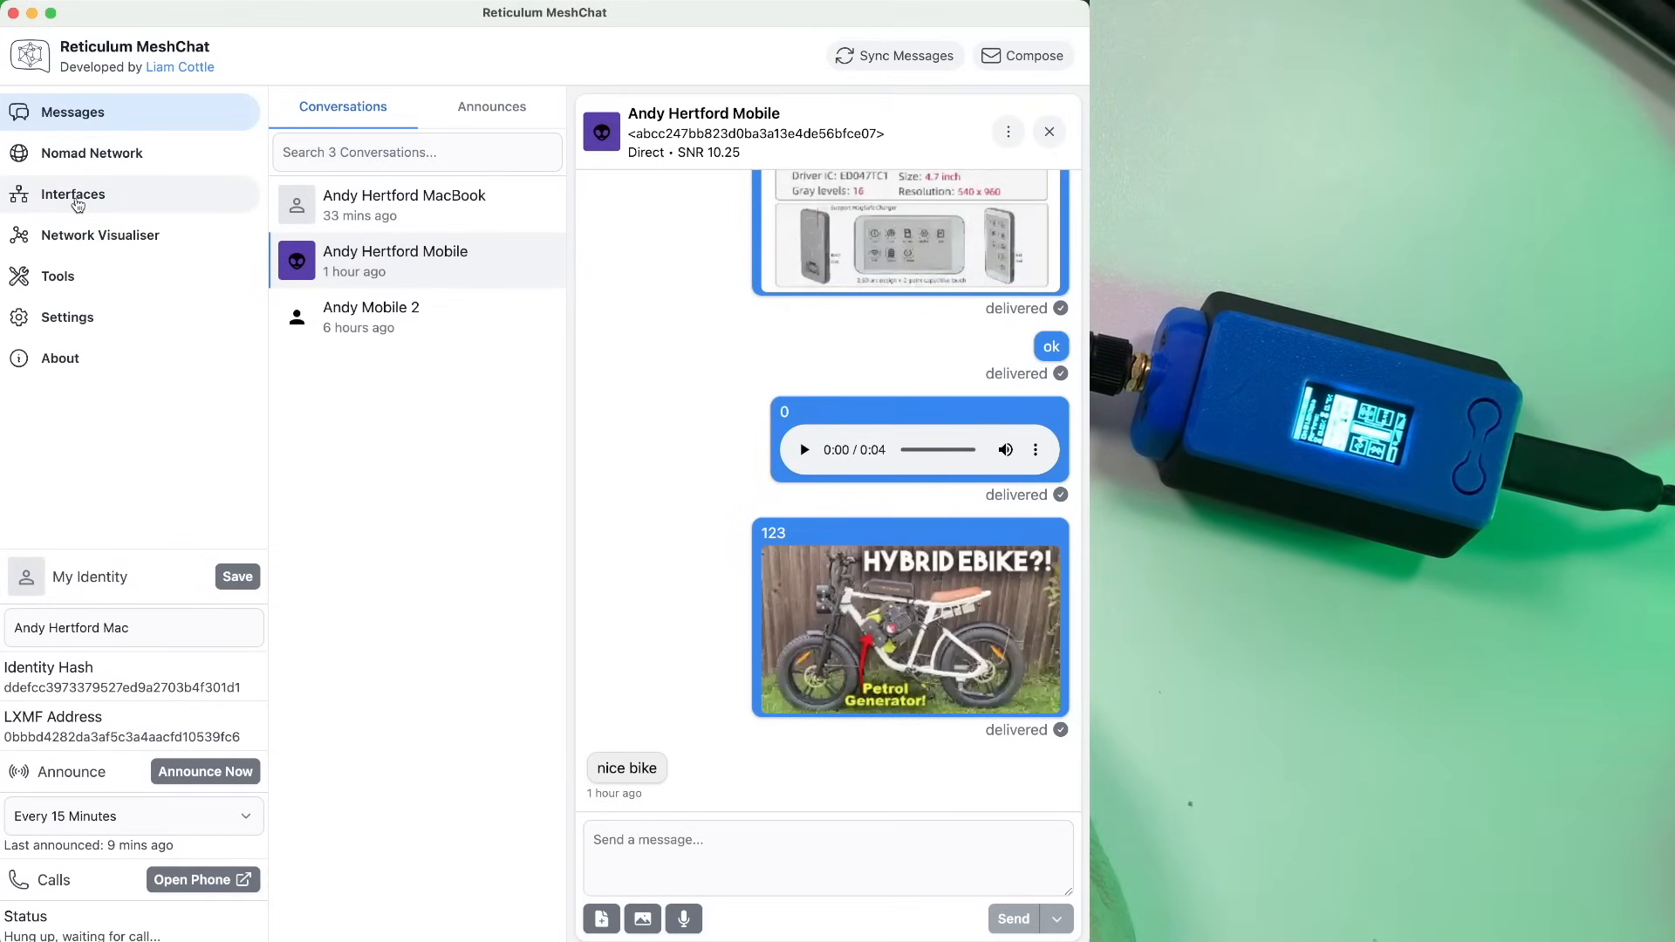
pyautogui.click(72, 195)
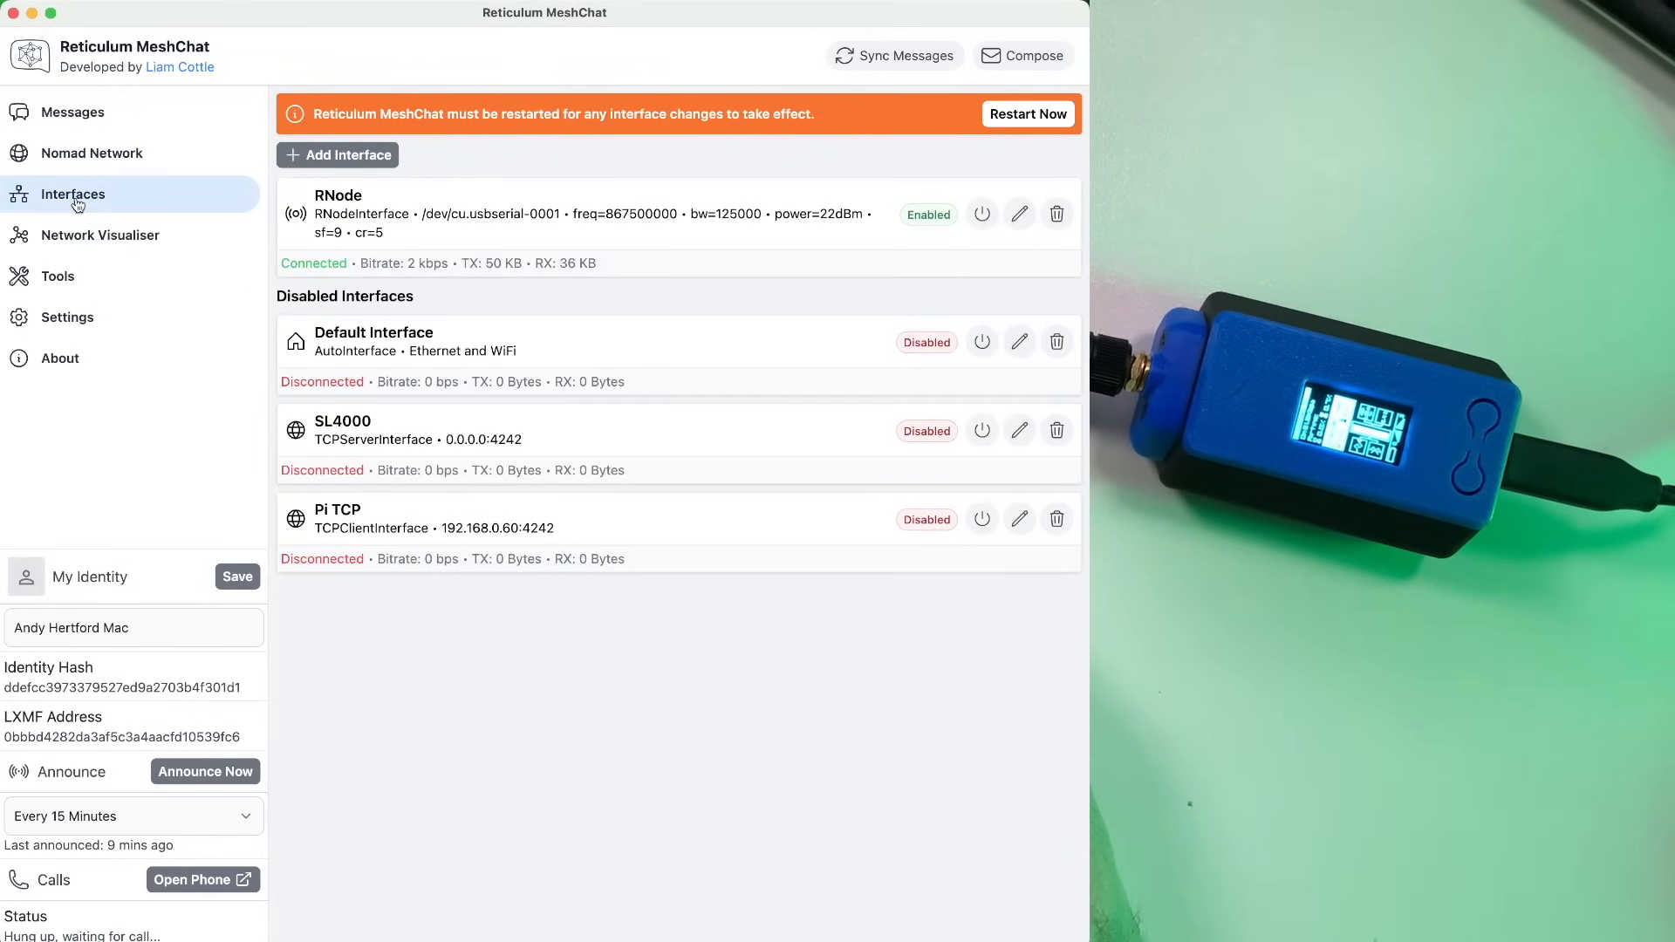
pyautogui.moveTo(467, 399)
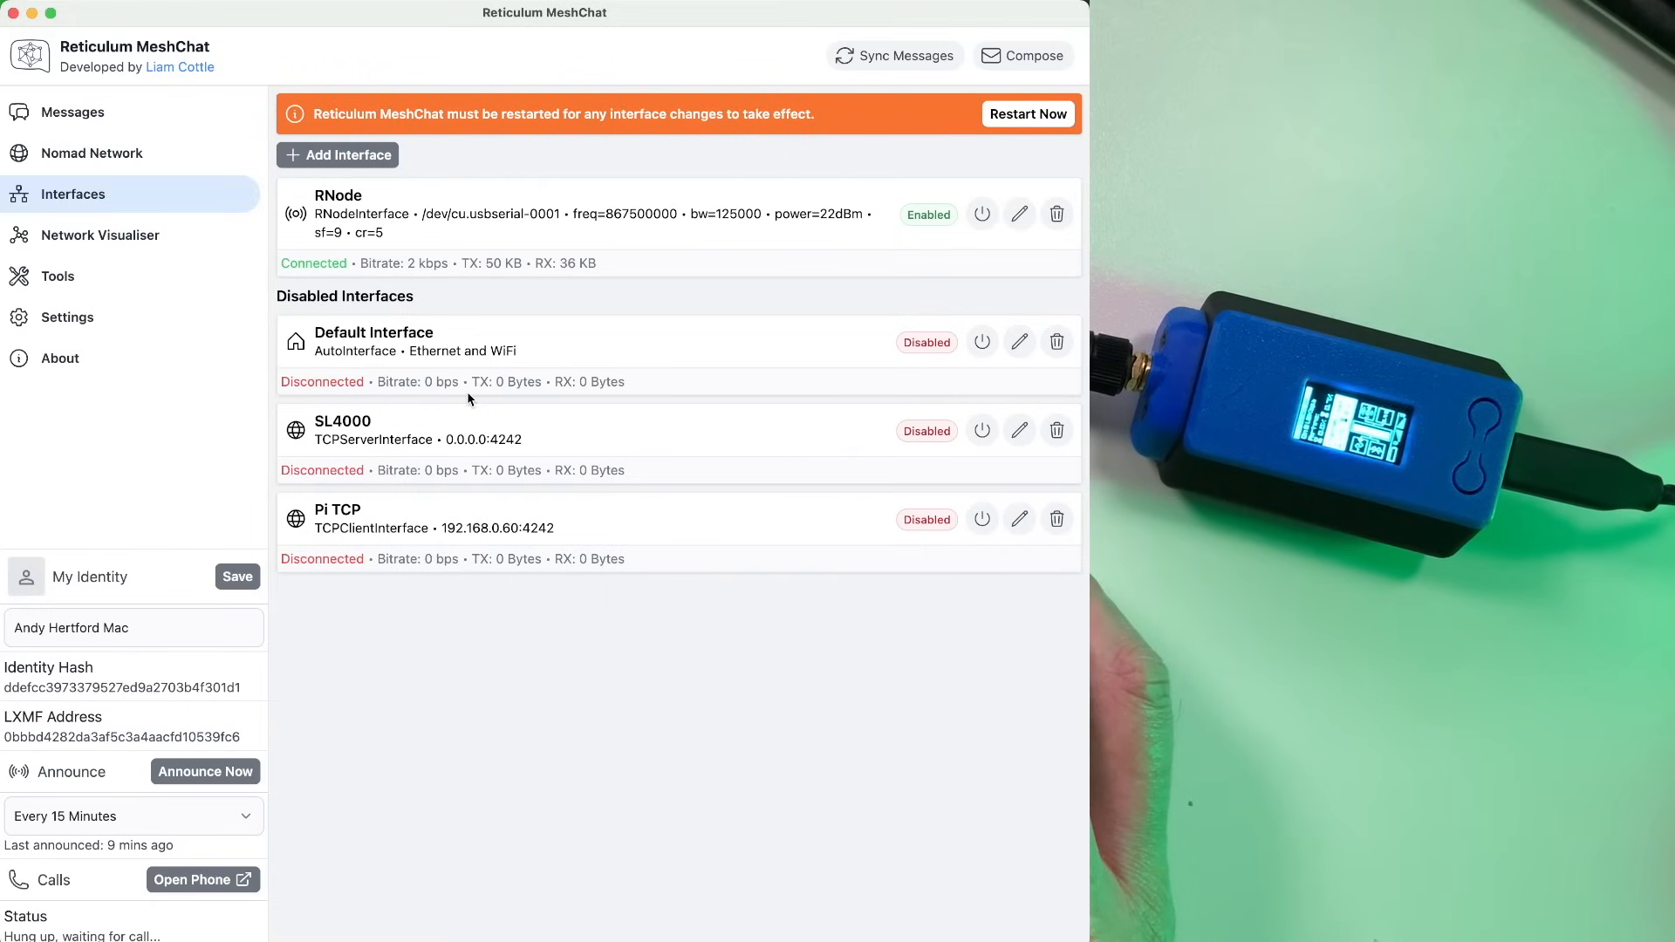
pyautogui.moveTo(358, 318)
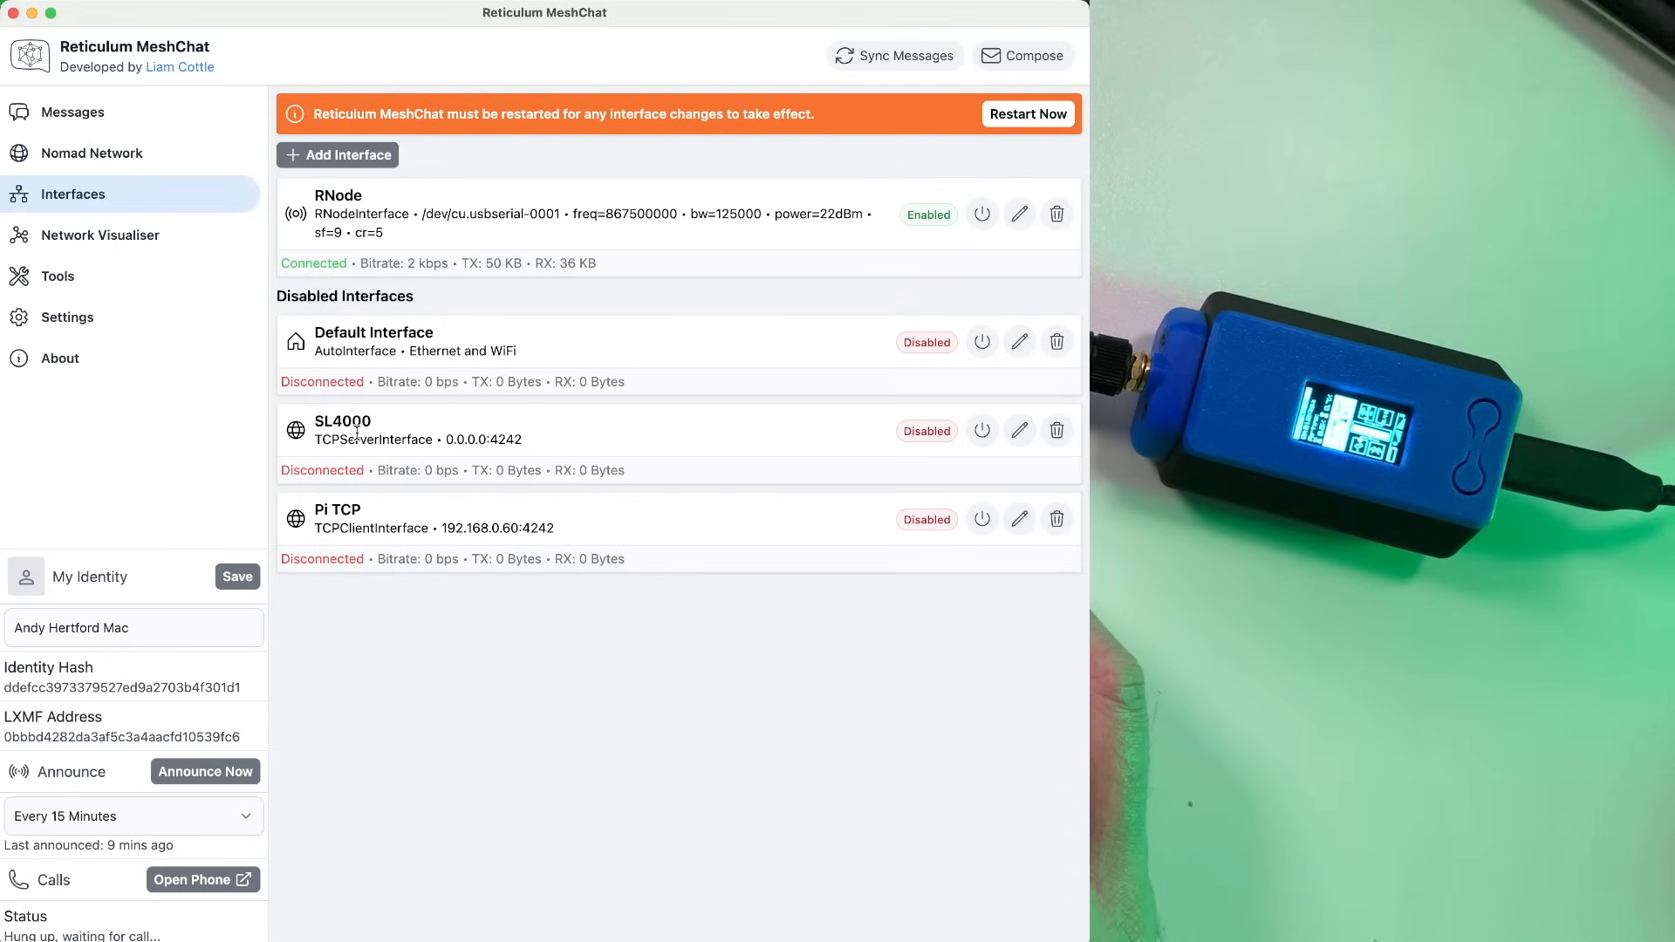
pyautogui.moveTo(389, 591)
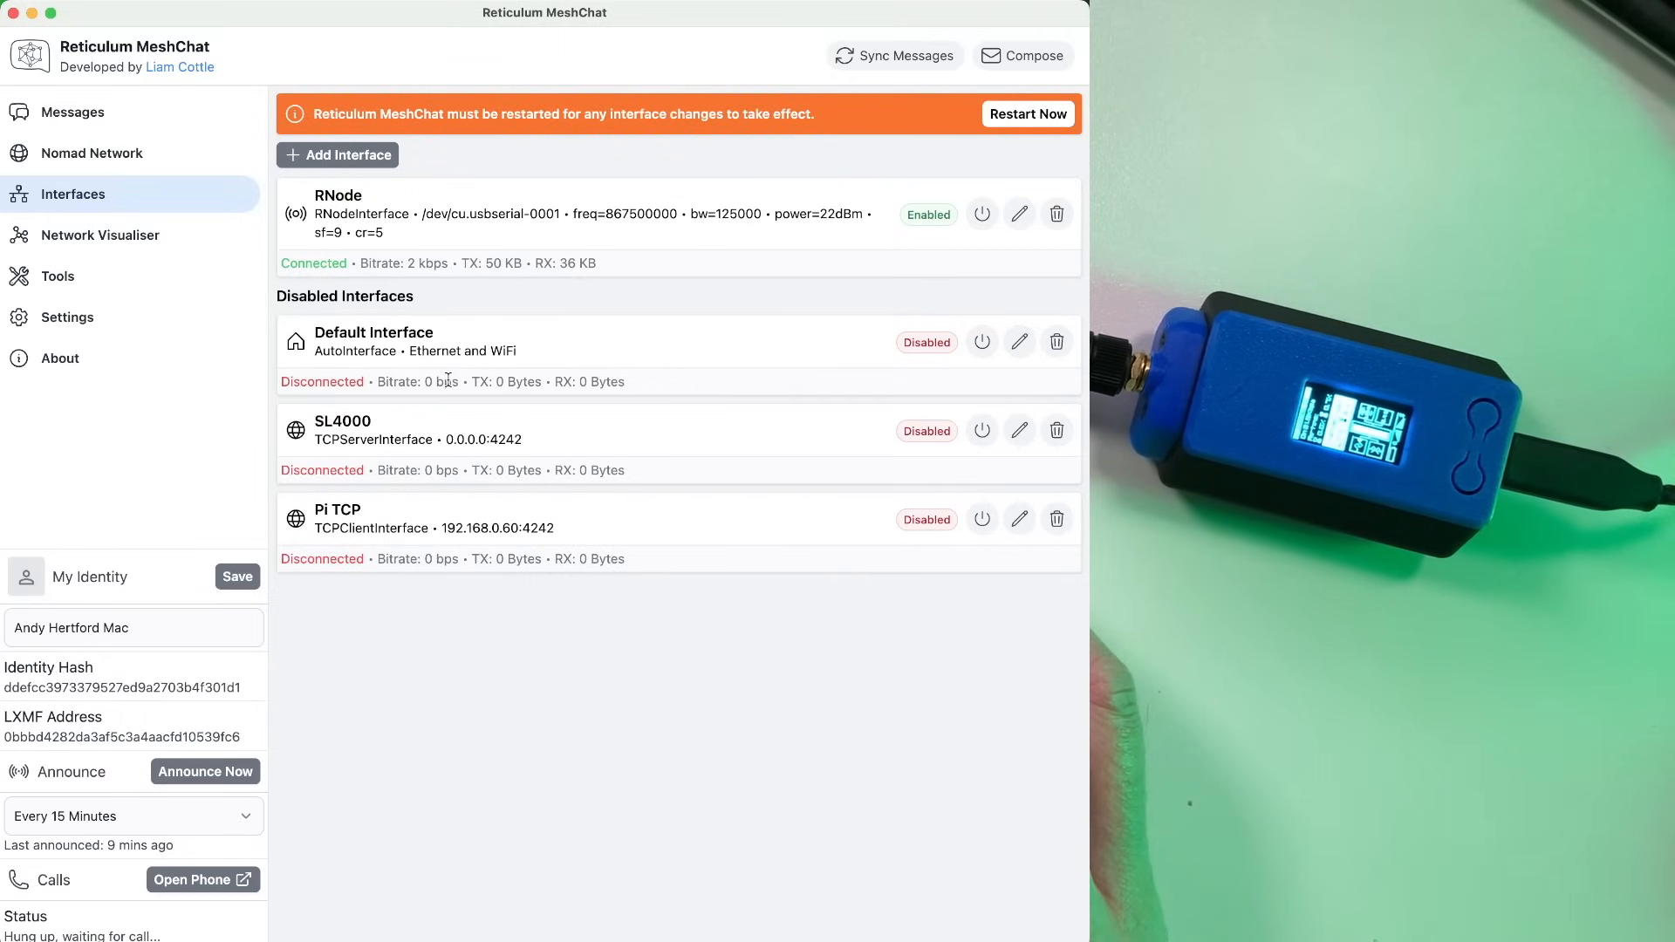
pyautogui.moveTo(355, 458)
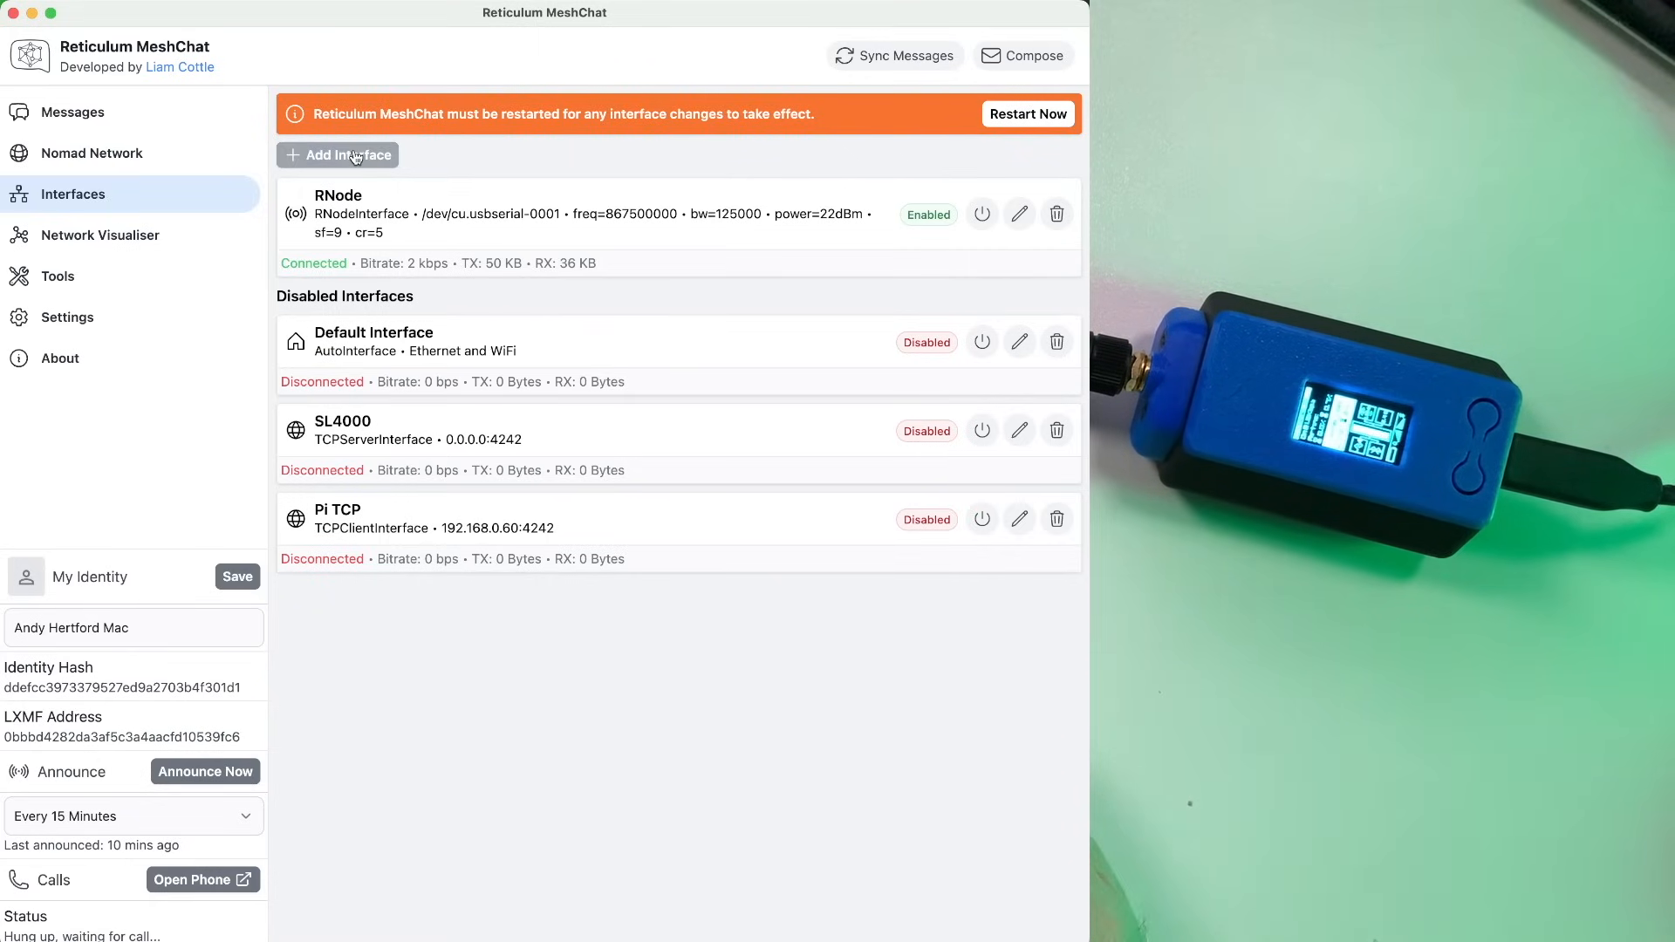
# - Start a new interface named 'rnode'
pyautogui.click(338, 156)
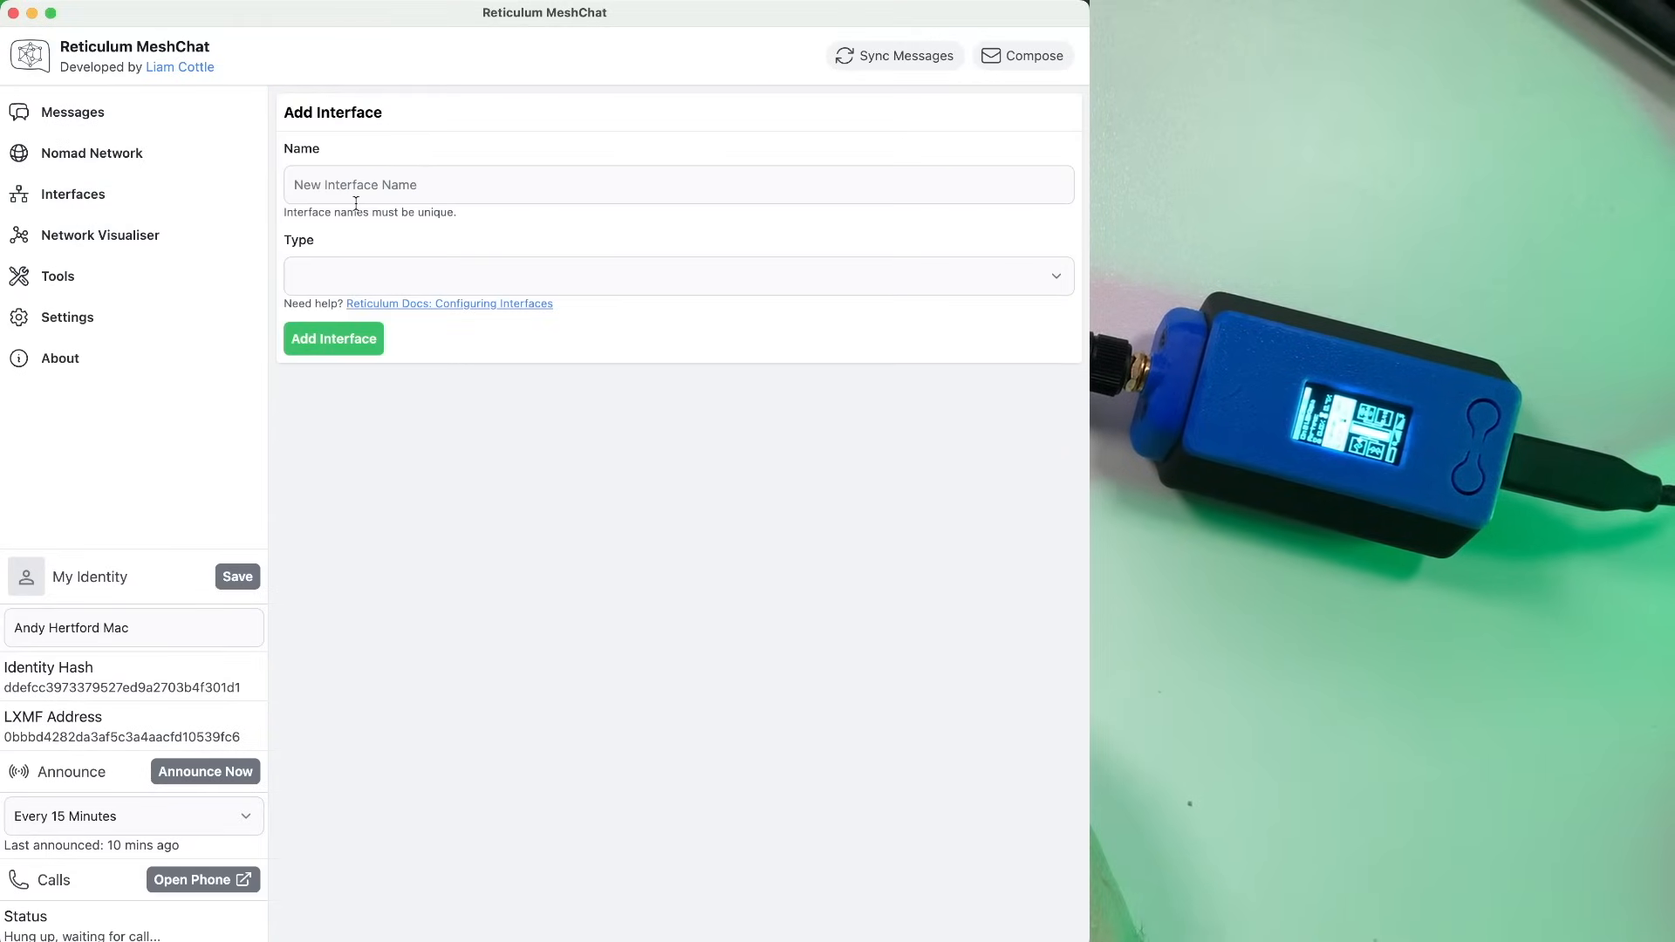
pyautogui.click(677, 184)
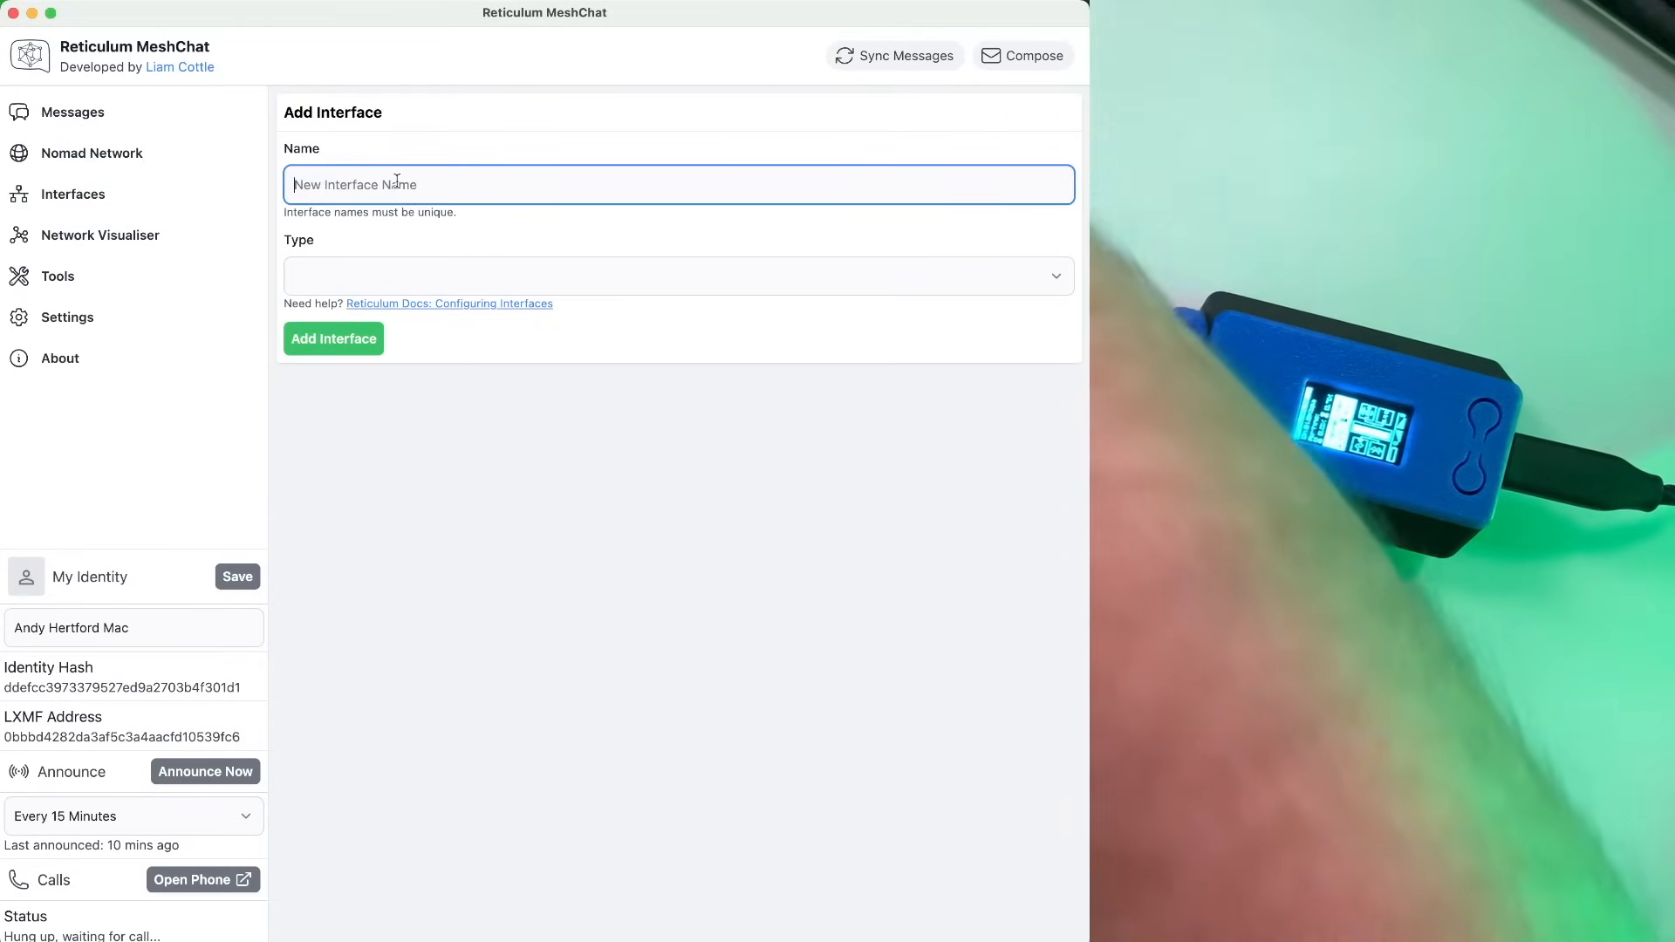
pyautogui.write('rnod')
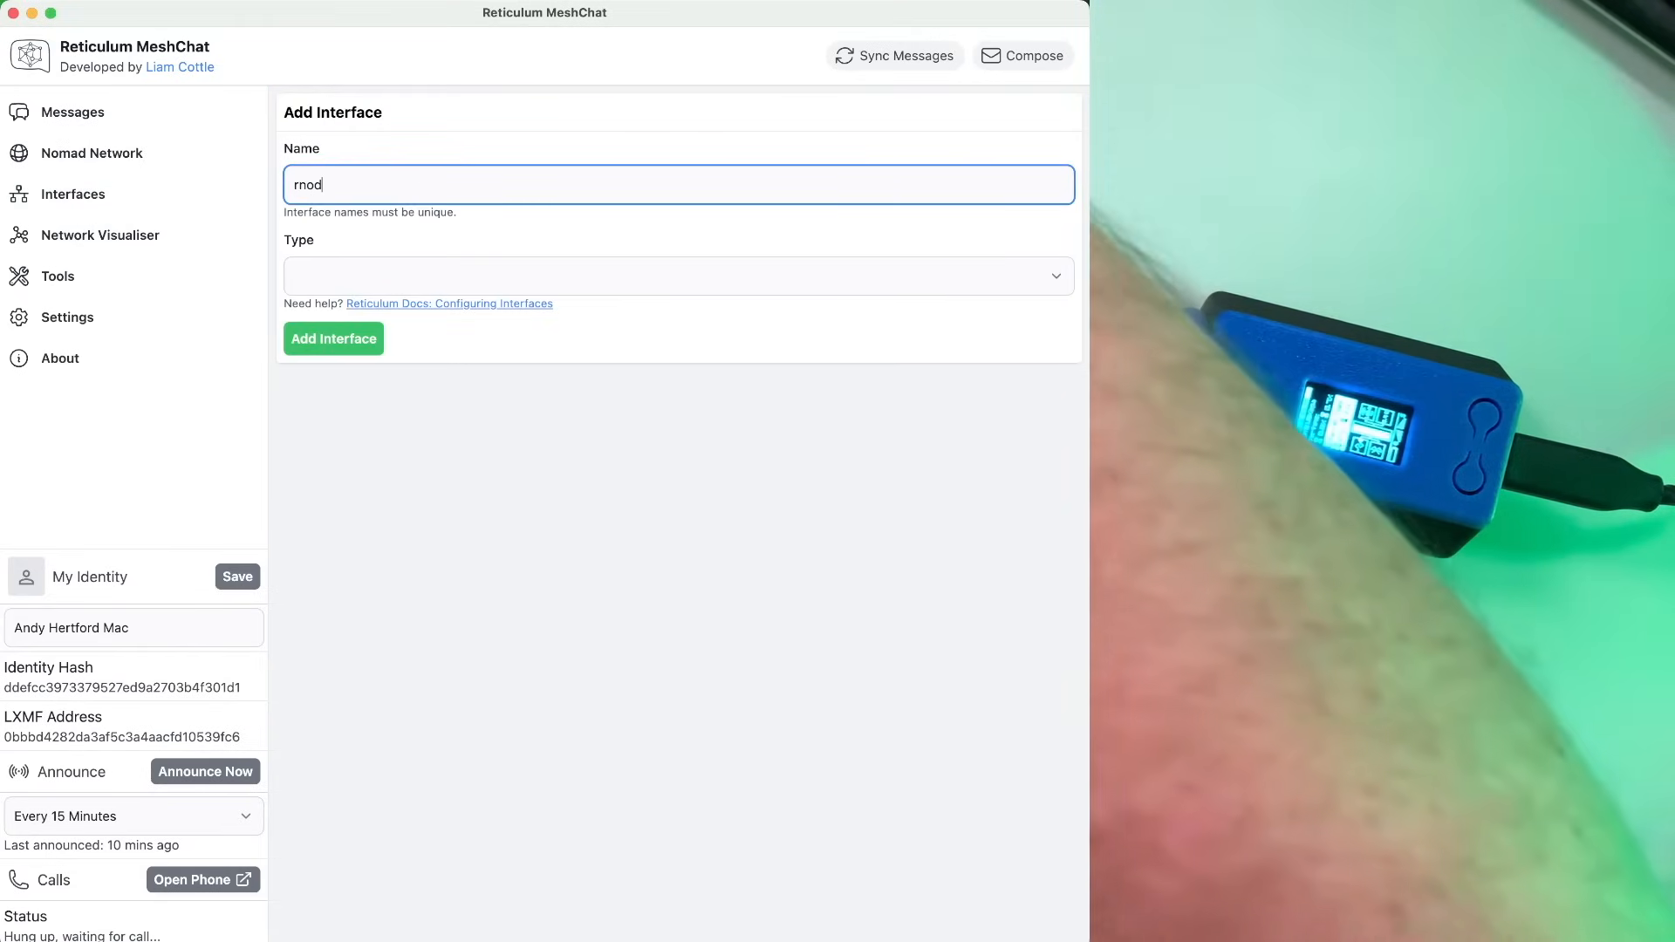
pyautogui.write('e')
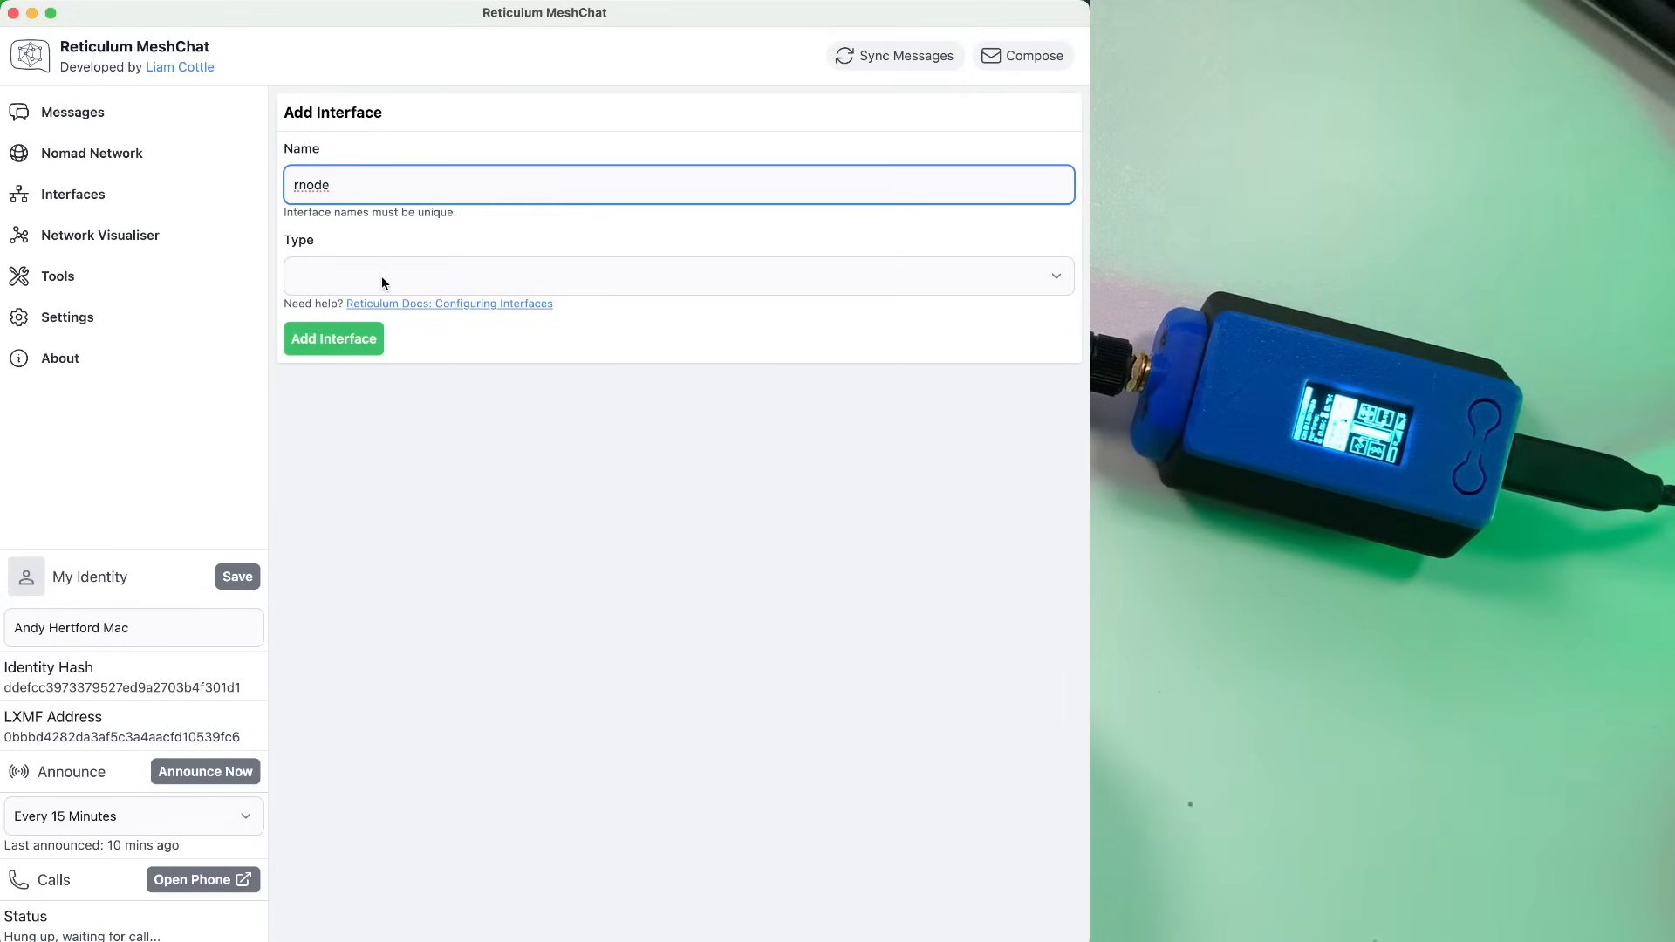
# - Set its type to RNodeInterface and its port to /dev/cu.usbserial-0001
pyautogui.click(677, 276)
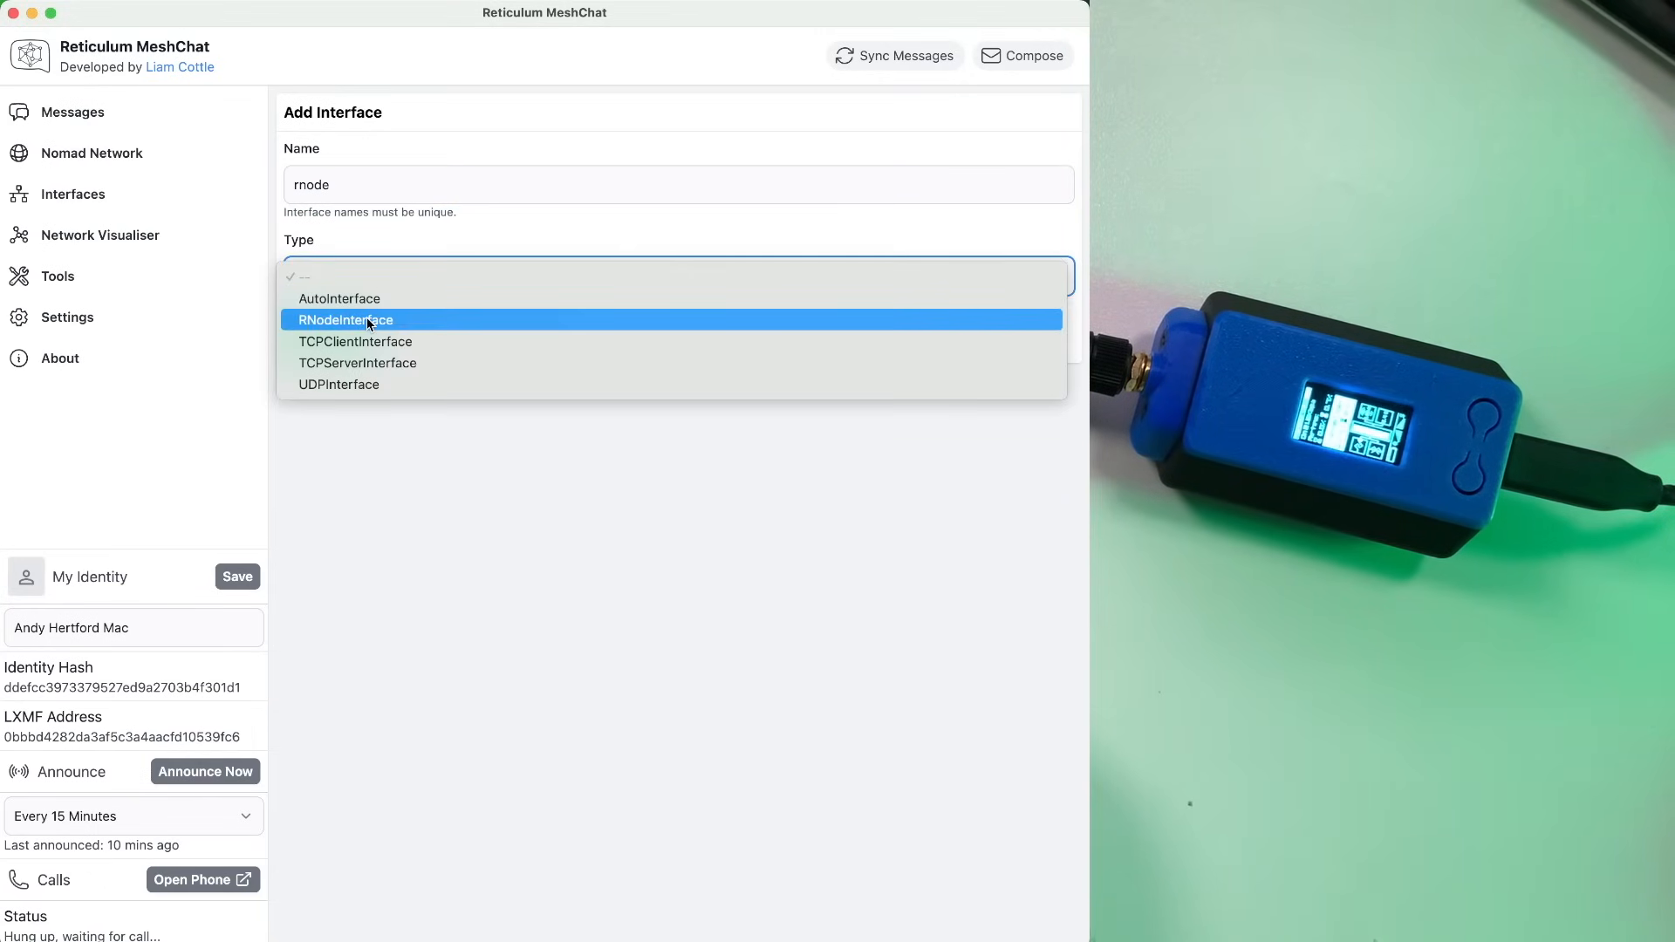
pyautogui.click(344, 319)
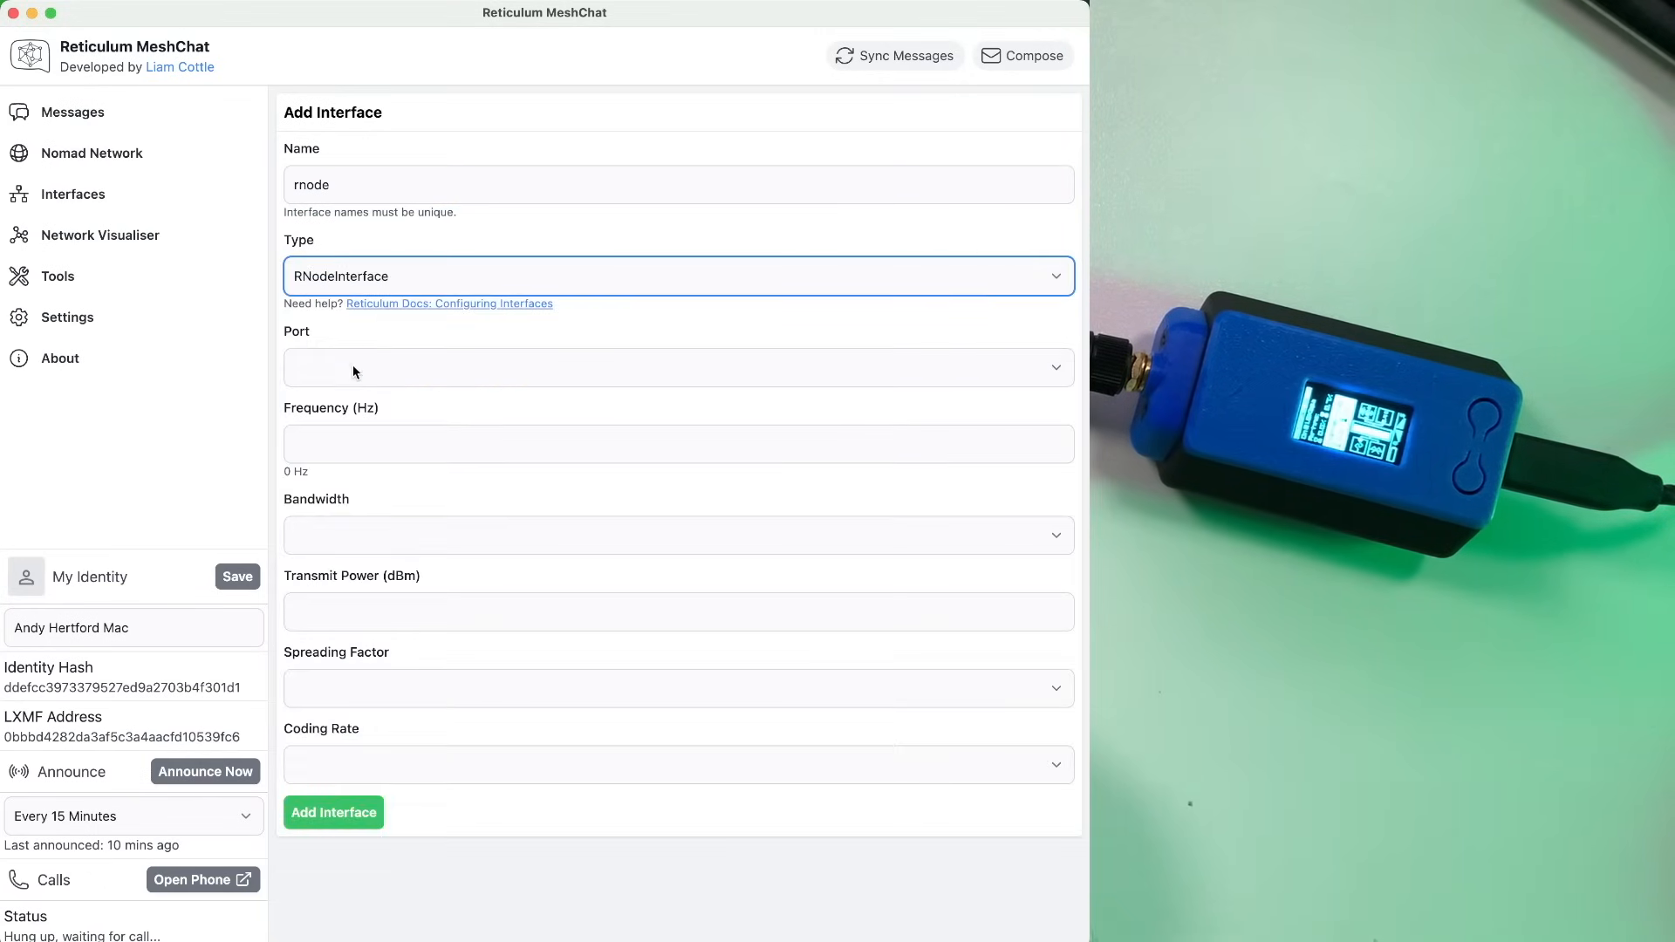
pyautogui.click(677, 366)
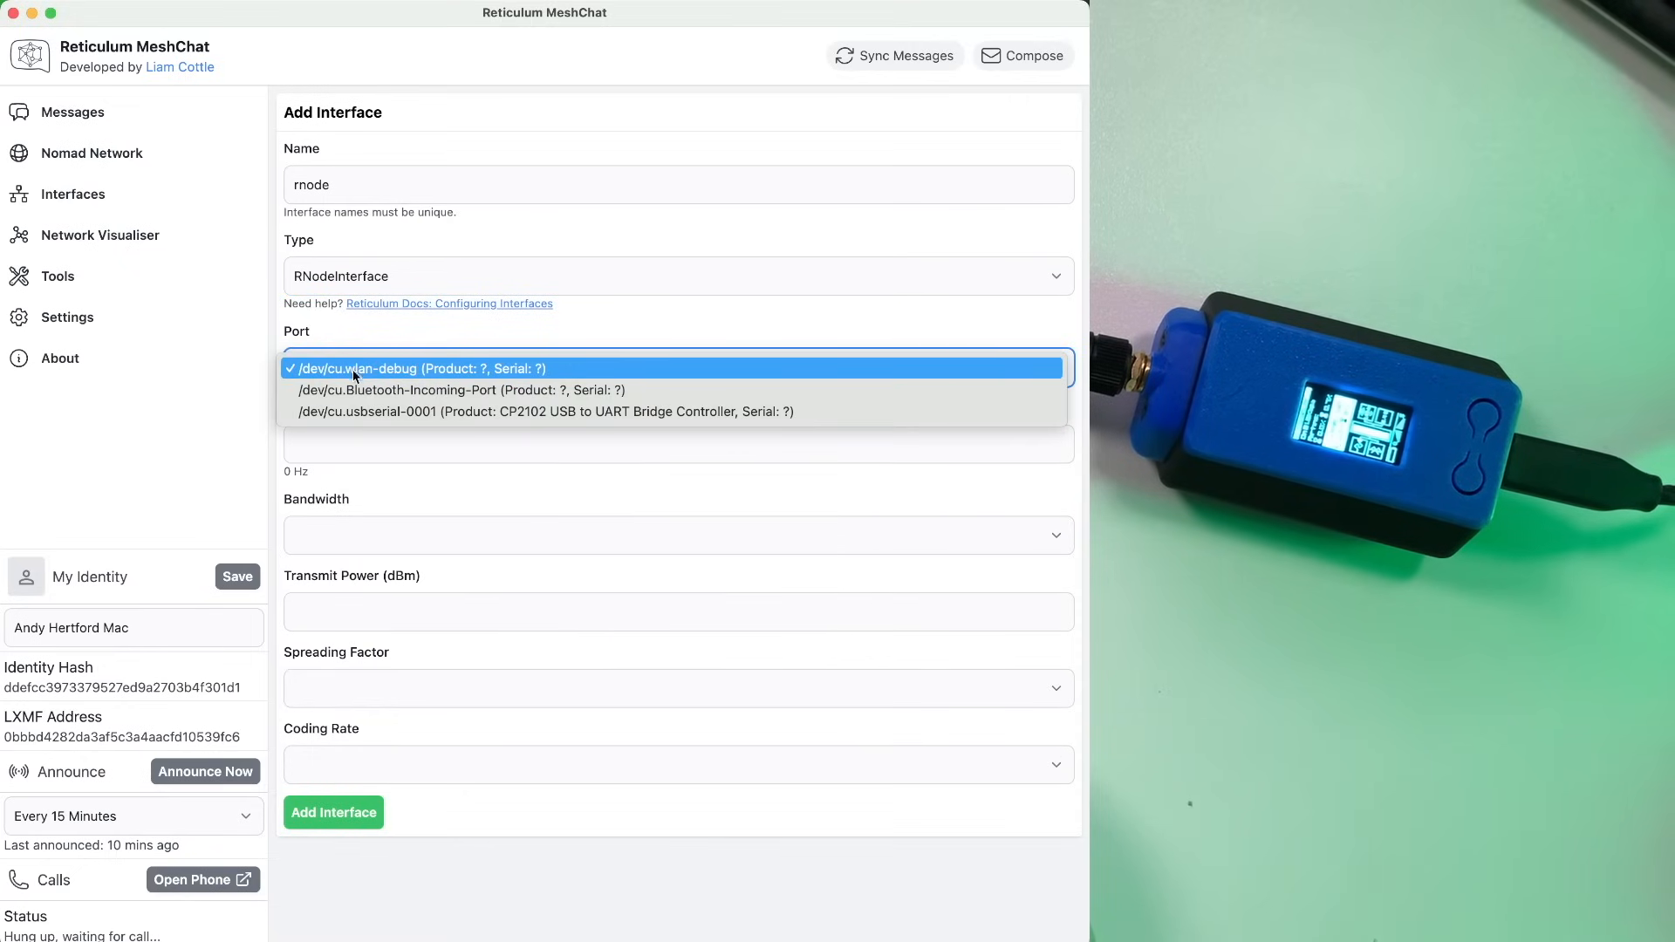
pyautogui.moveTo(358, 414)
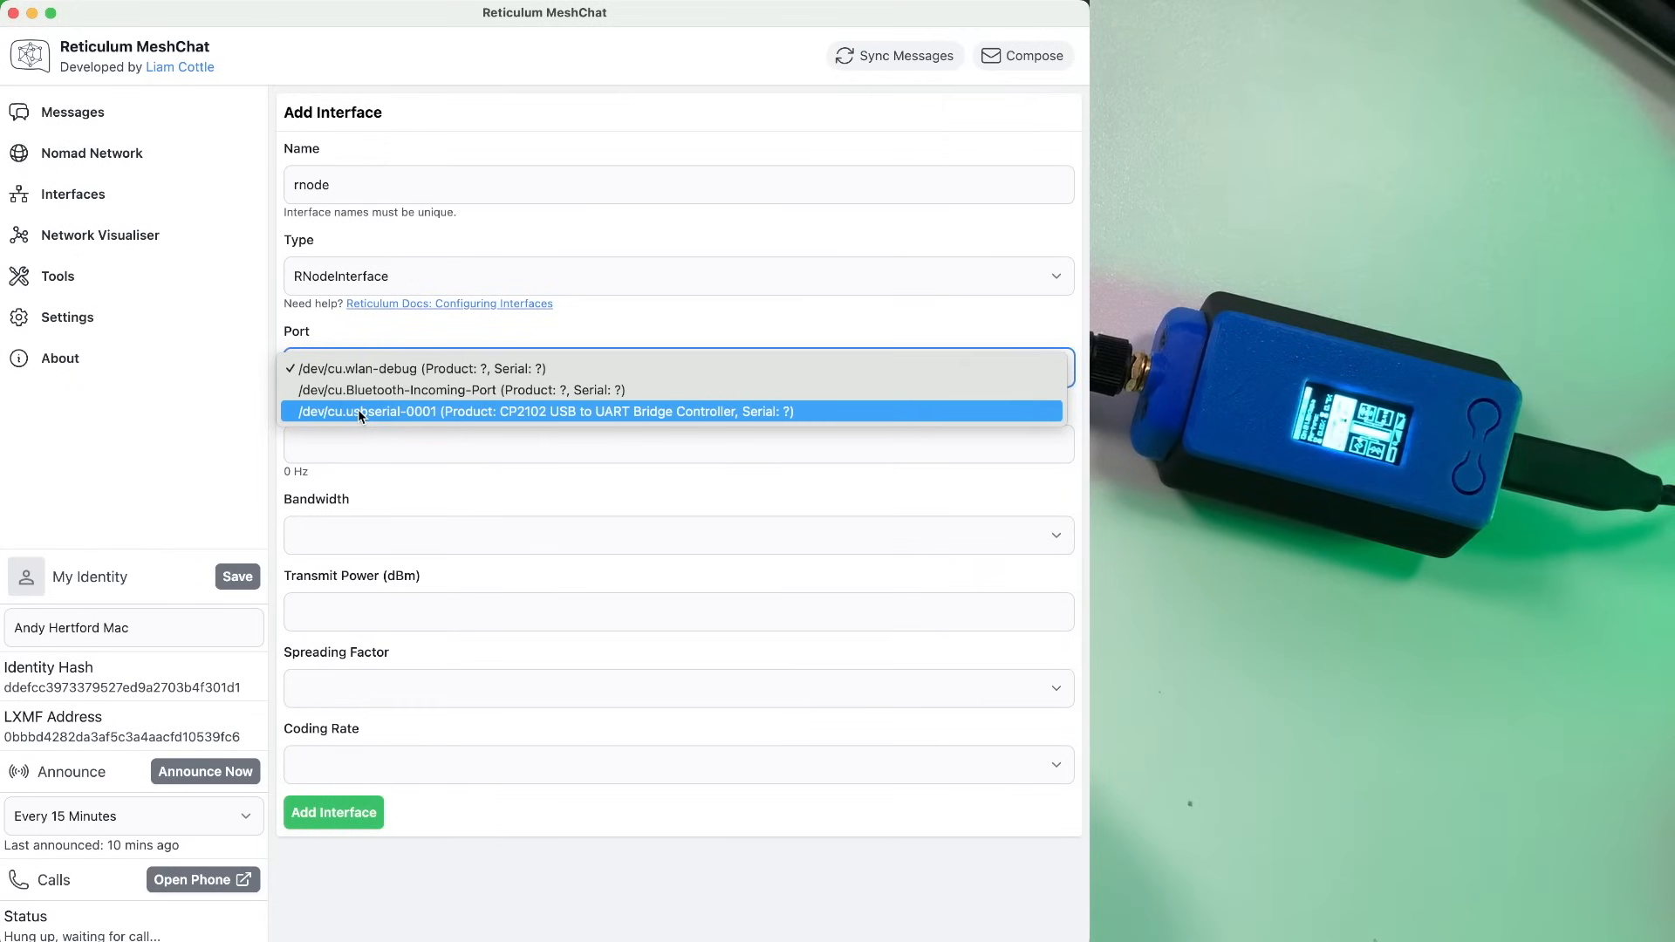
pyautogui.click(542, 411)
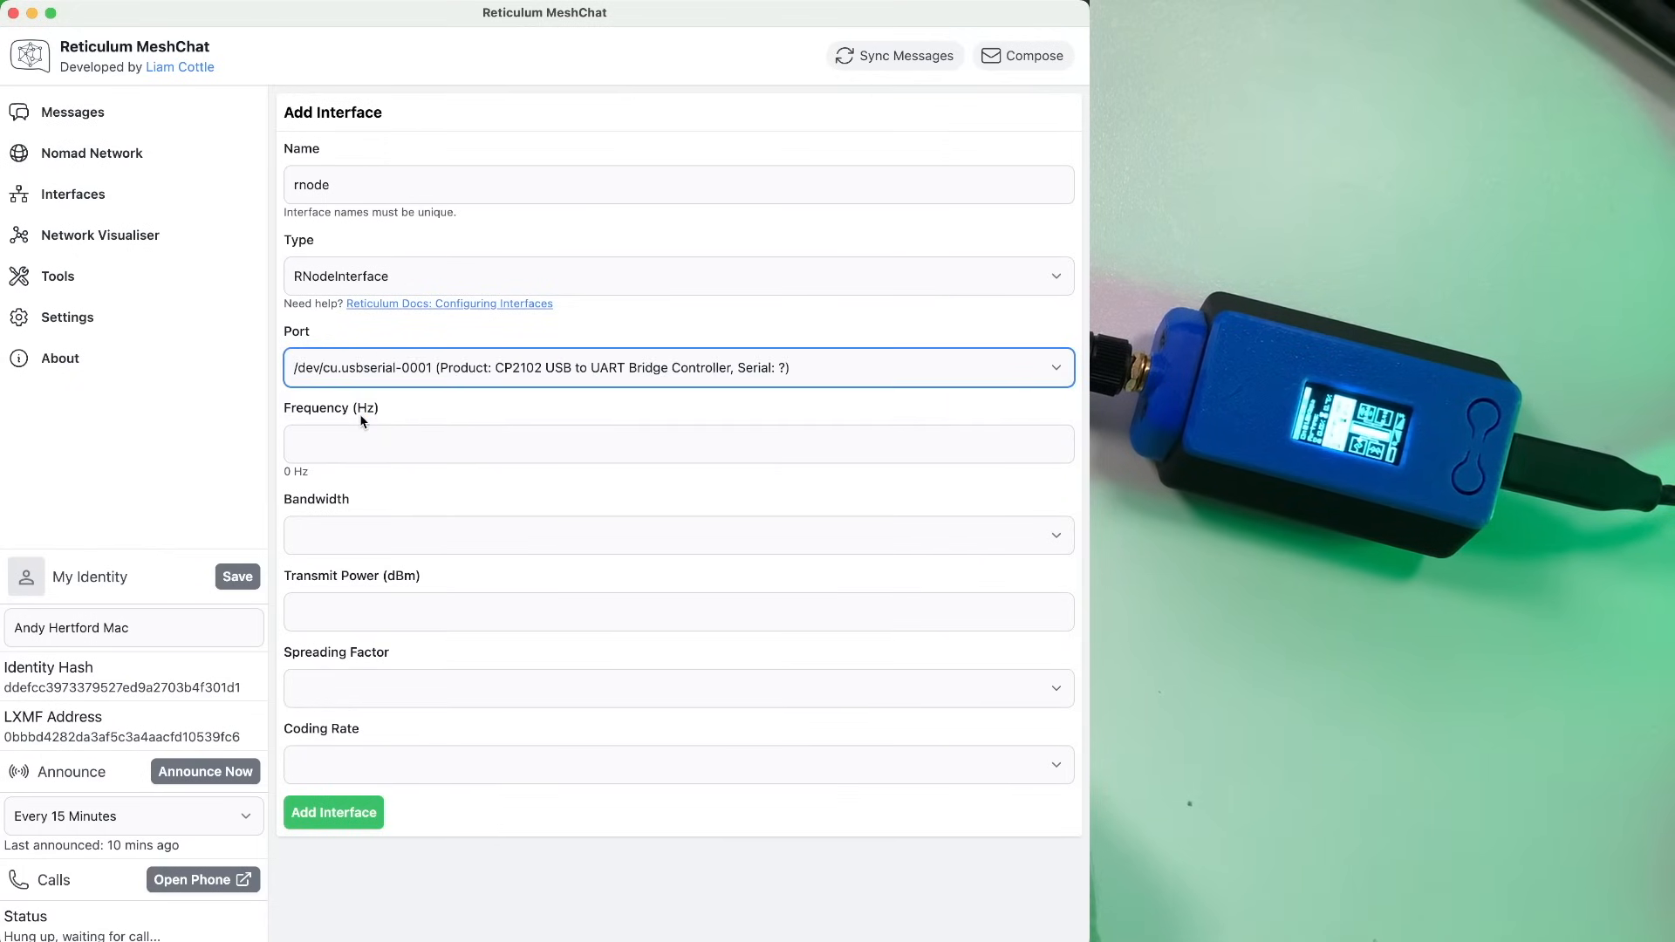
pyautogui.click(679, 444)
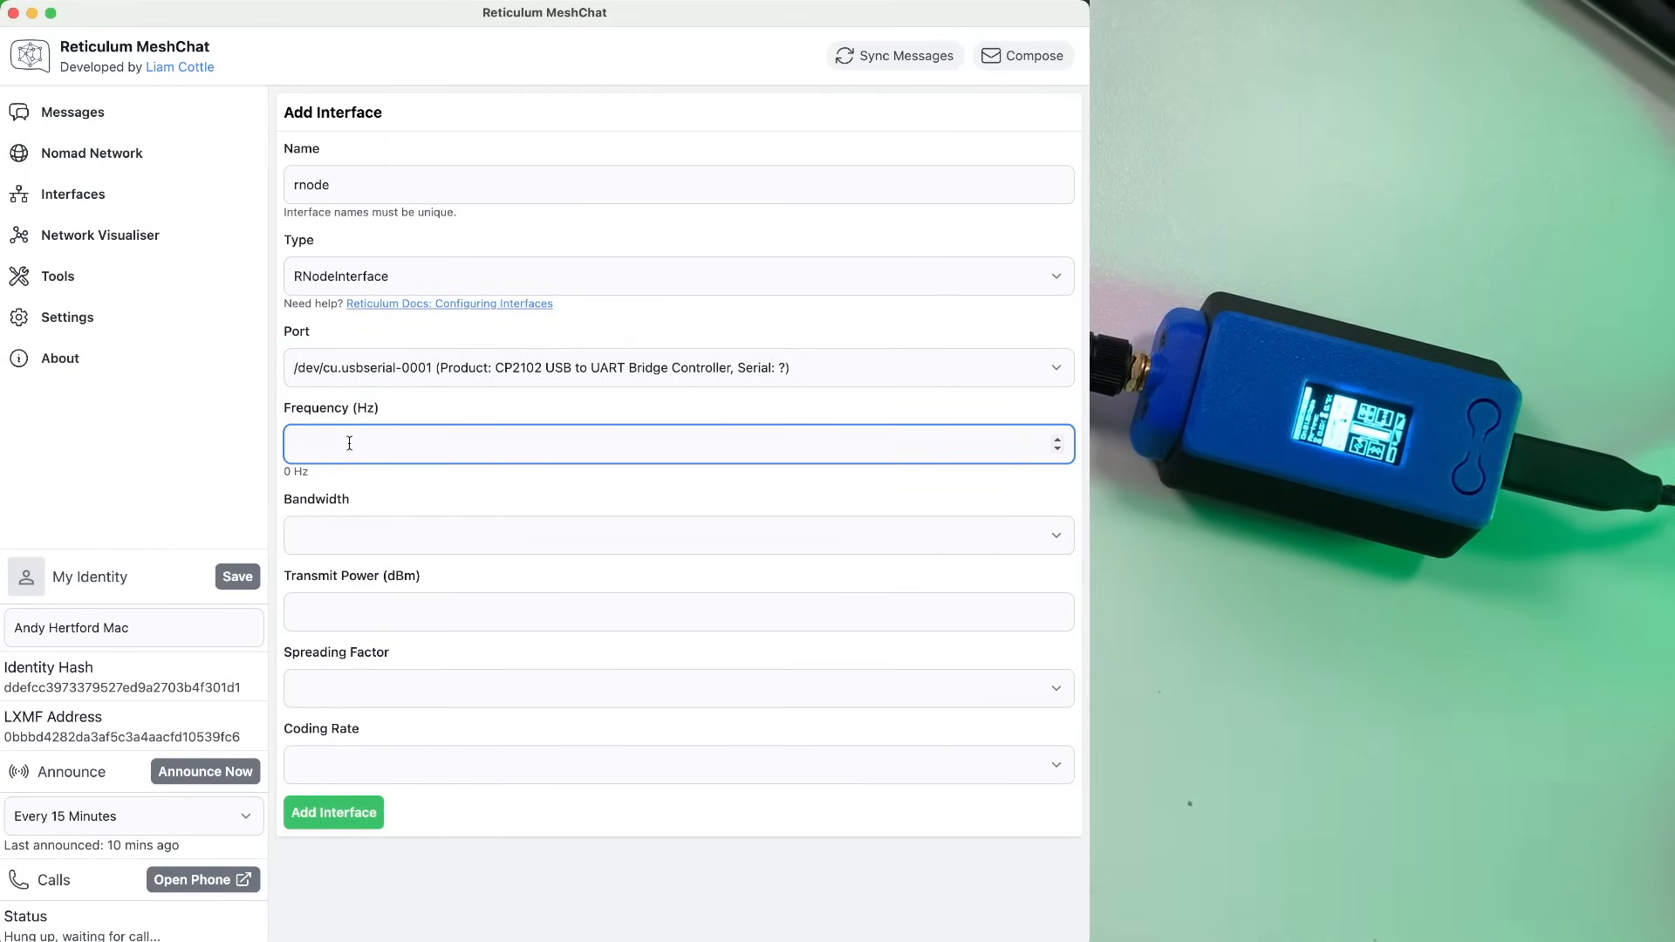
# - Set the RNode frequency to 867.5 MHz, bandwidth 125 kHz and transmit power 22 dBm
pyautogui.write('867500000')
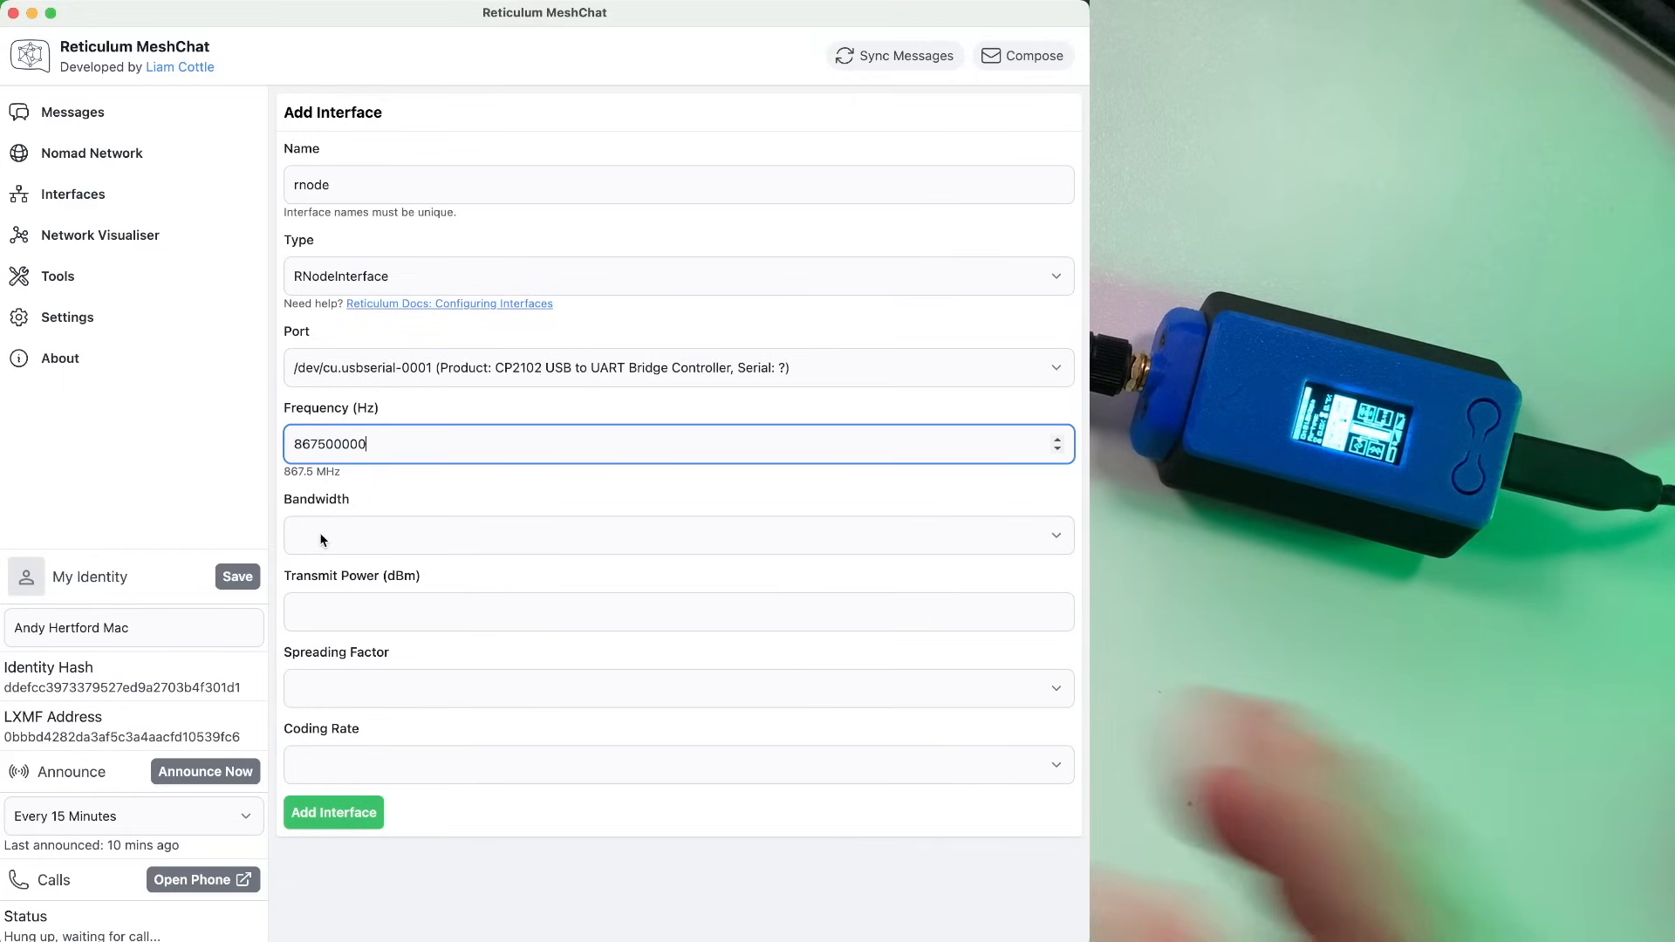
pyautogui.click(679, 535)
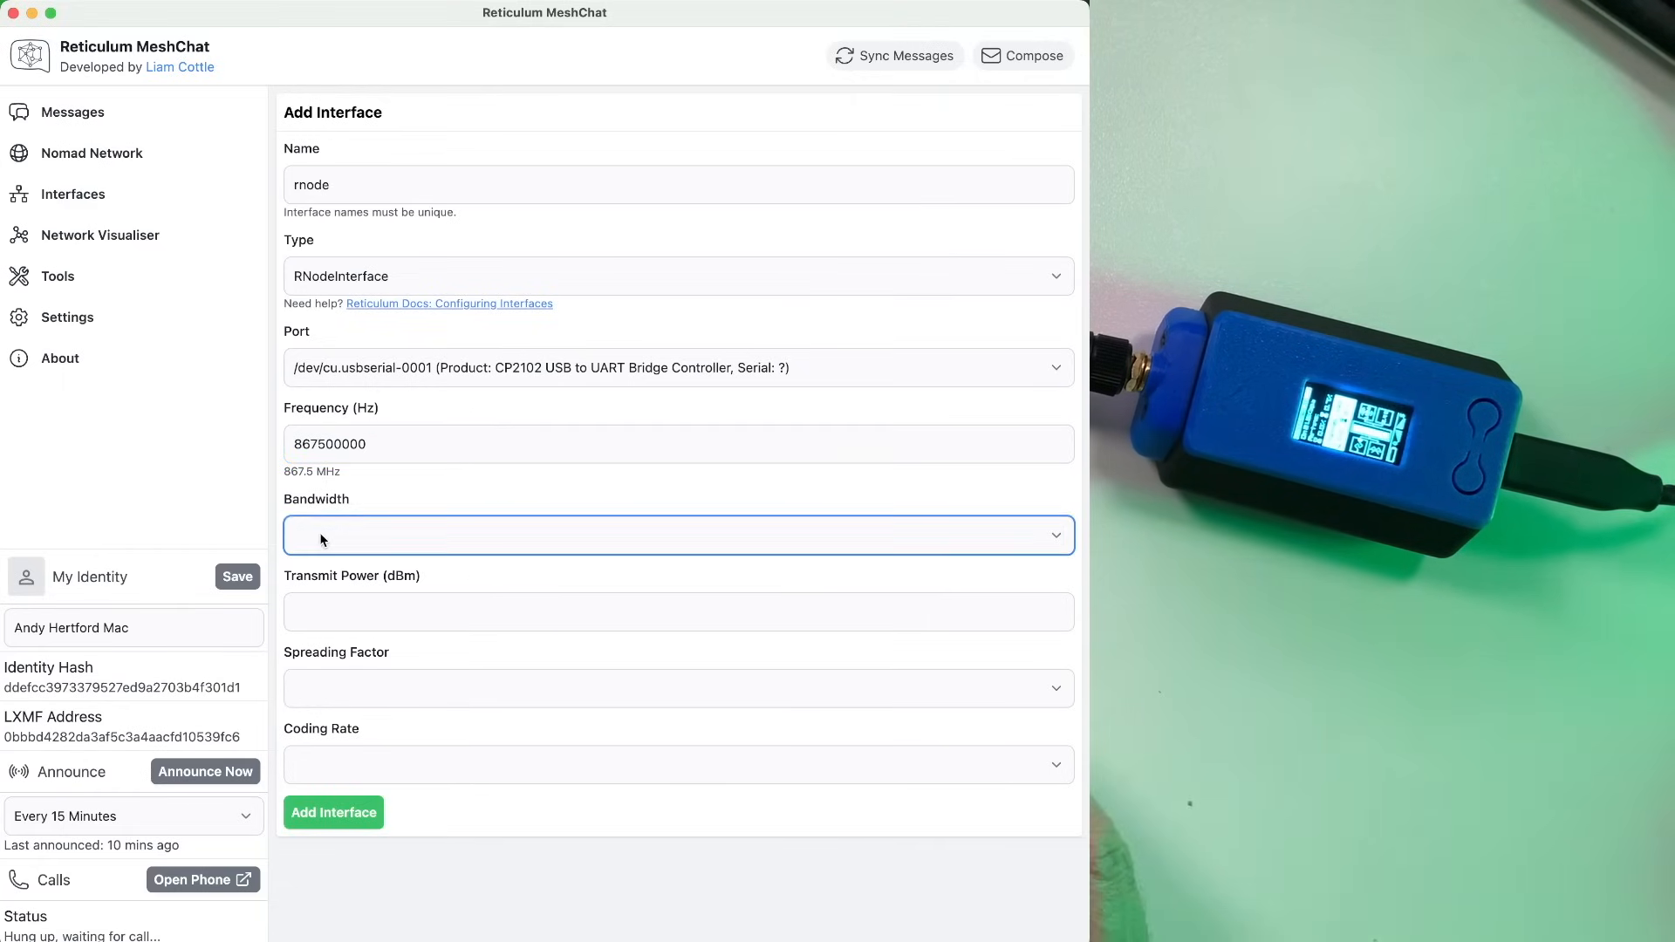
pyautogui.click(679, 534)
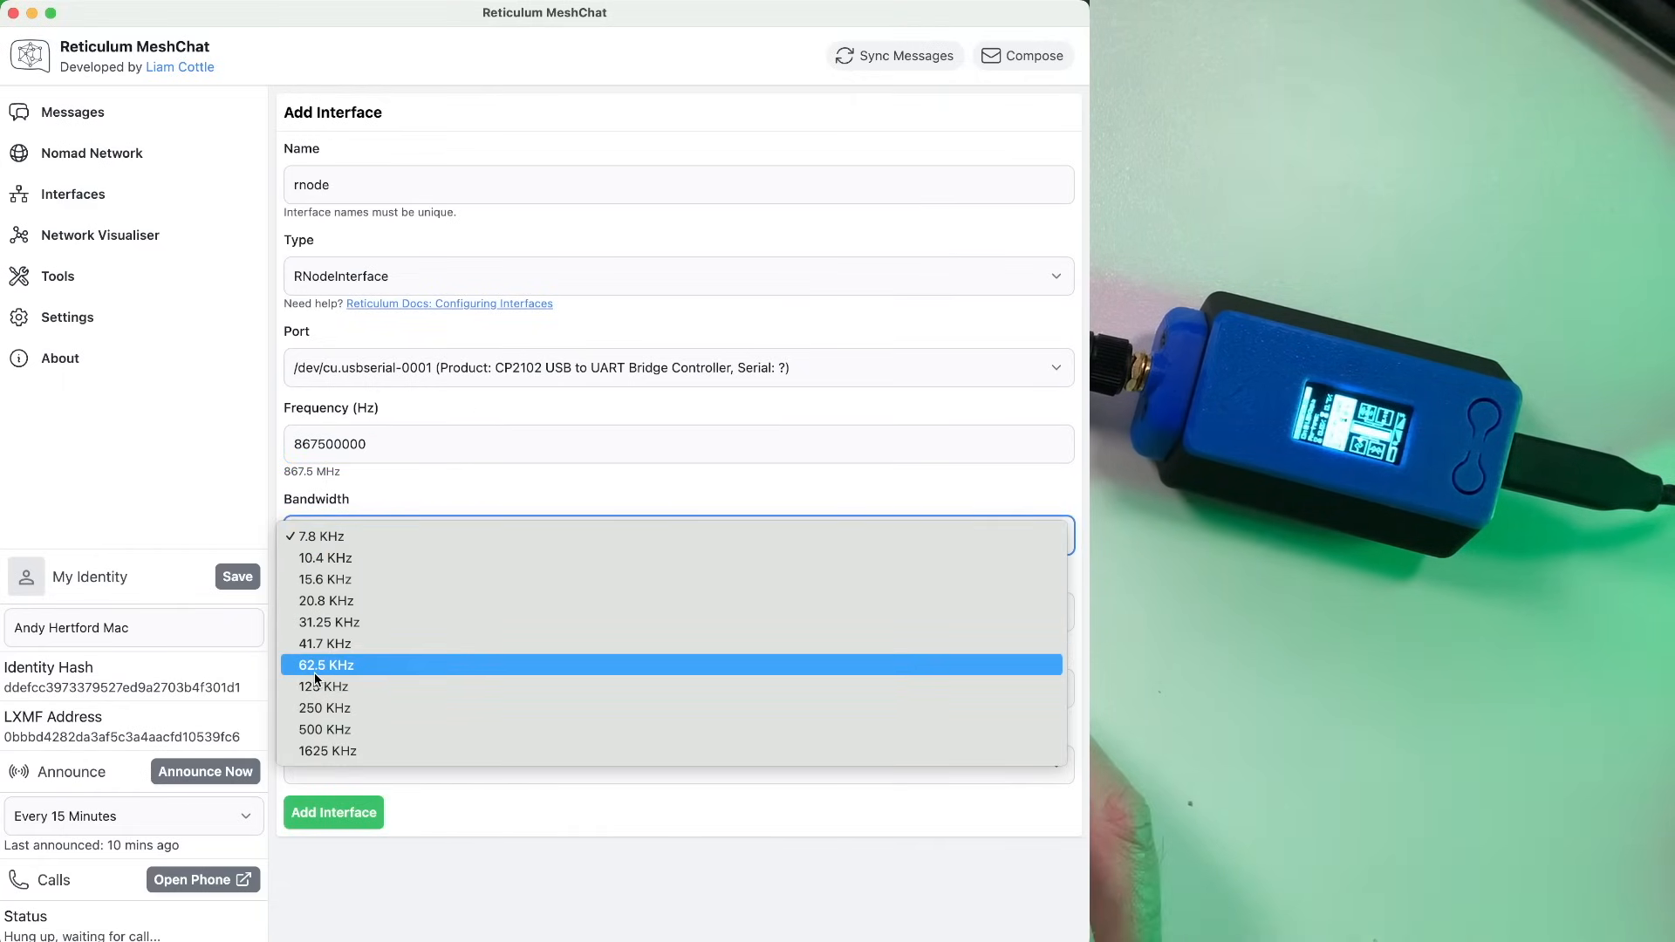
pyautogui.click(325, 685)
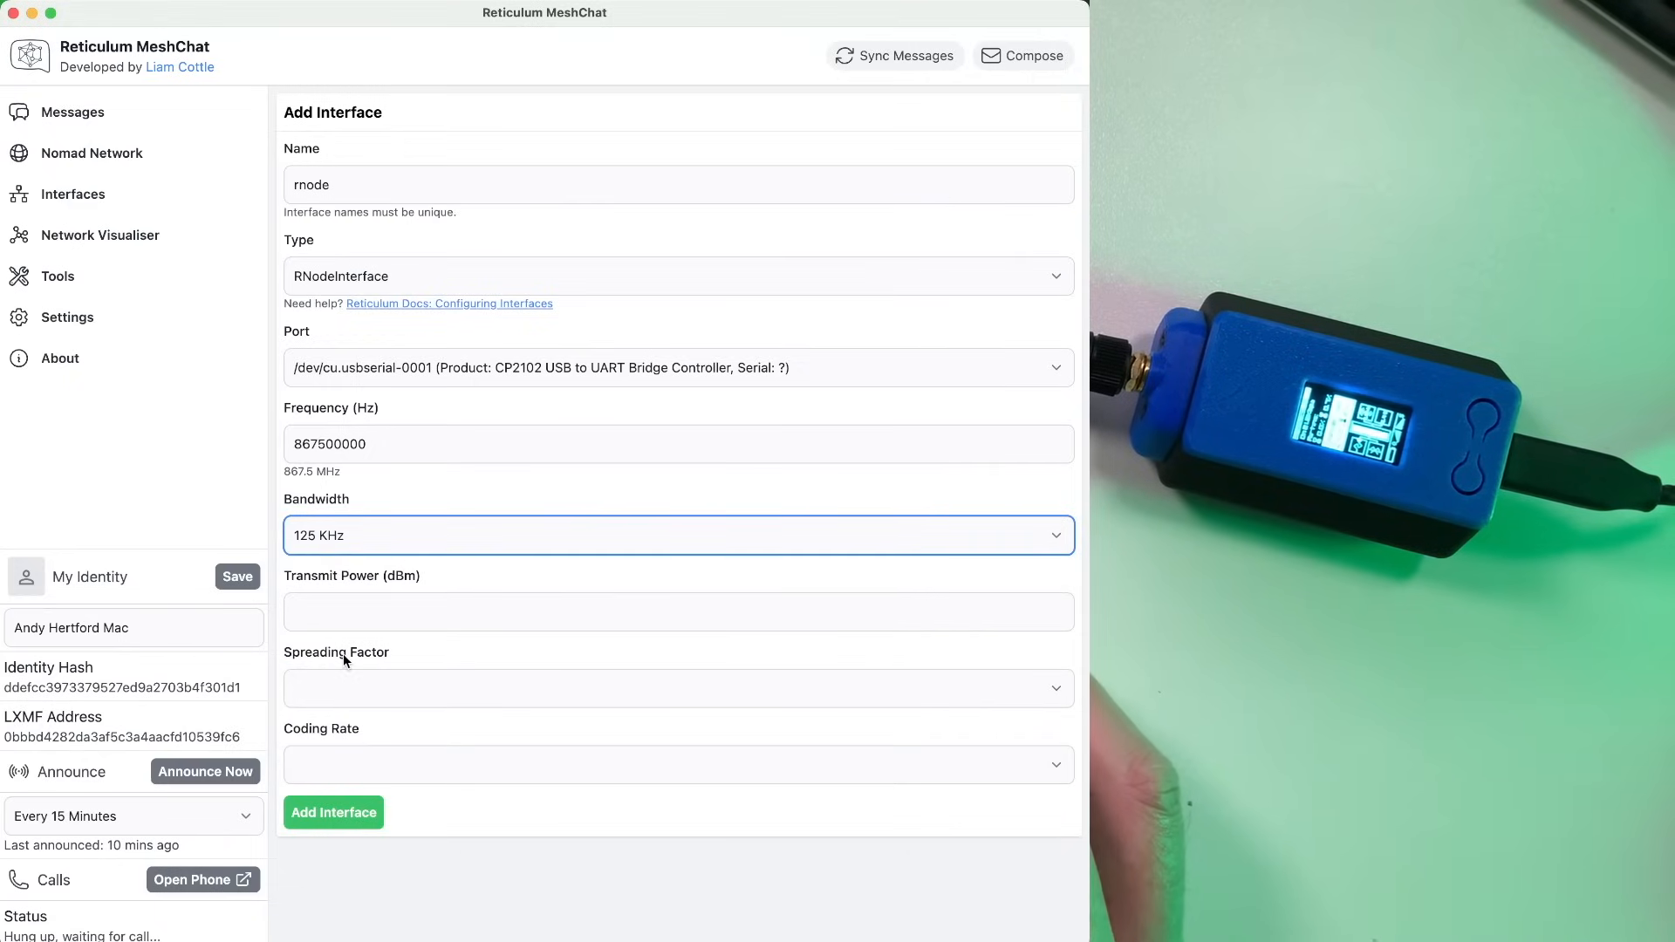
pyautogui.click(679, 611)
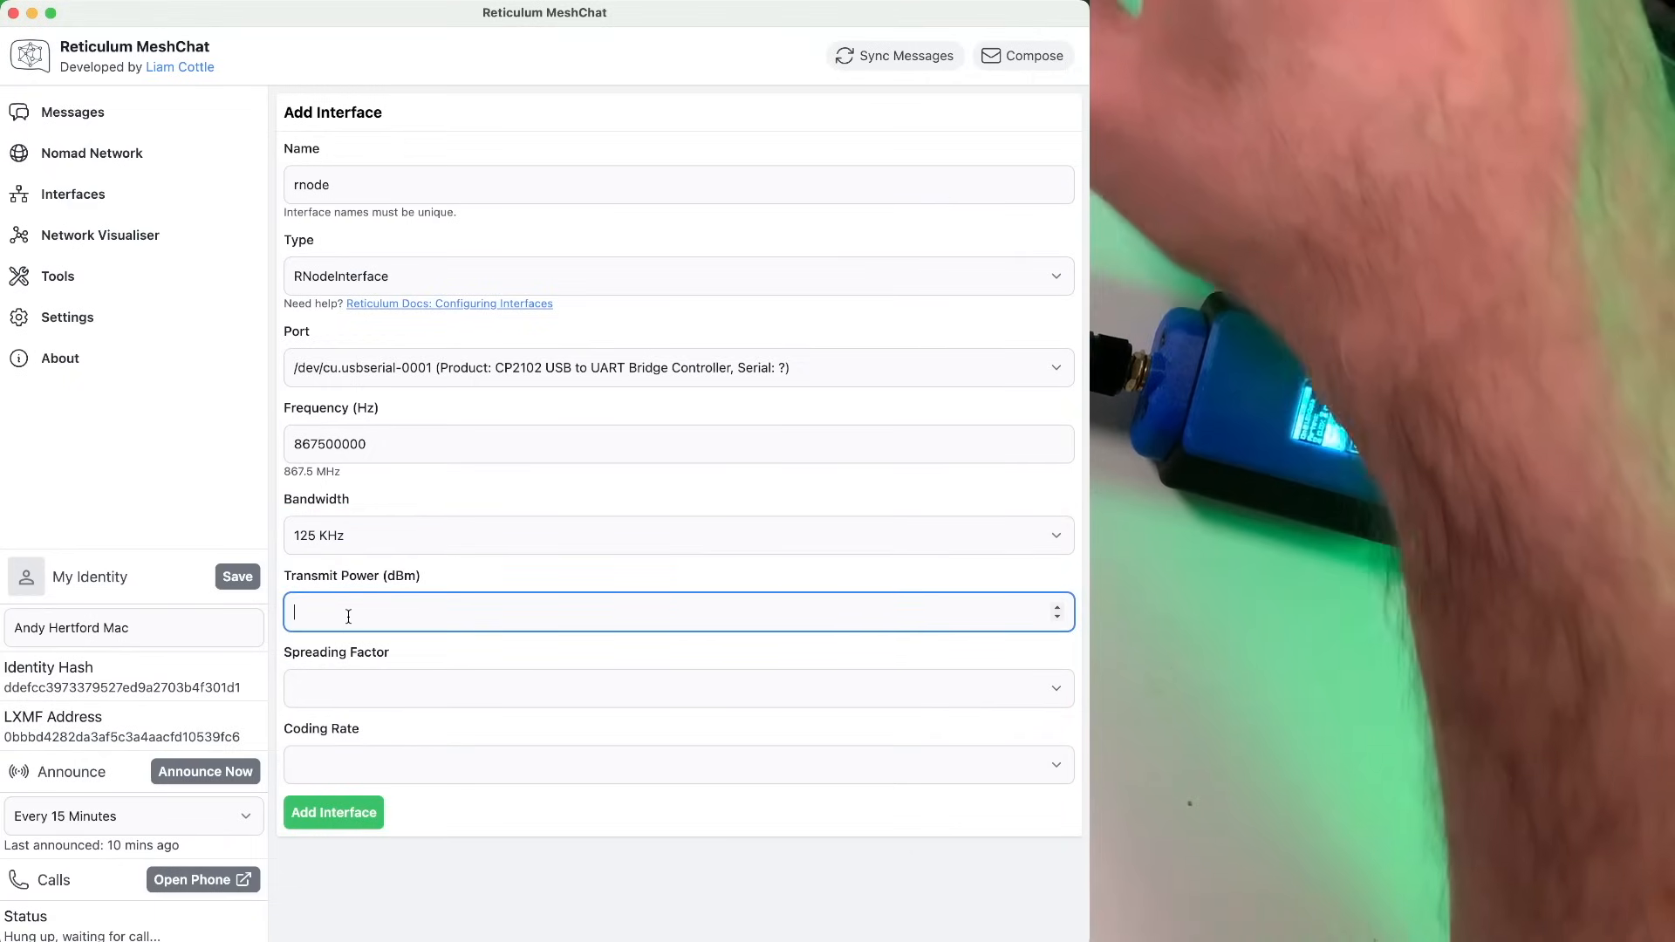
pyautogui.write('22')
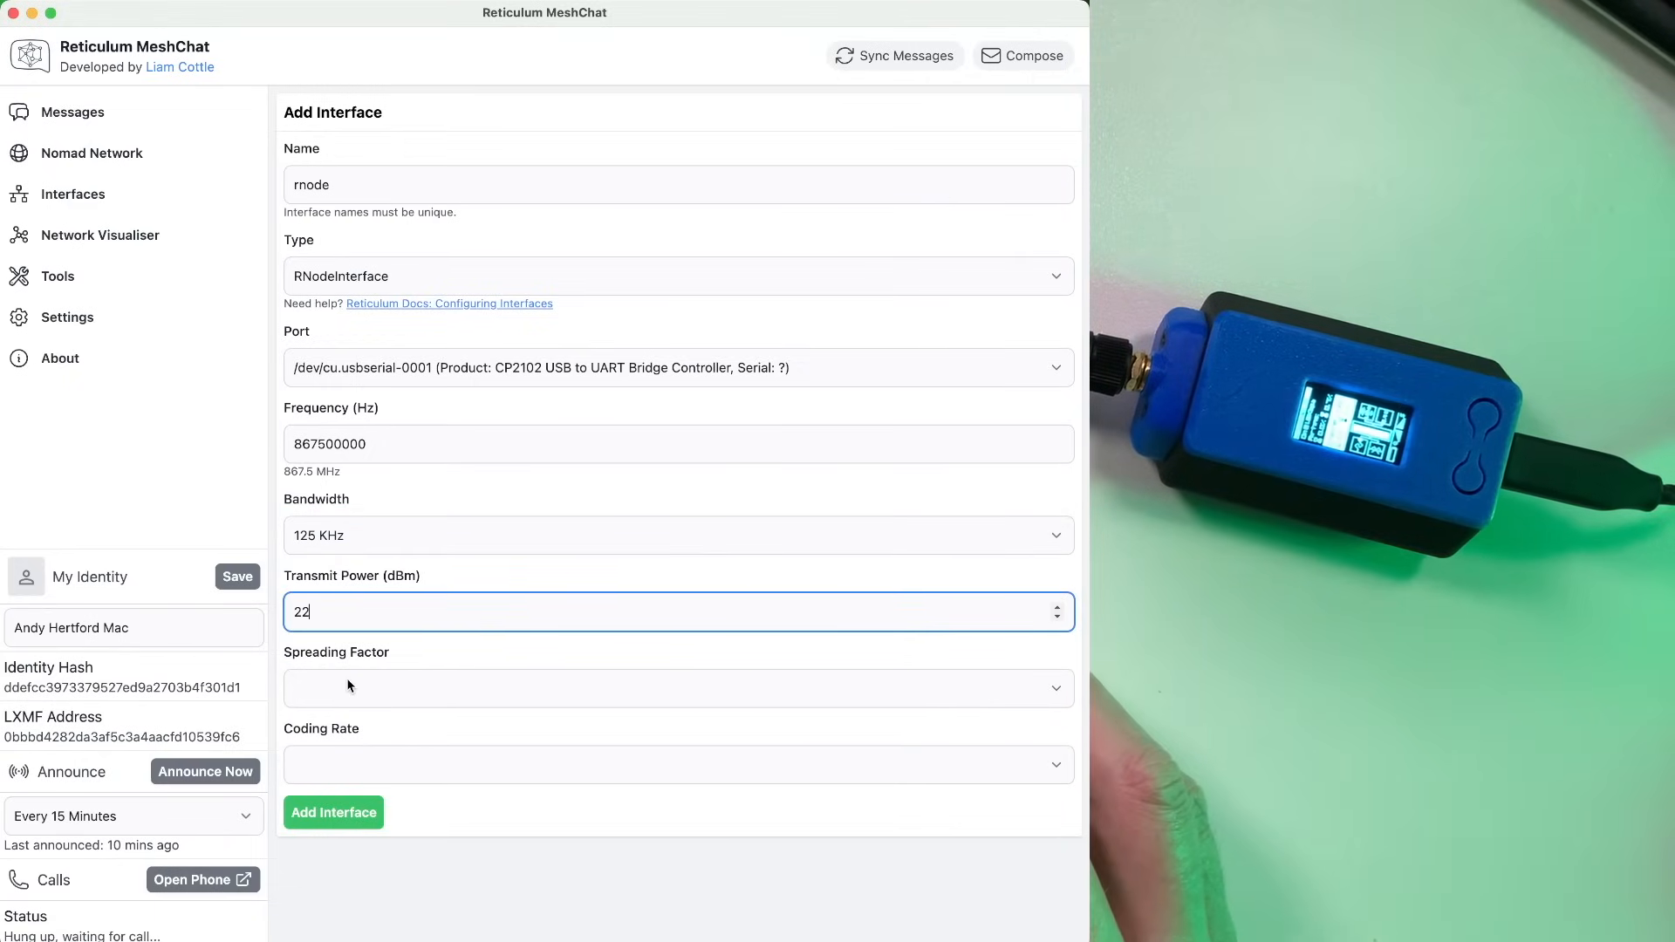
# - Set spreading factor 9 and coding rate 5, then return to the interfaces list
pyautogui.click(677, 688)
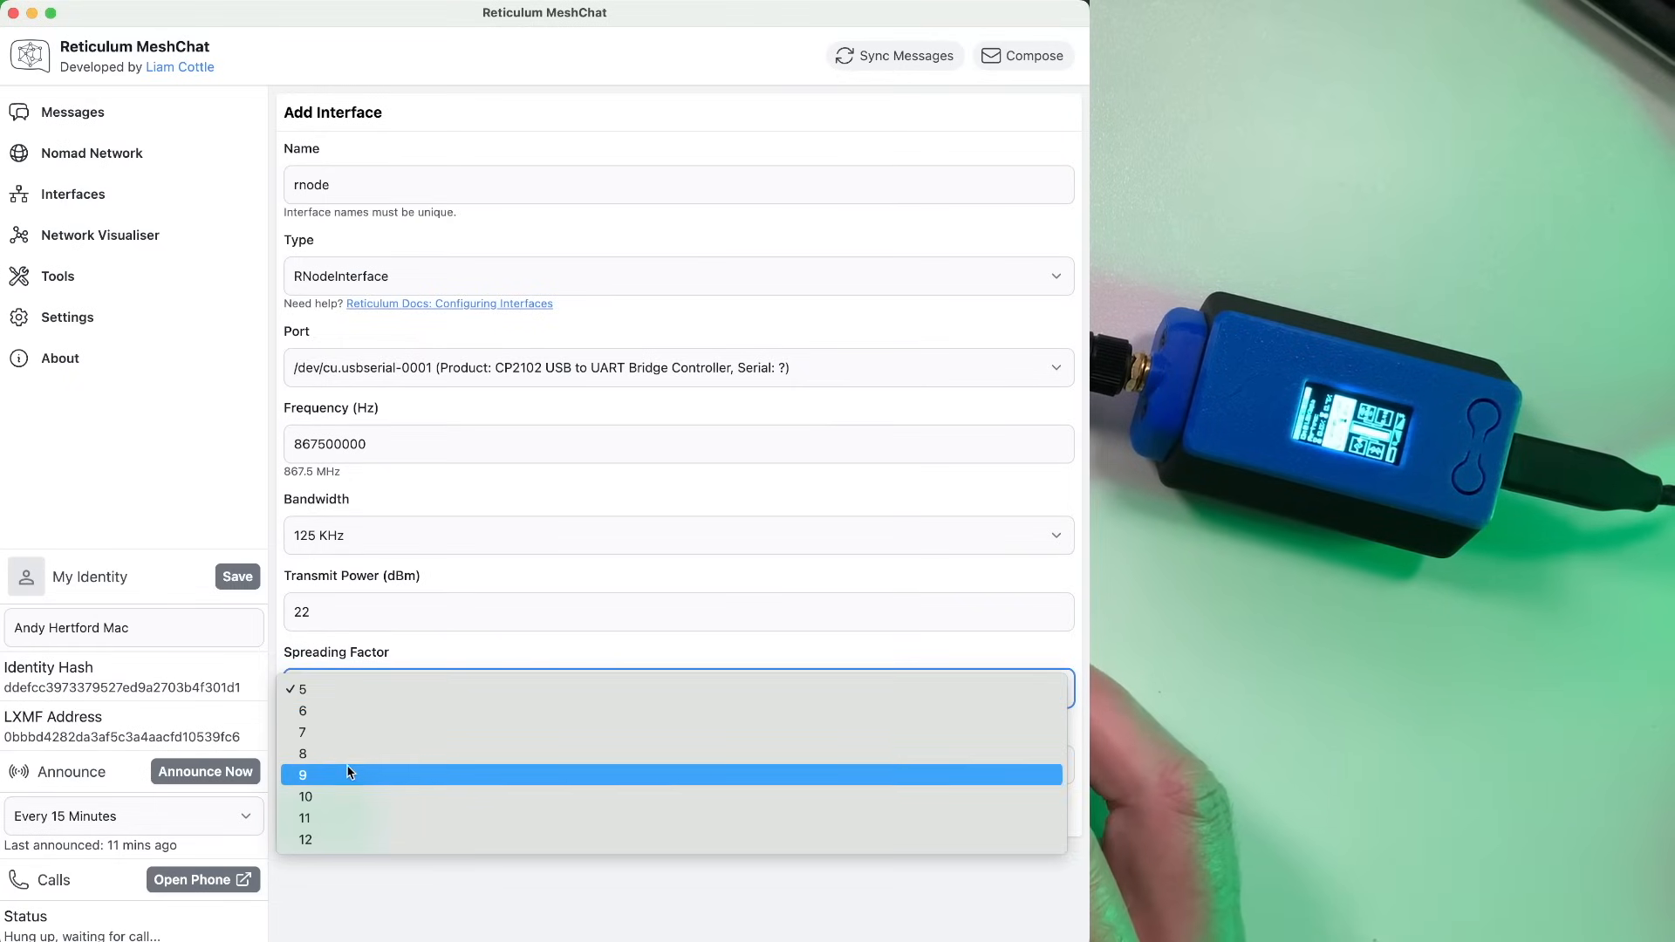
pyautogui.click(307, 775)
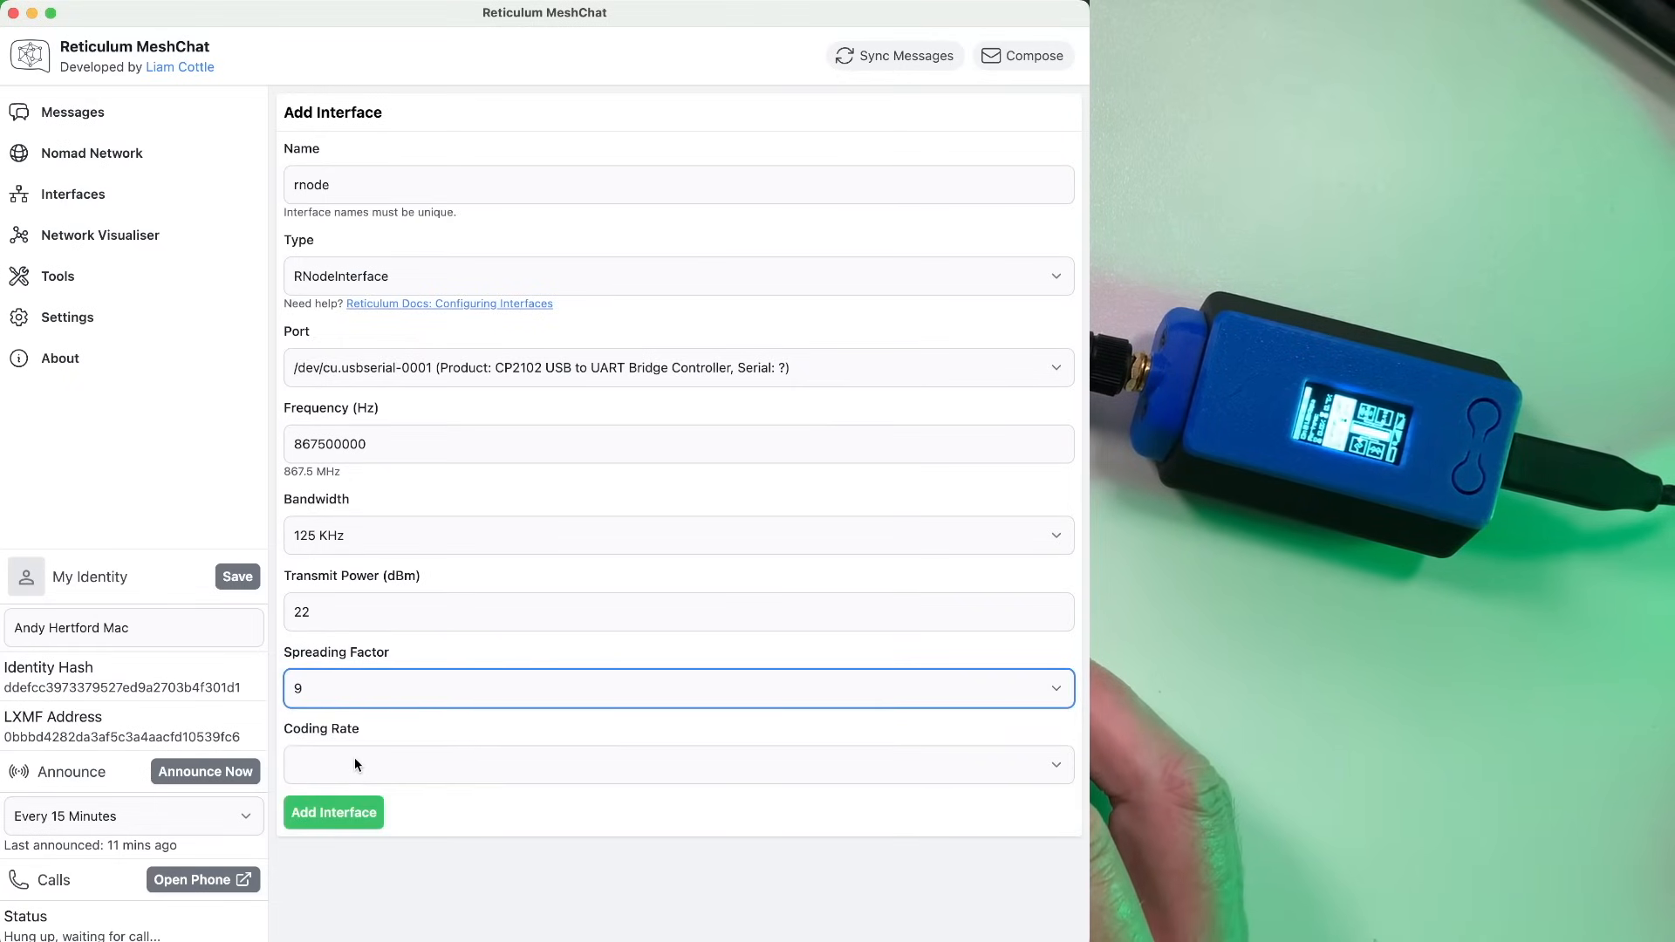
pyautogui.click(677, 764)
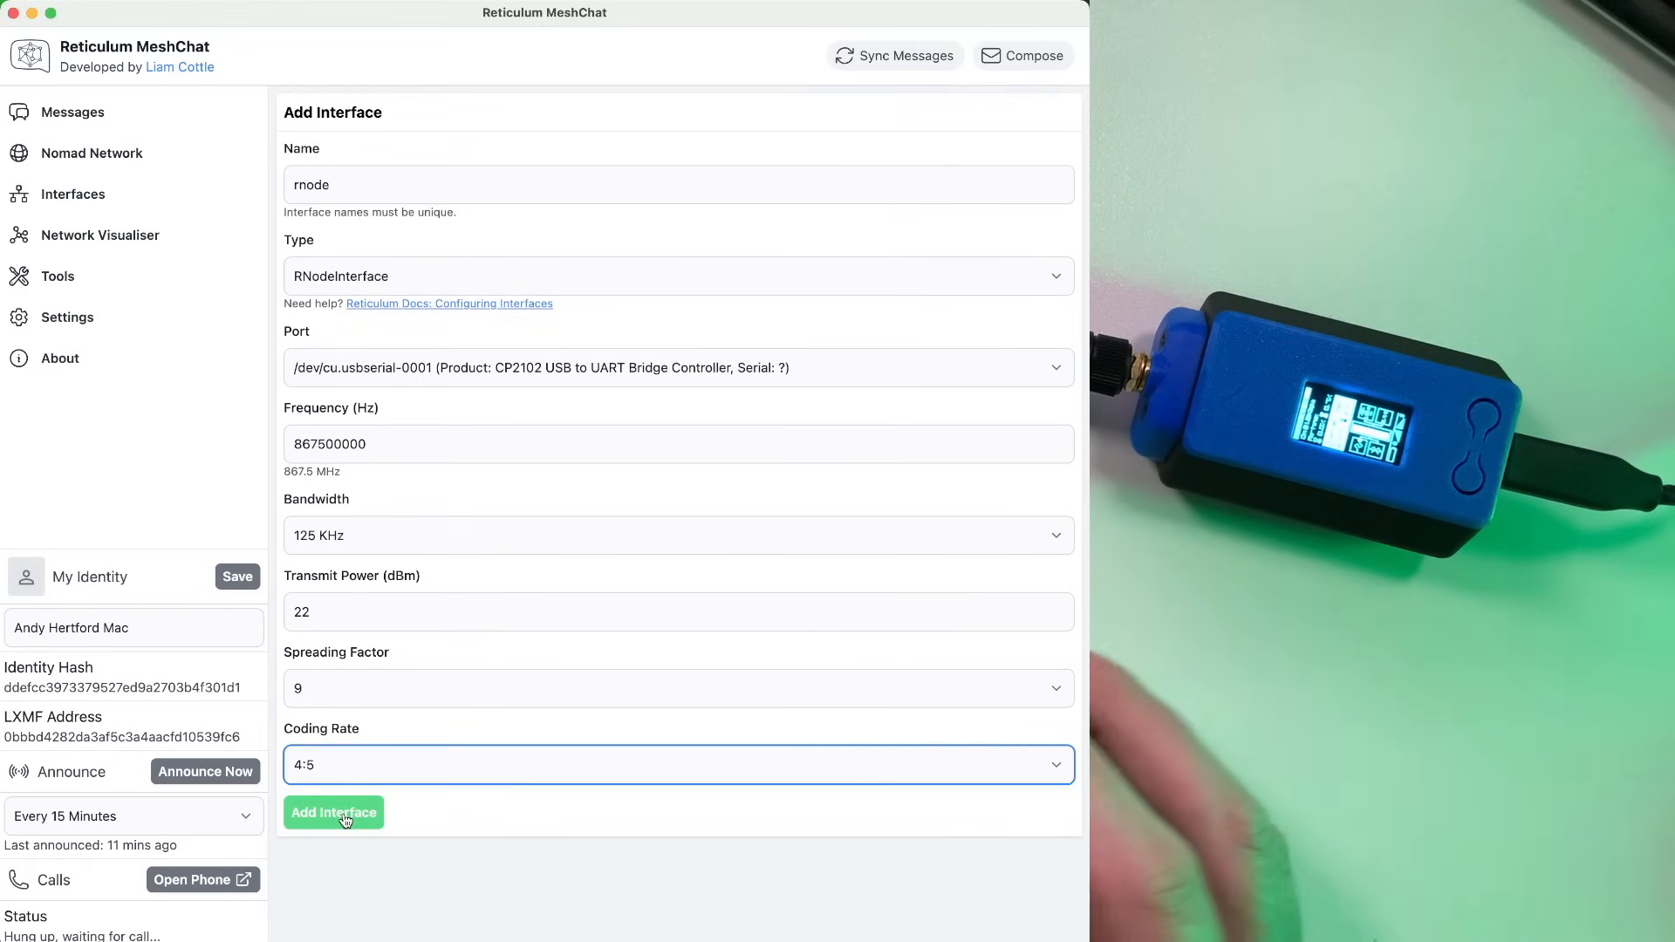
pyautogui.moveTo(85, 195)
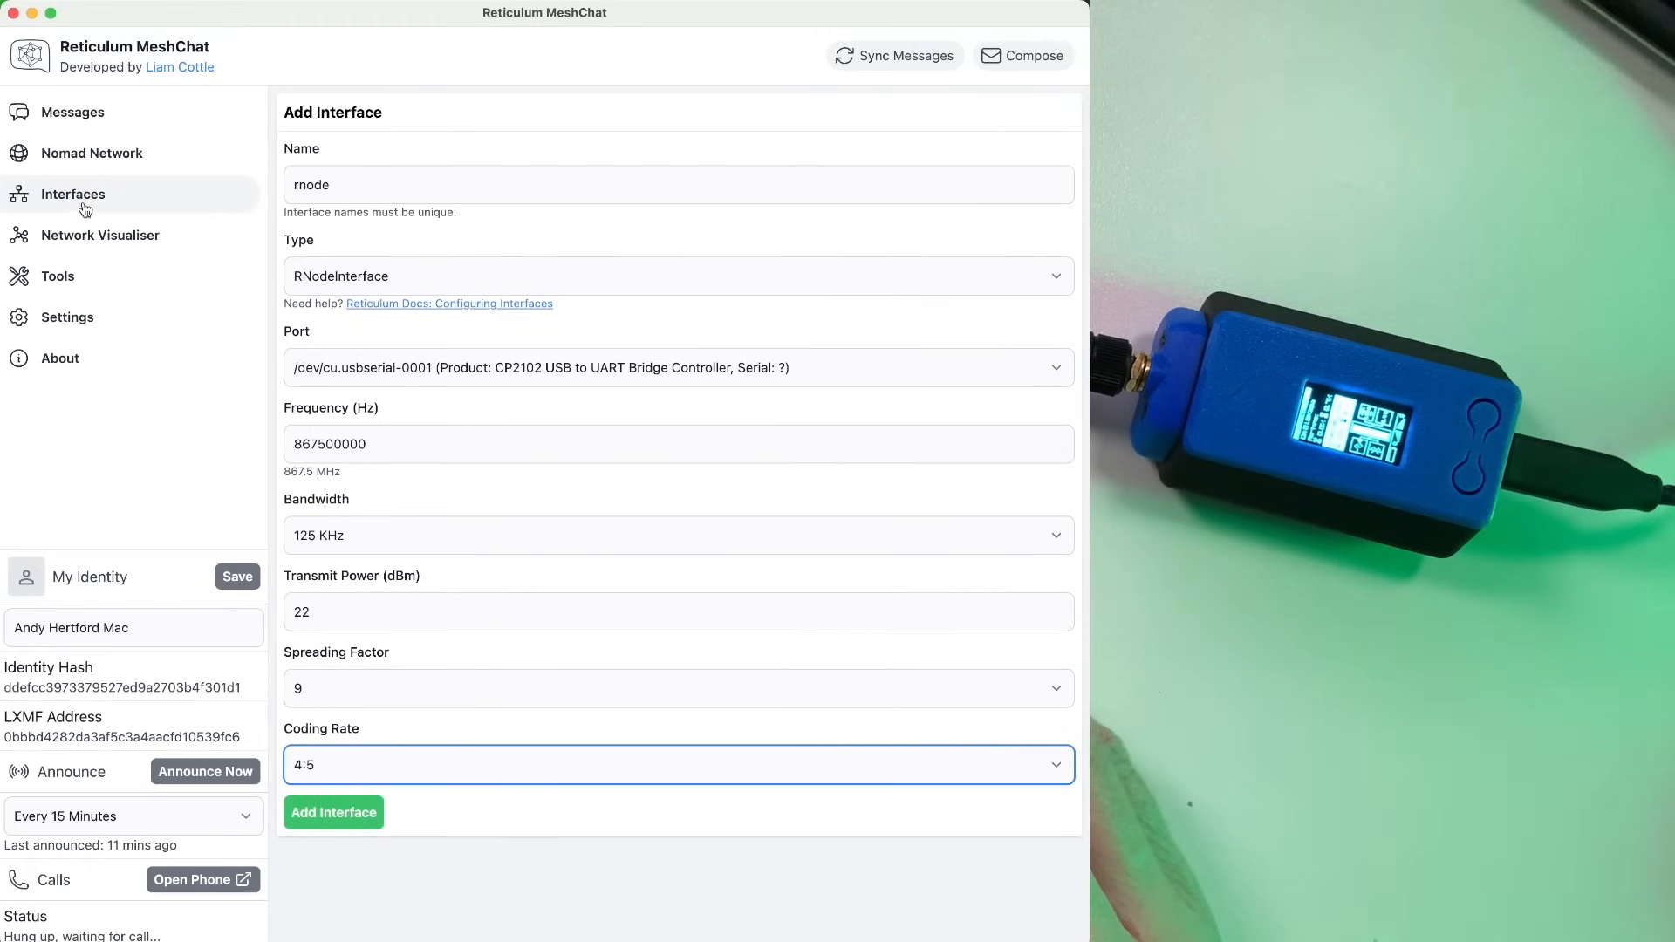
pyautogui.click(333, 812)
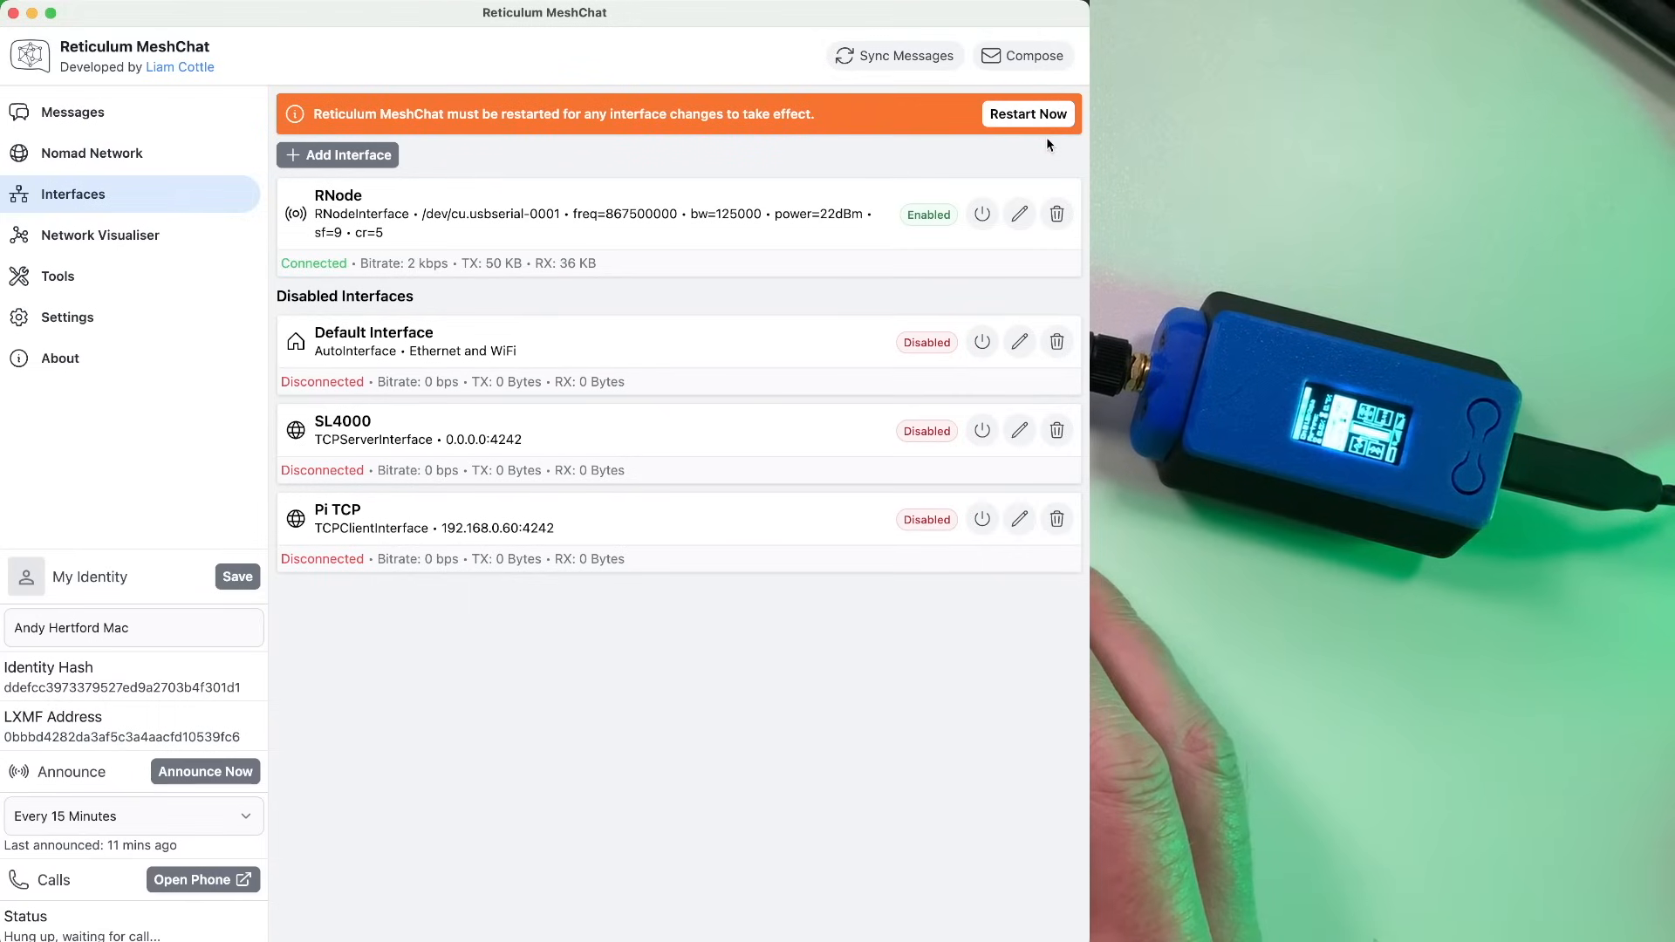
pyautogui.moveTo(942, 171)
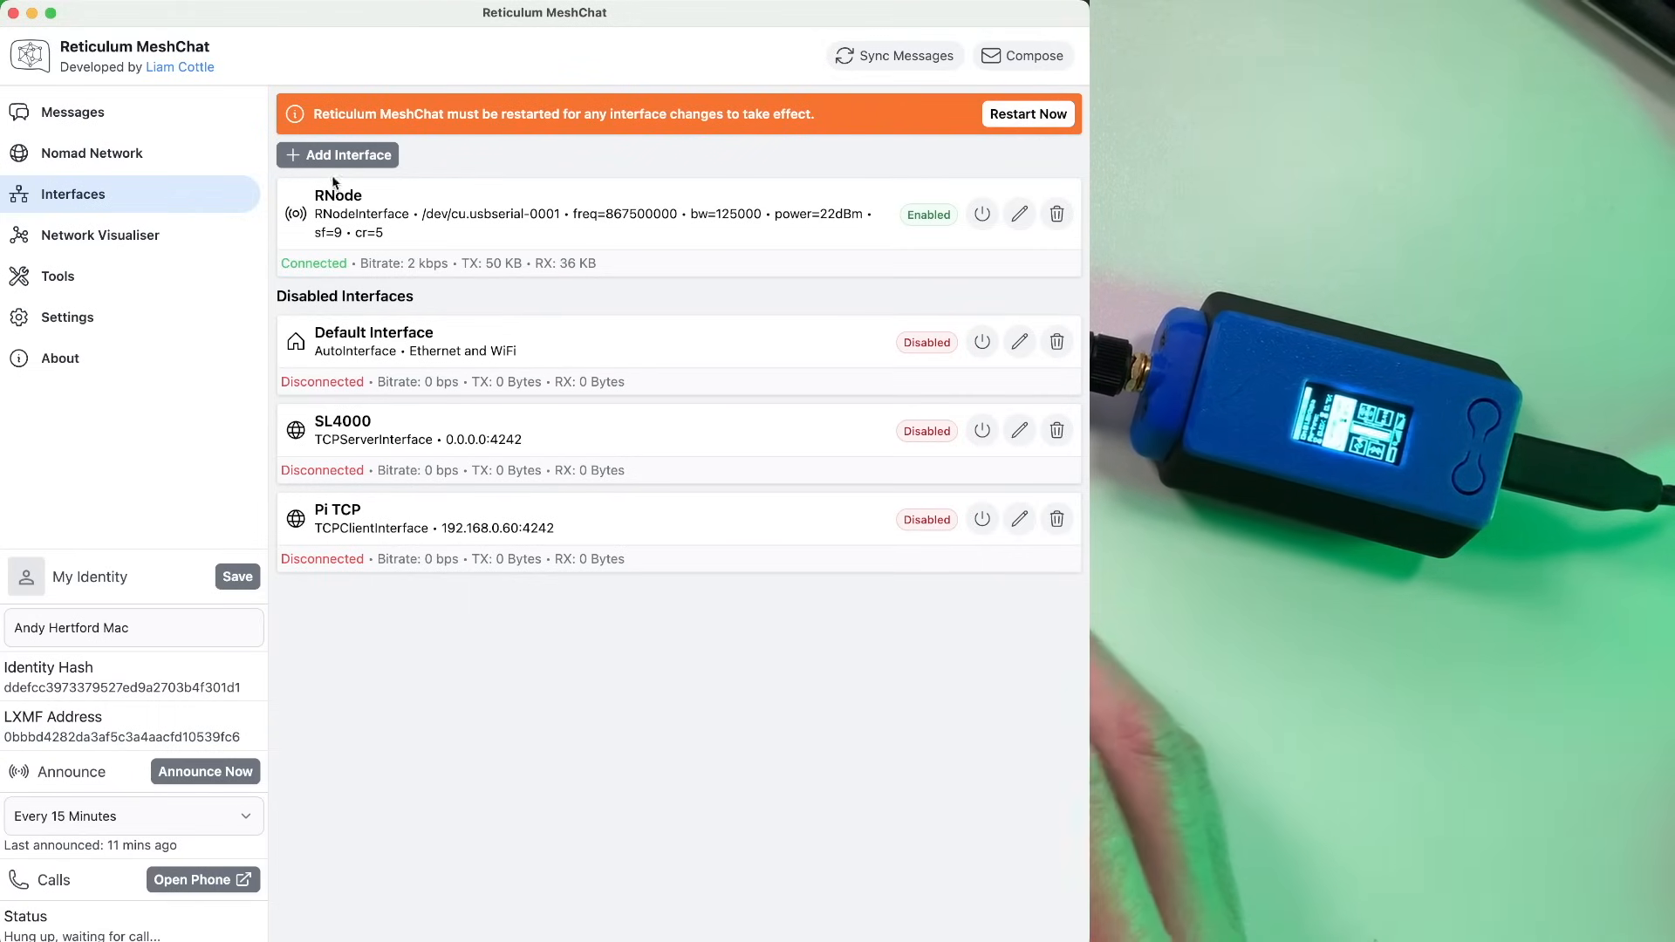
pyautogui.moveTo(894, 178)
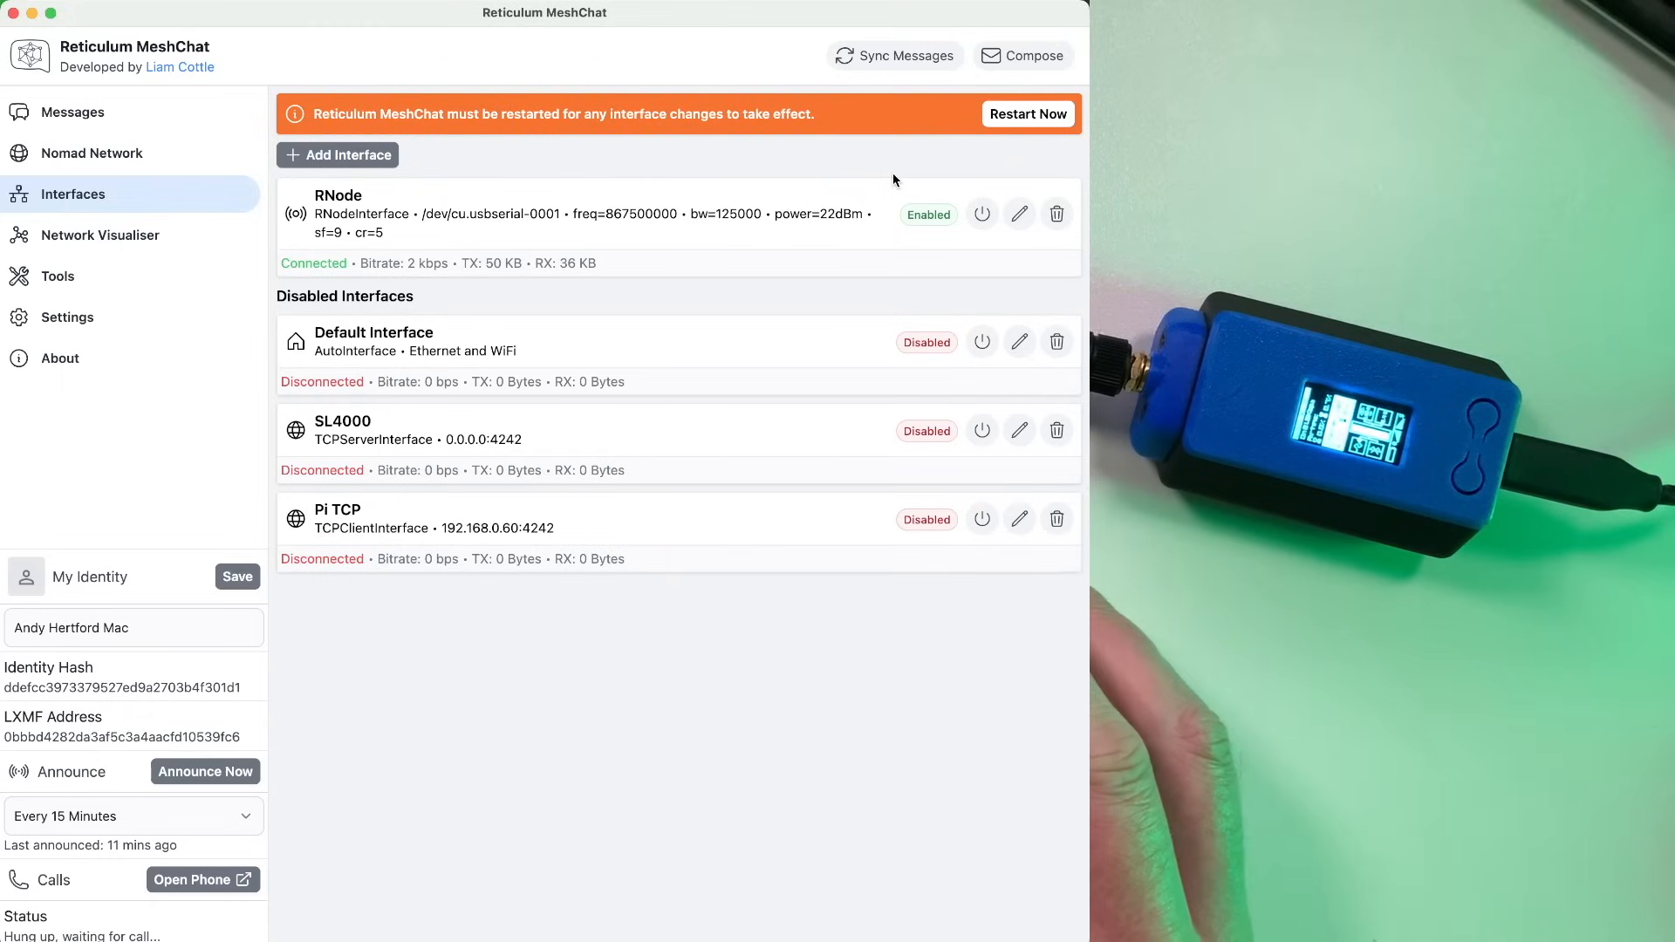
pyautogui.moveTo(952, 153)
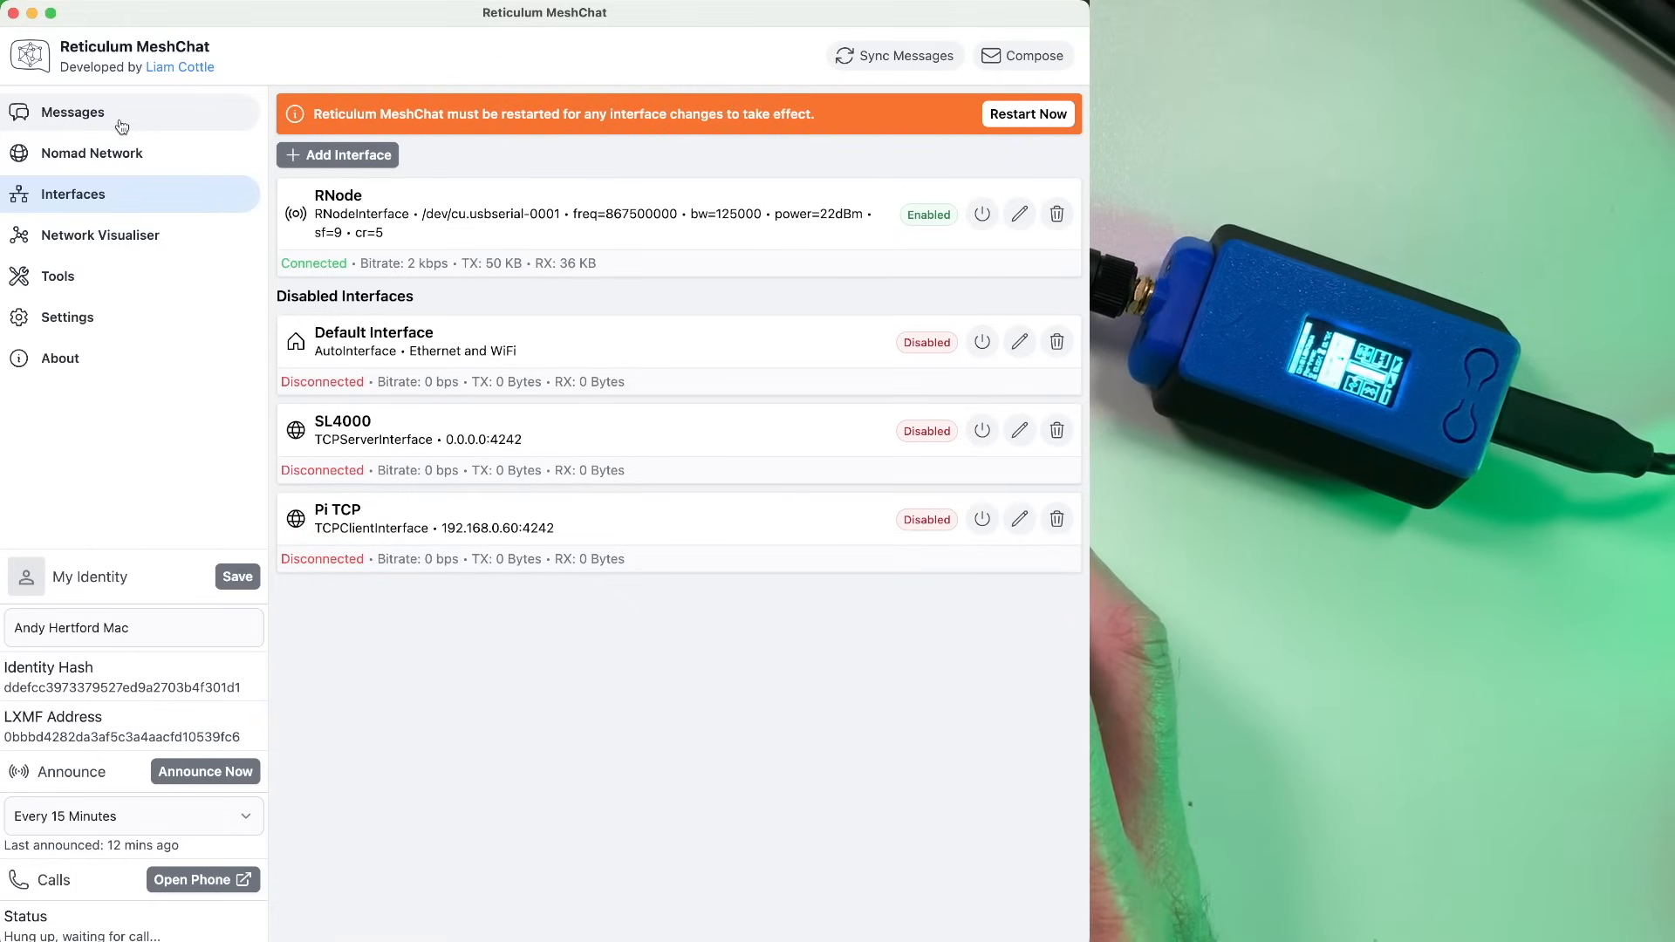
# - Send an immediate announce from the Announces list and keep the 15-minute auto-announce interval
pyautogui.click(72, 113)
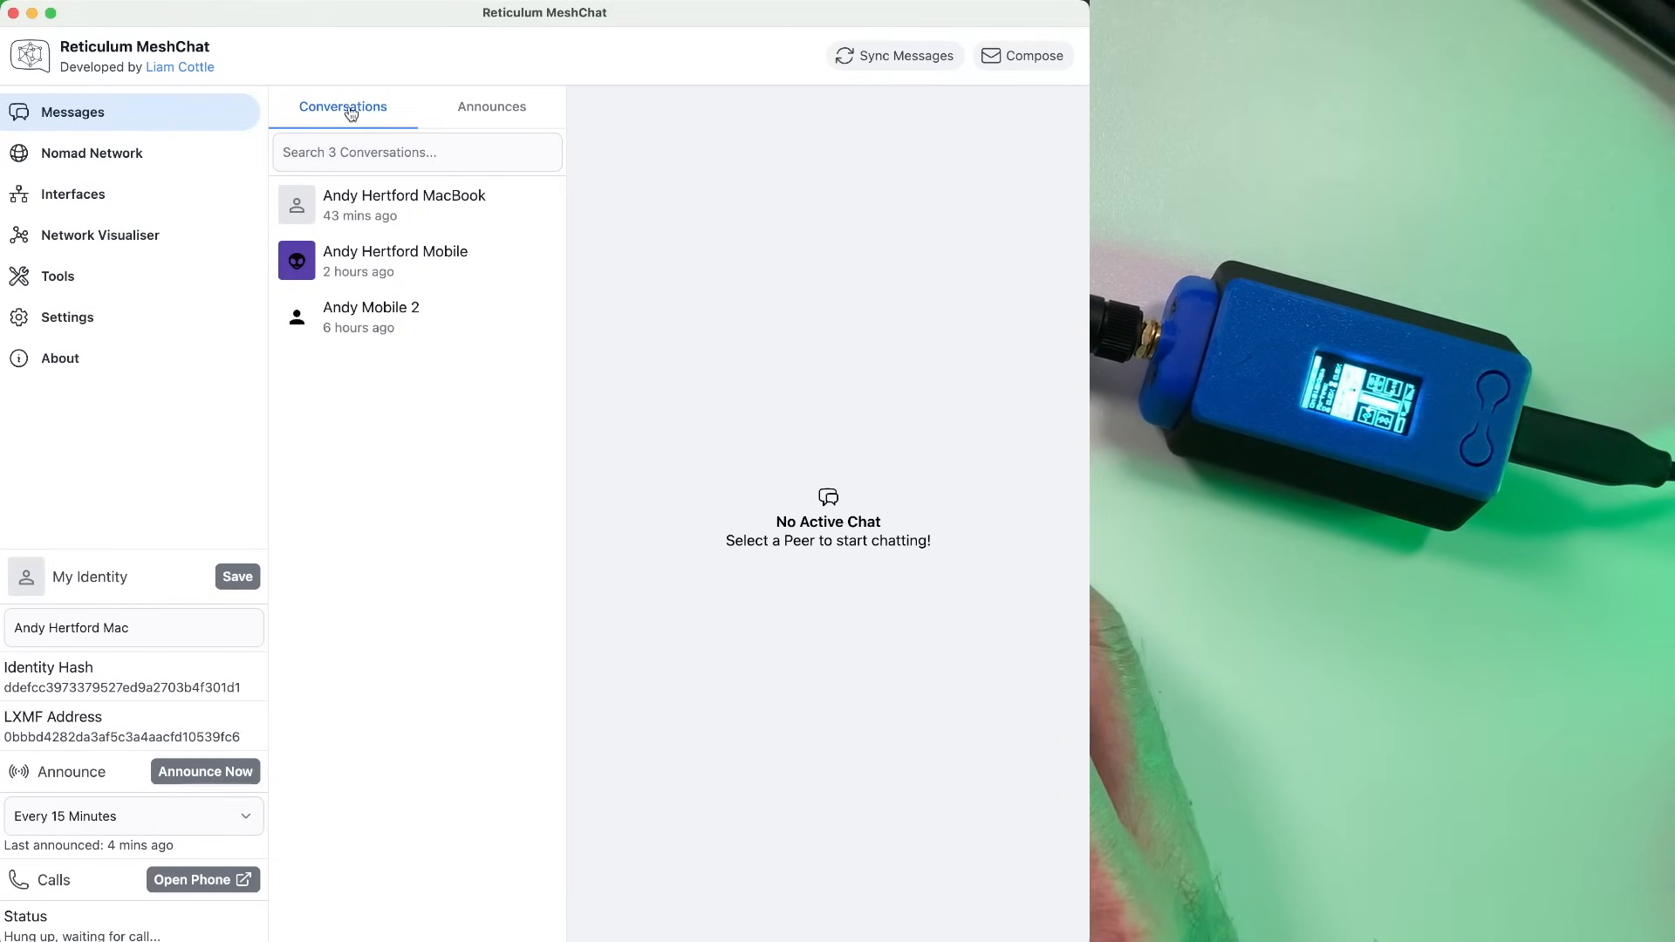
pyautogui.click(491, 106)
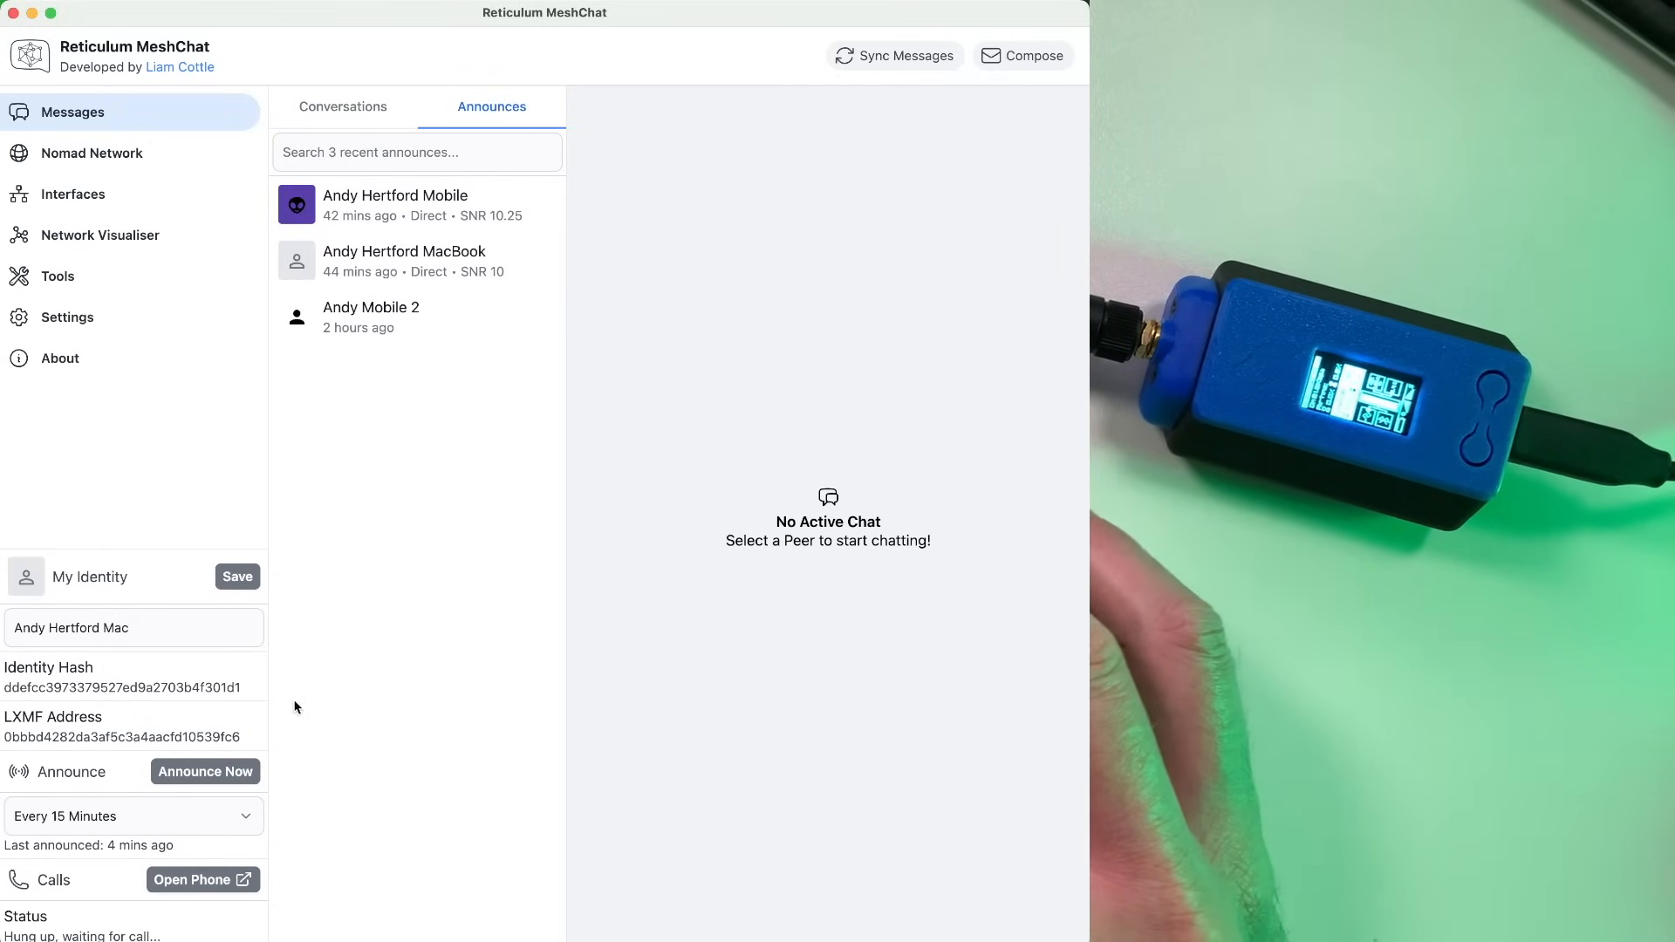
pyautogui.click(205, 771)
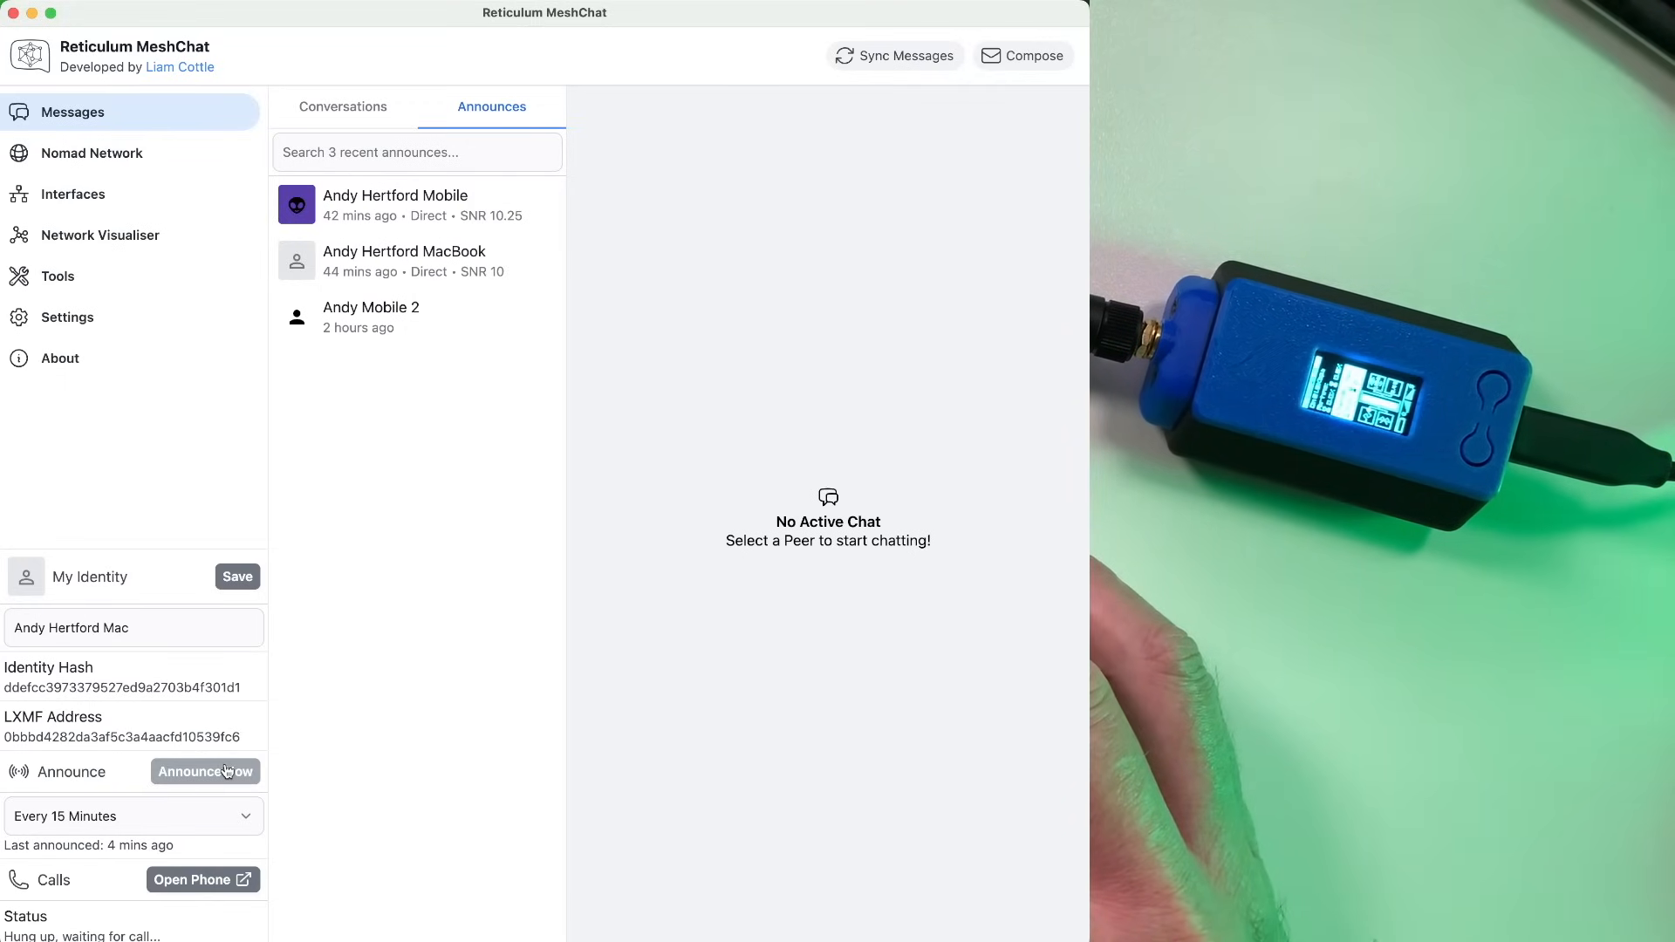
pyautogui.click(204, 772)
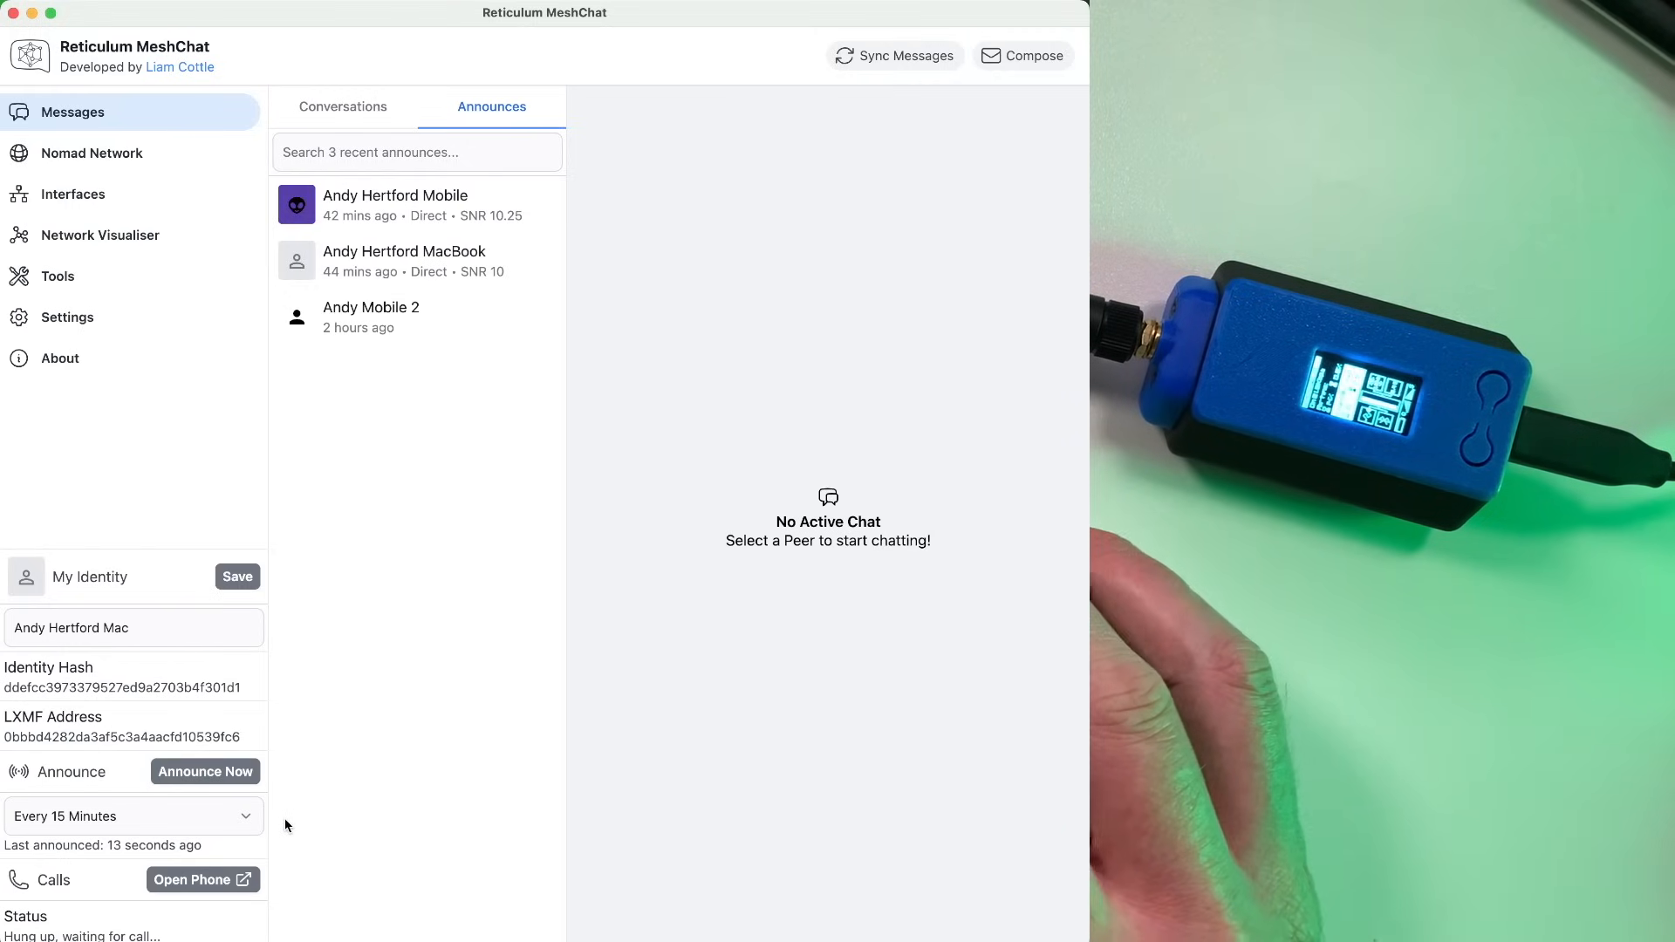
pyautogui.click(132, 815)
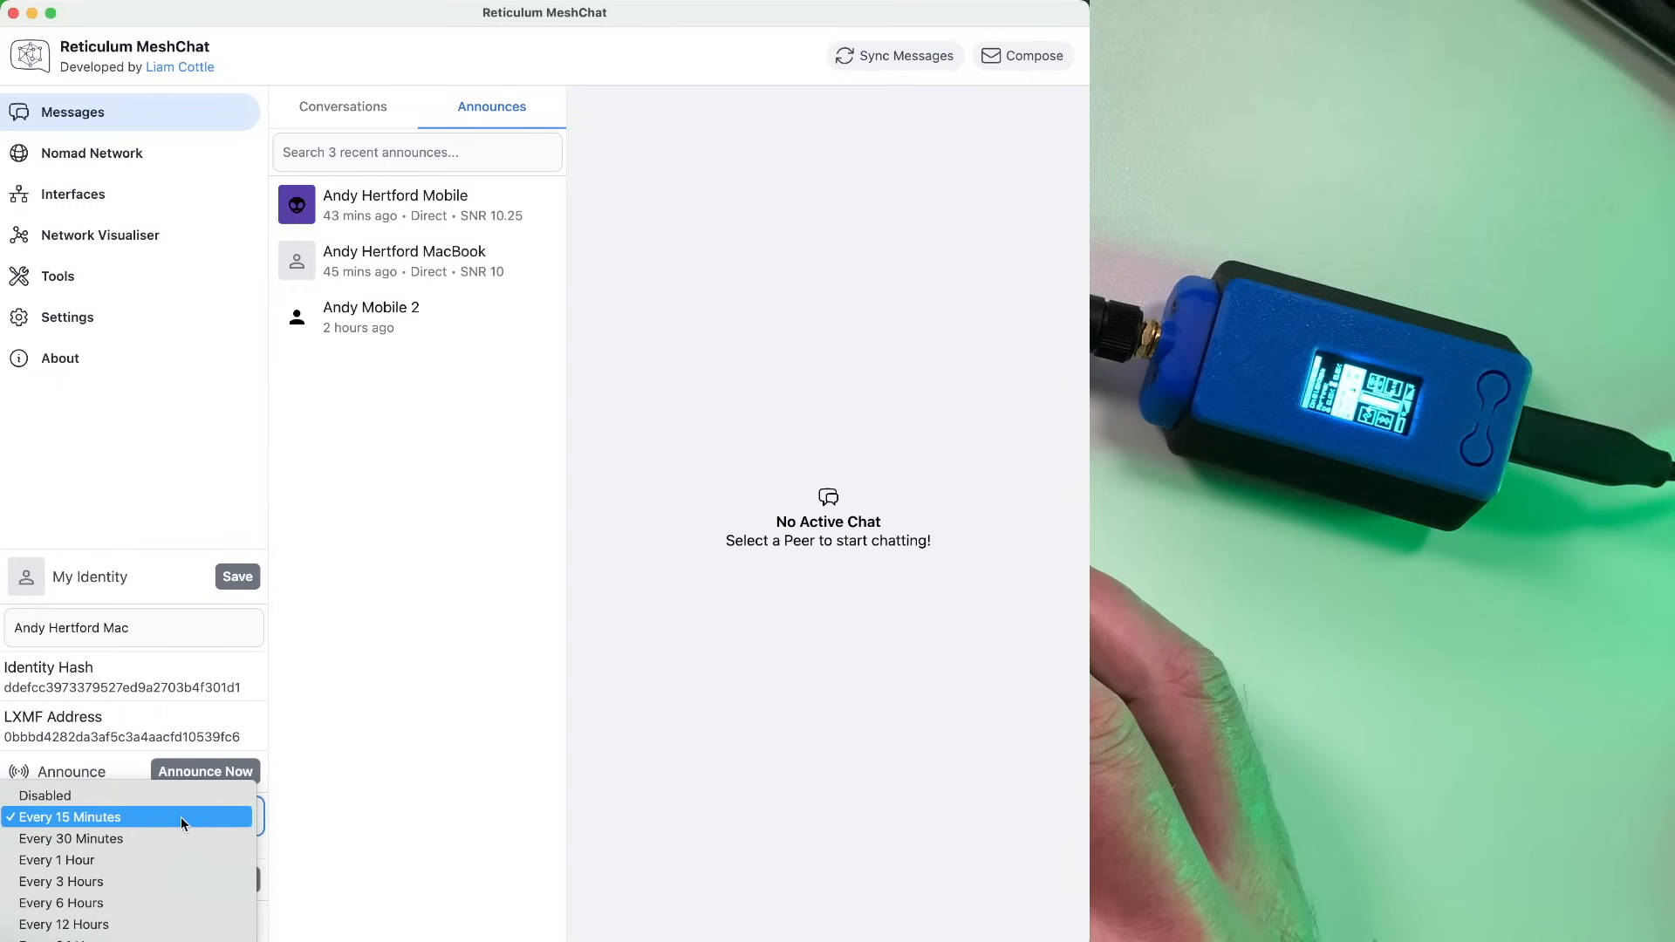
pyautogui.click(68, 818)
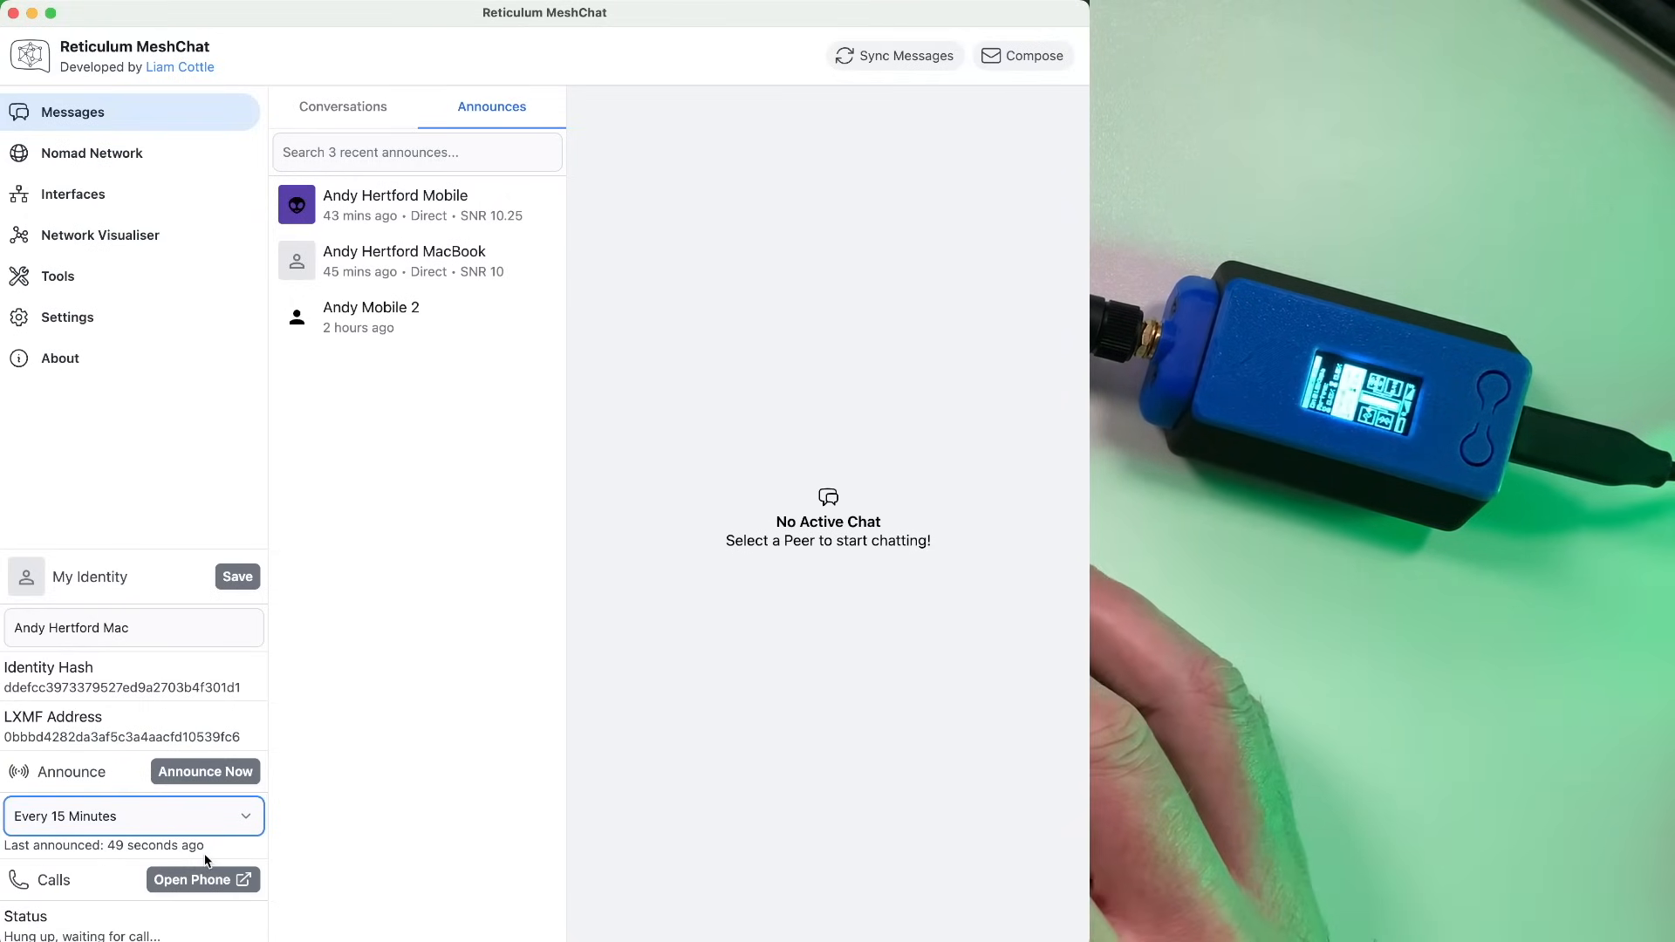
pyautogui.moveTo(213, 853)
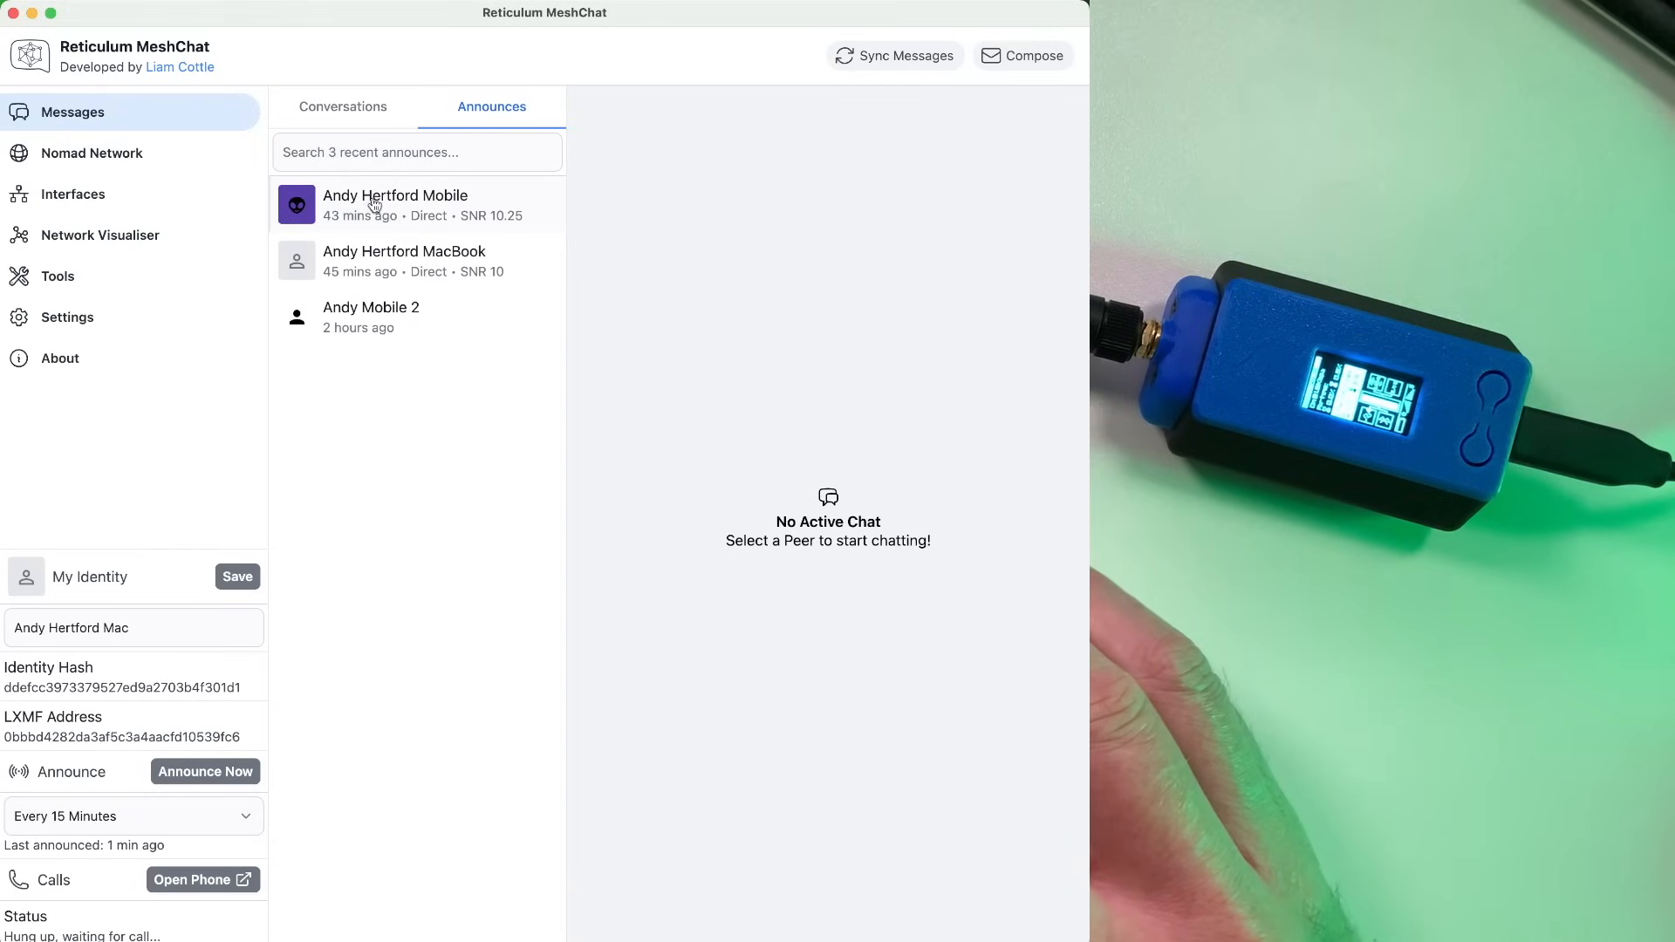
pyautogui.moveTo(434, 208)
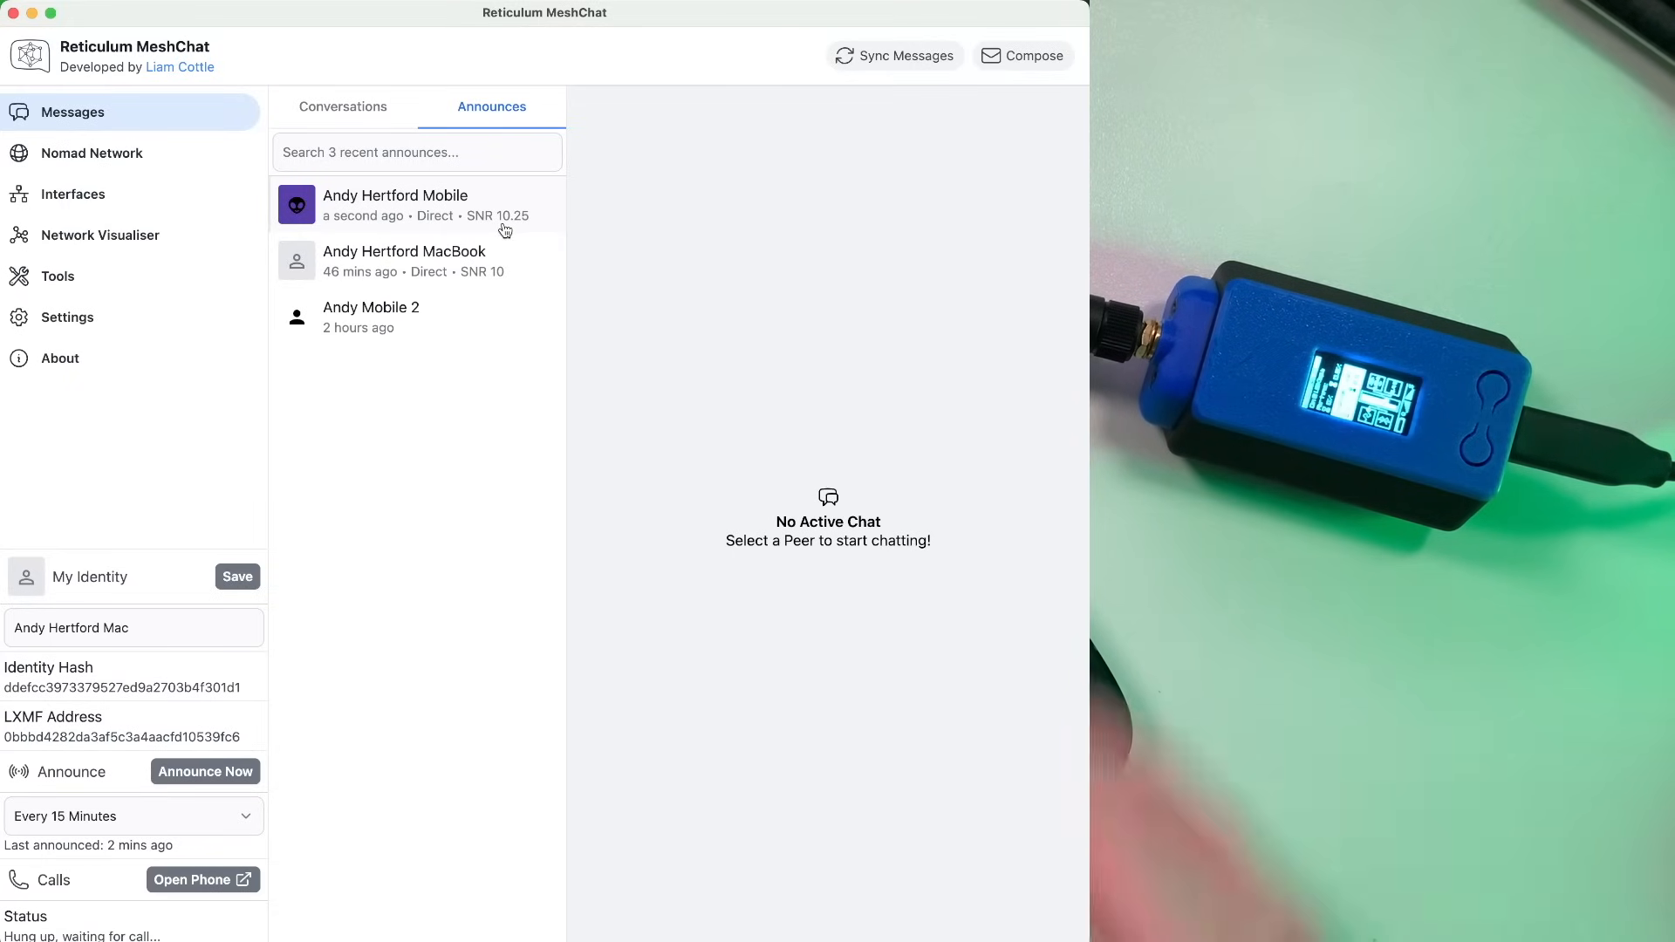
pyautogui.moveTo(451, 232)
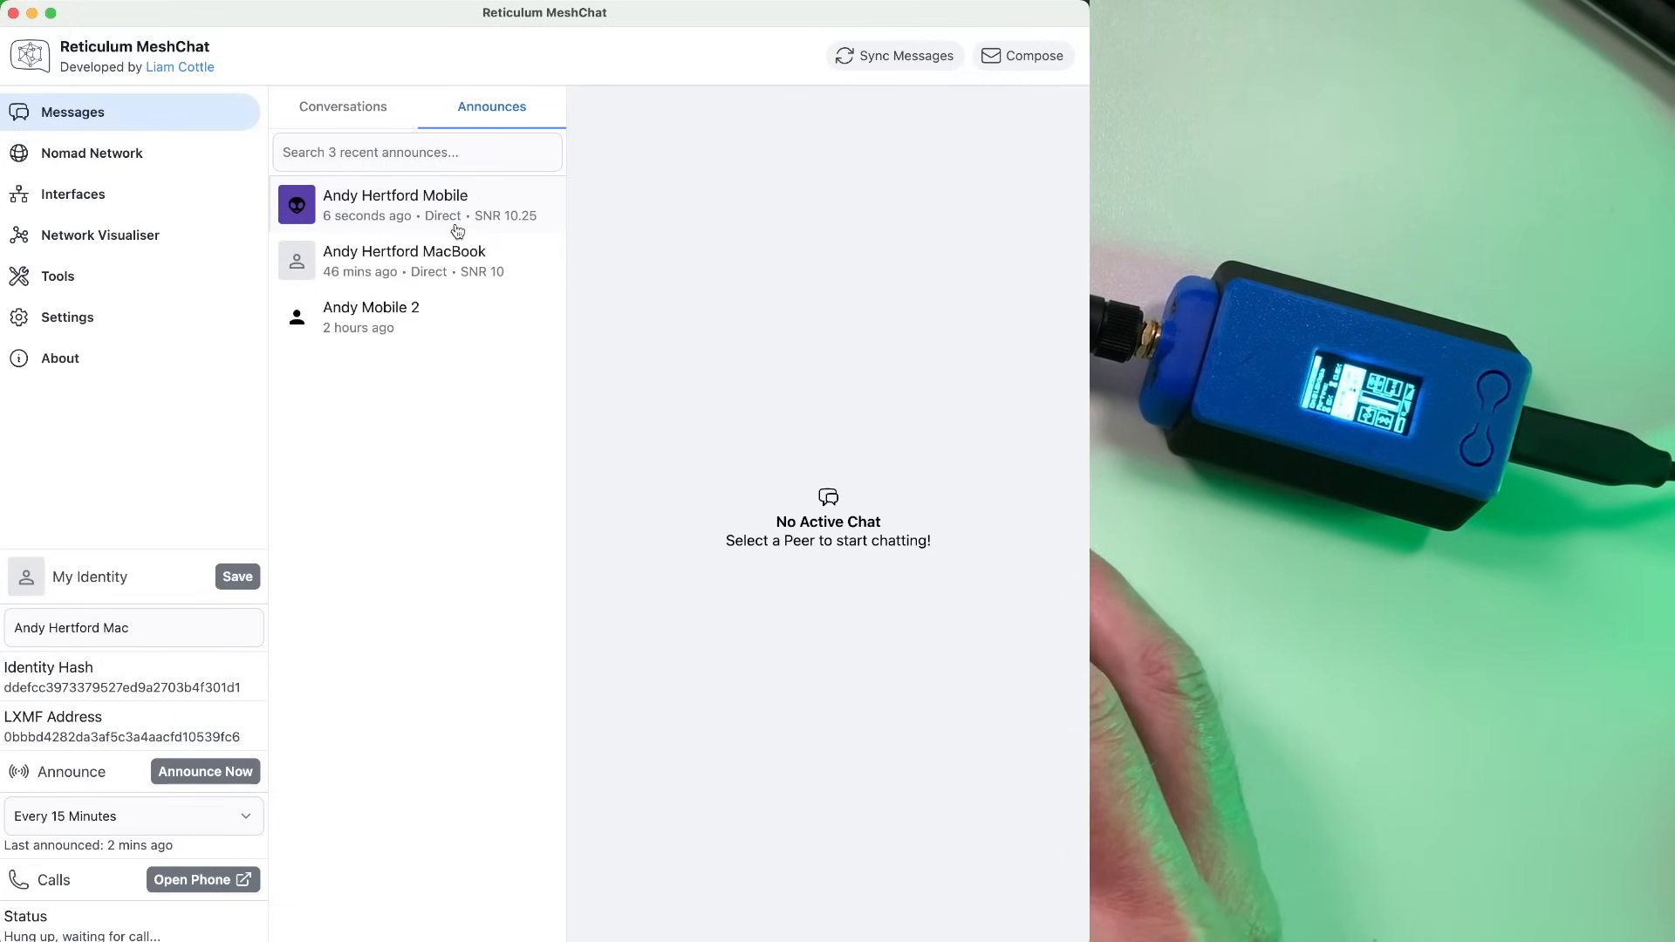
pyautogui.click(396, 205)
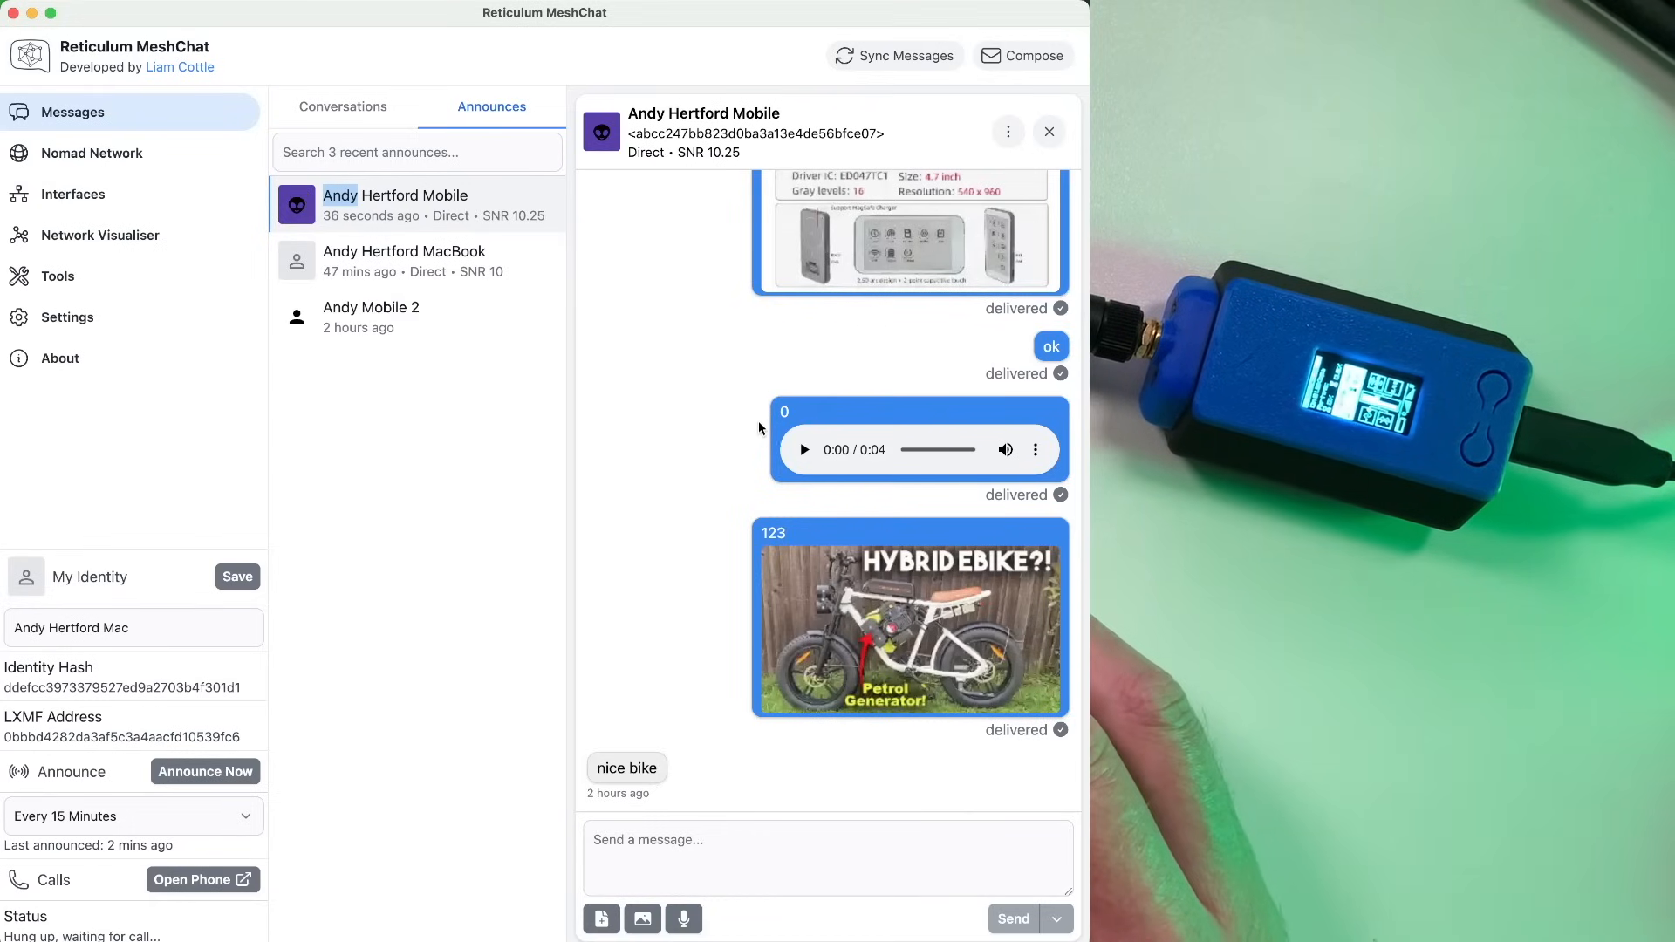
pyautogui.moveTo(1006, 132)
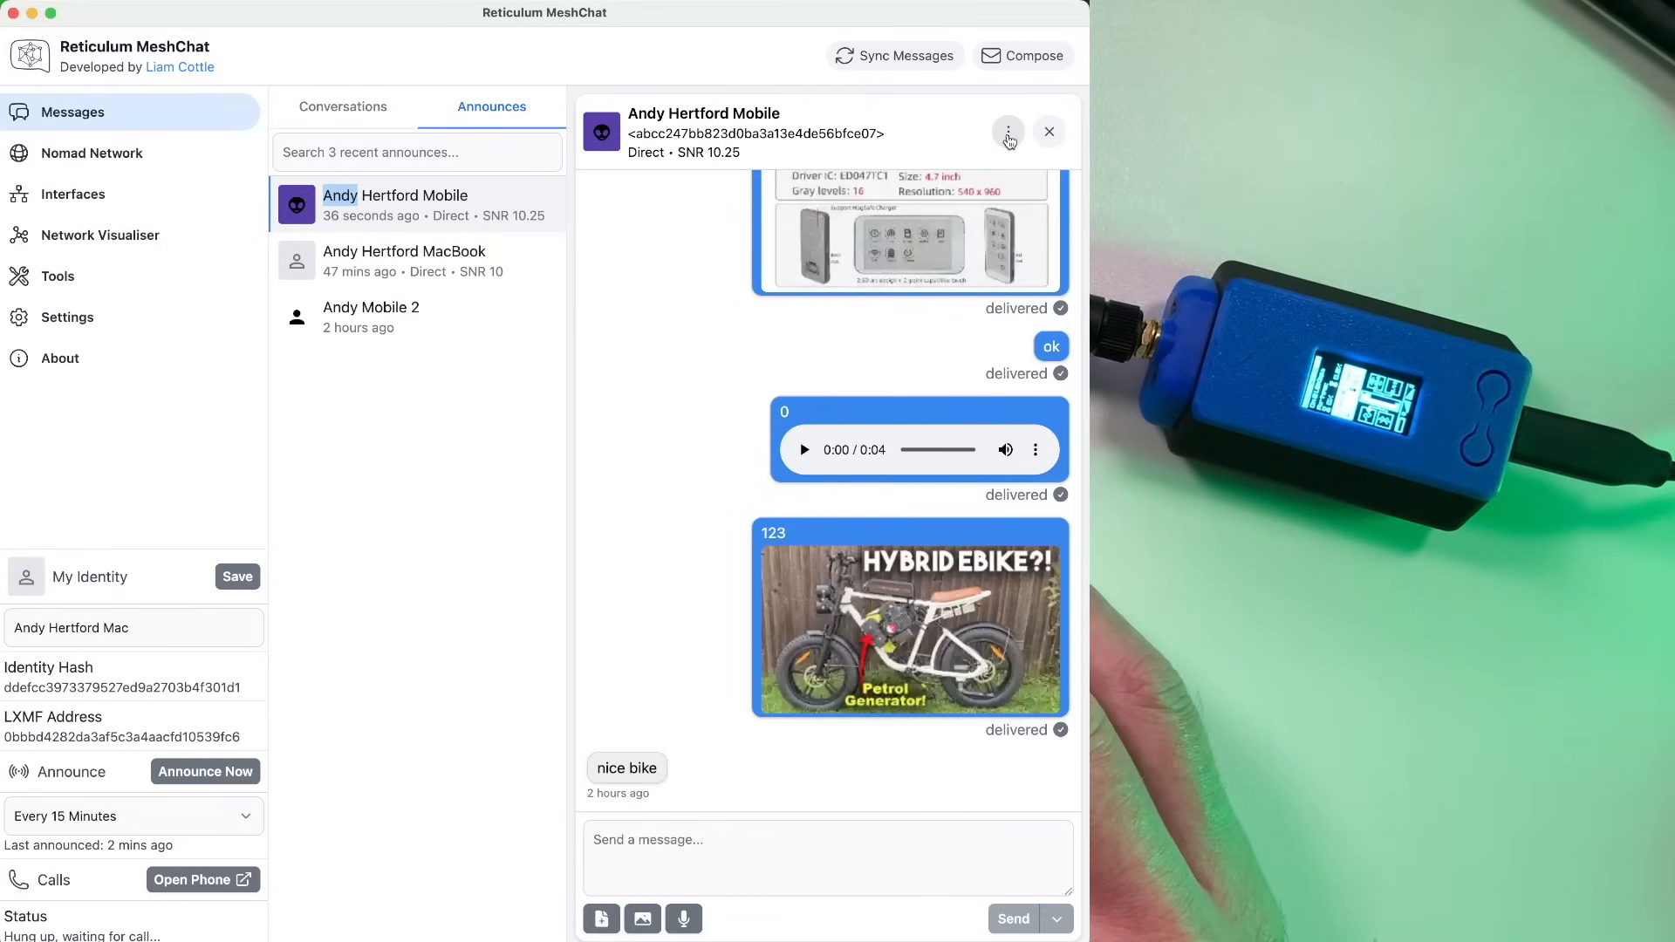
# - Ping Andy Hertford Mobile and dismiss the one-hop reply showing 10.75 dB SNR
pyautogui.click(1006, 130)
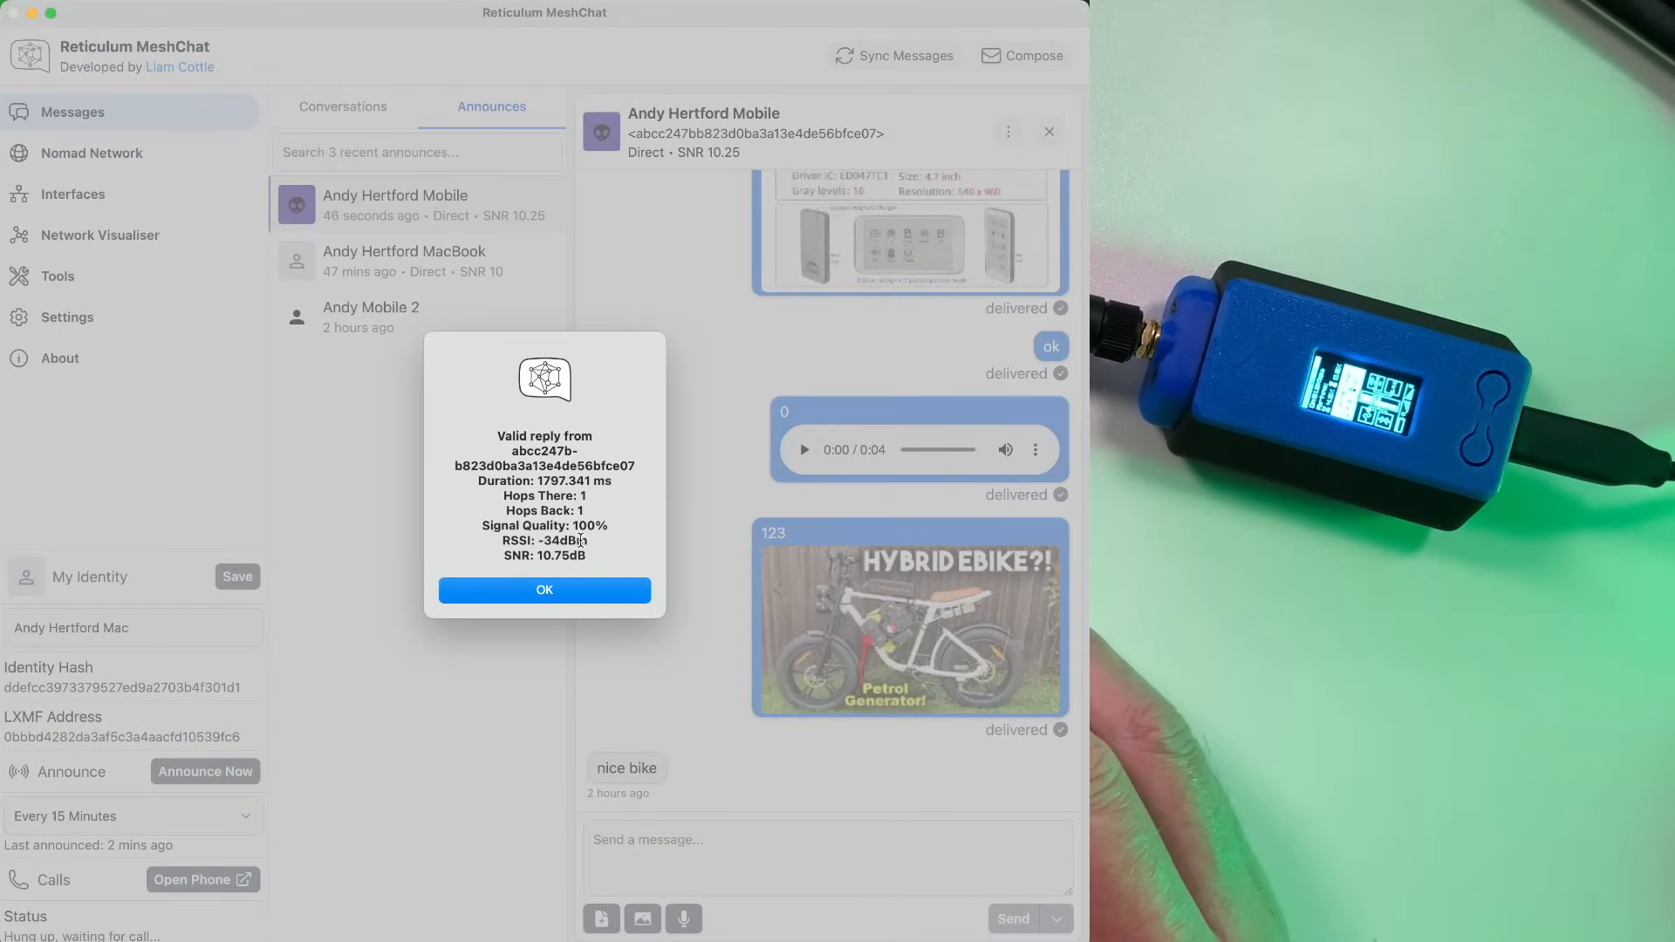
pyautogui.moveTo(551, 574)
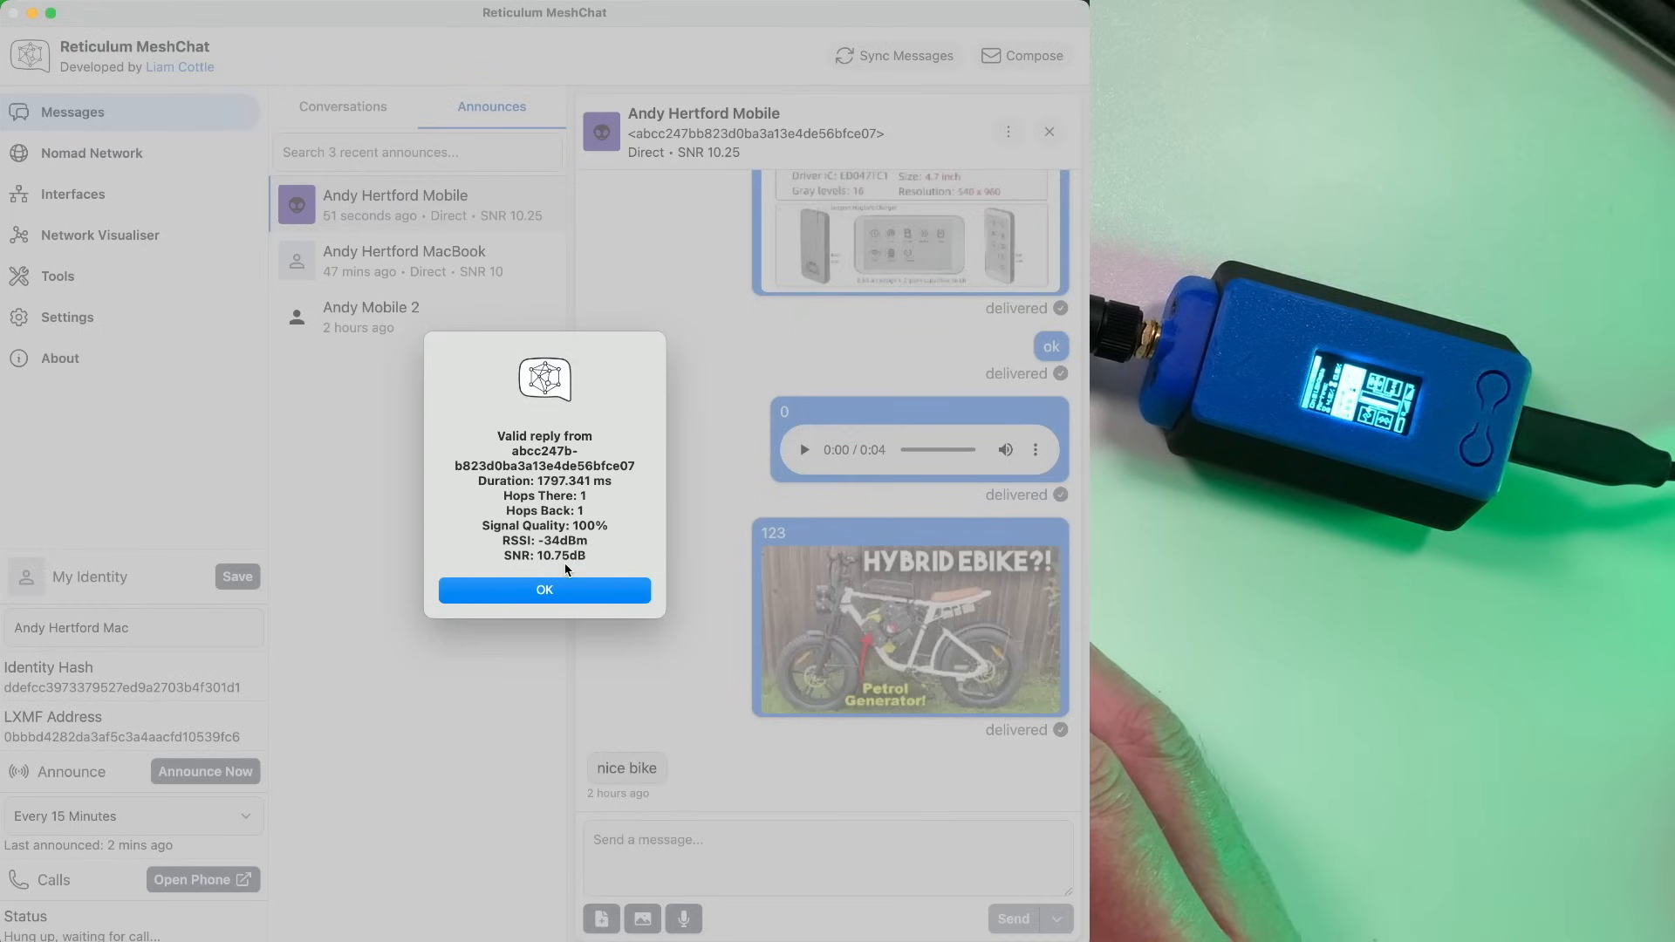
pyautogui.moveTo(513, 233)
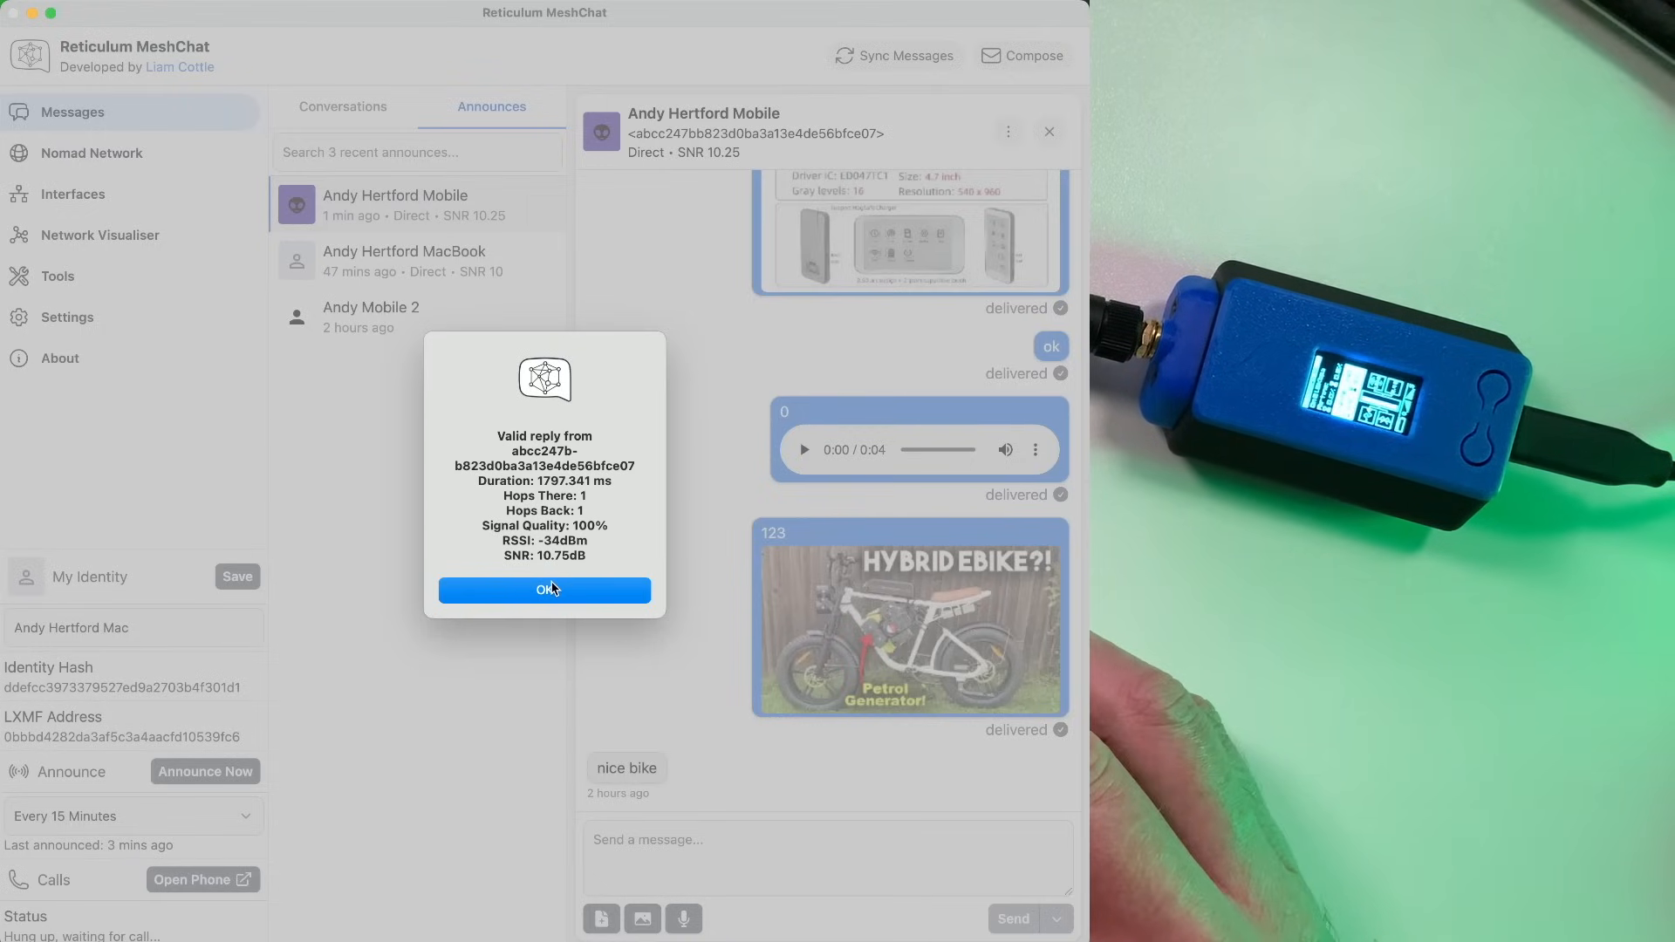
pyautogui.click(543, 589)
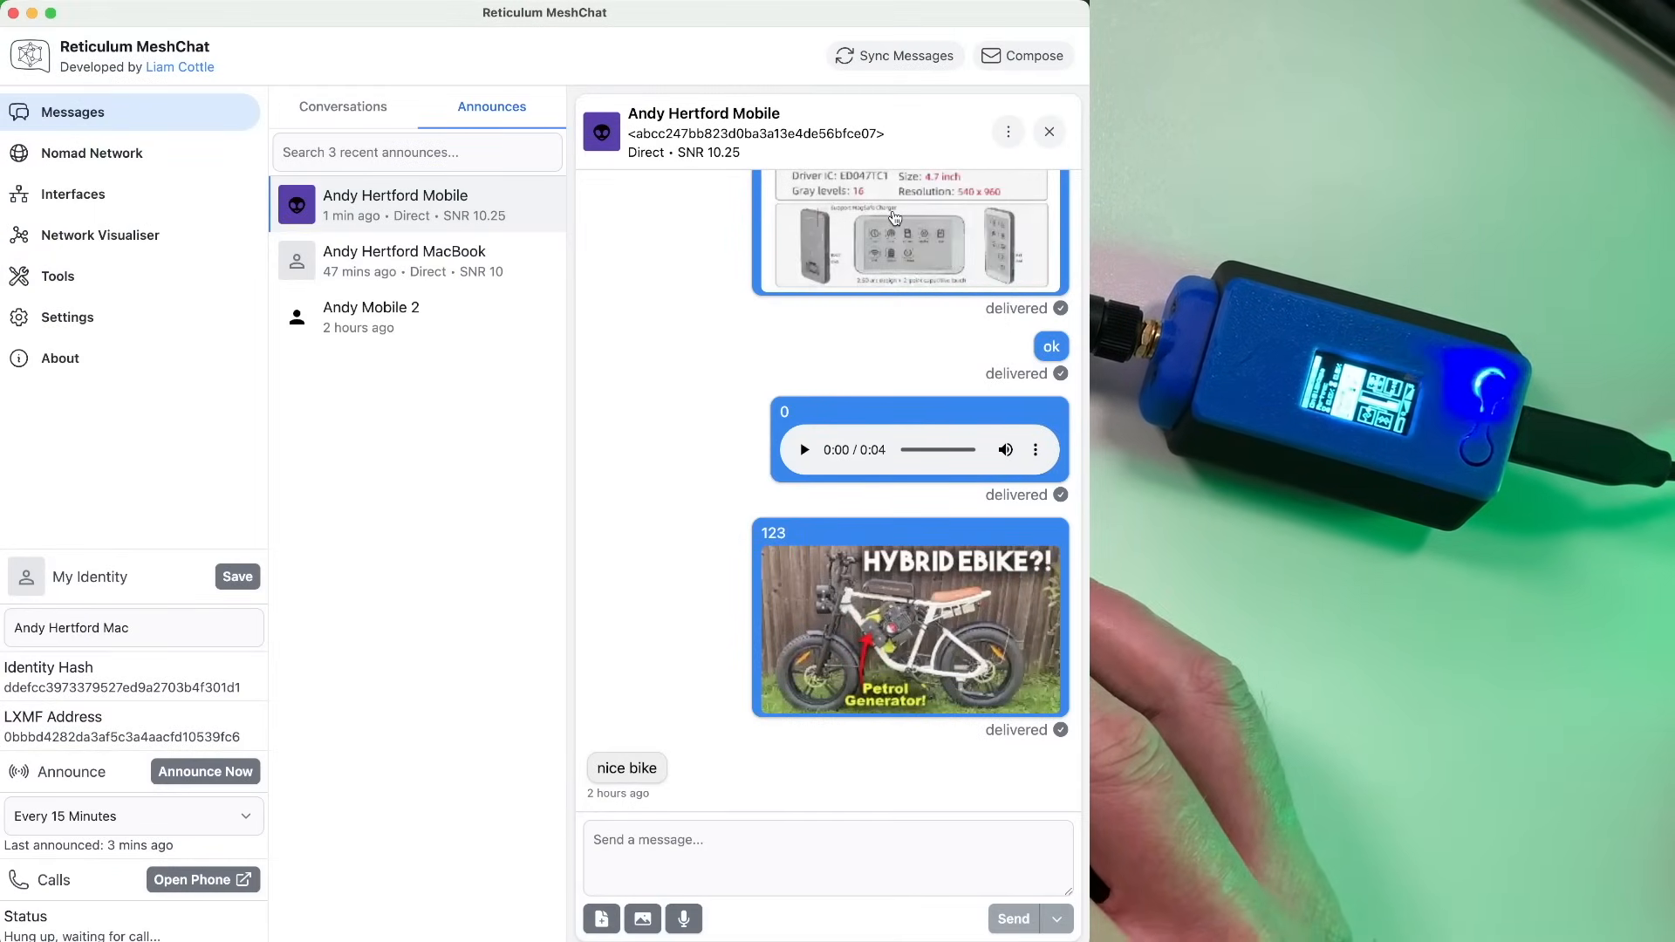
pyautogui.click(342, 105)
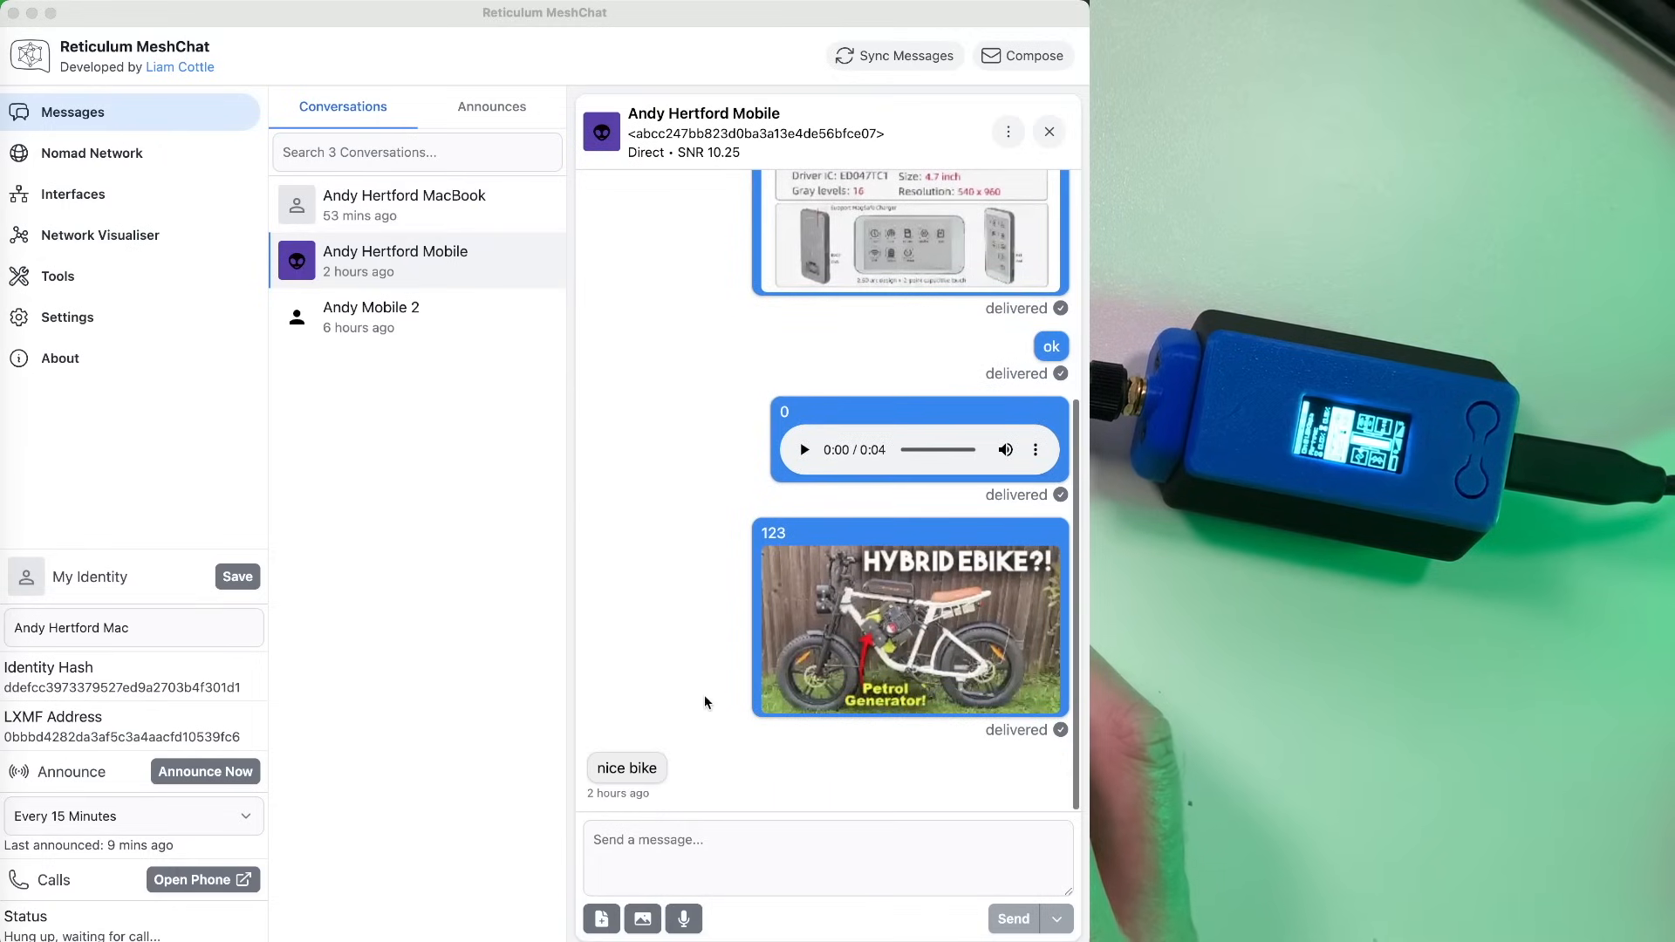
pyautogui.click(828, 857)
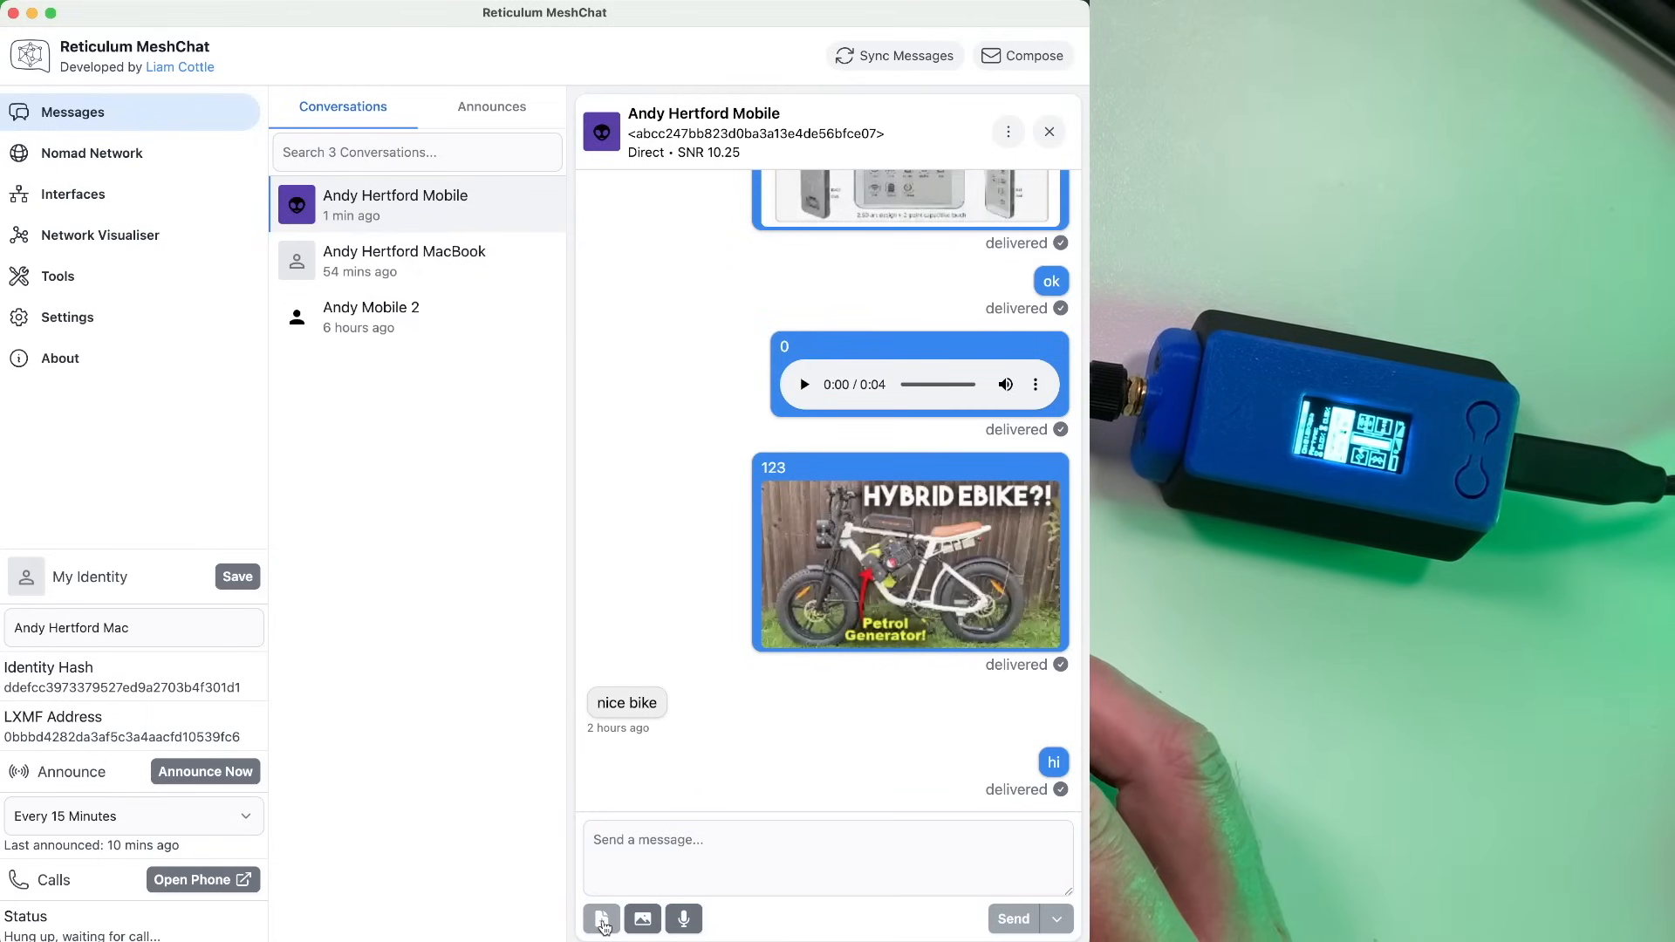
pyautogui.click(602, 918)
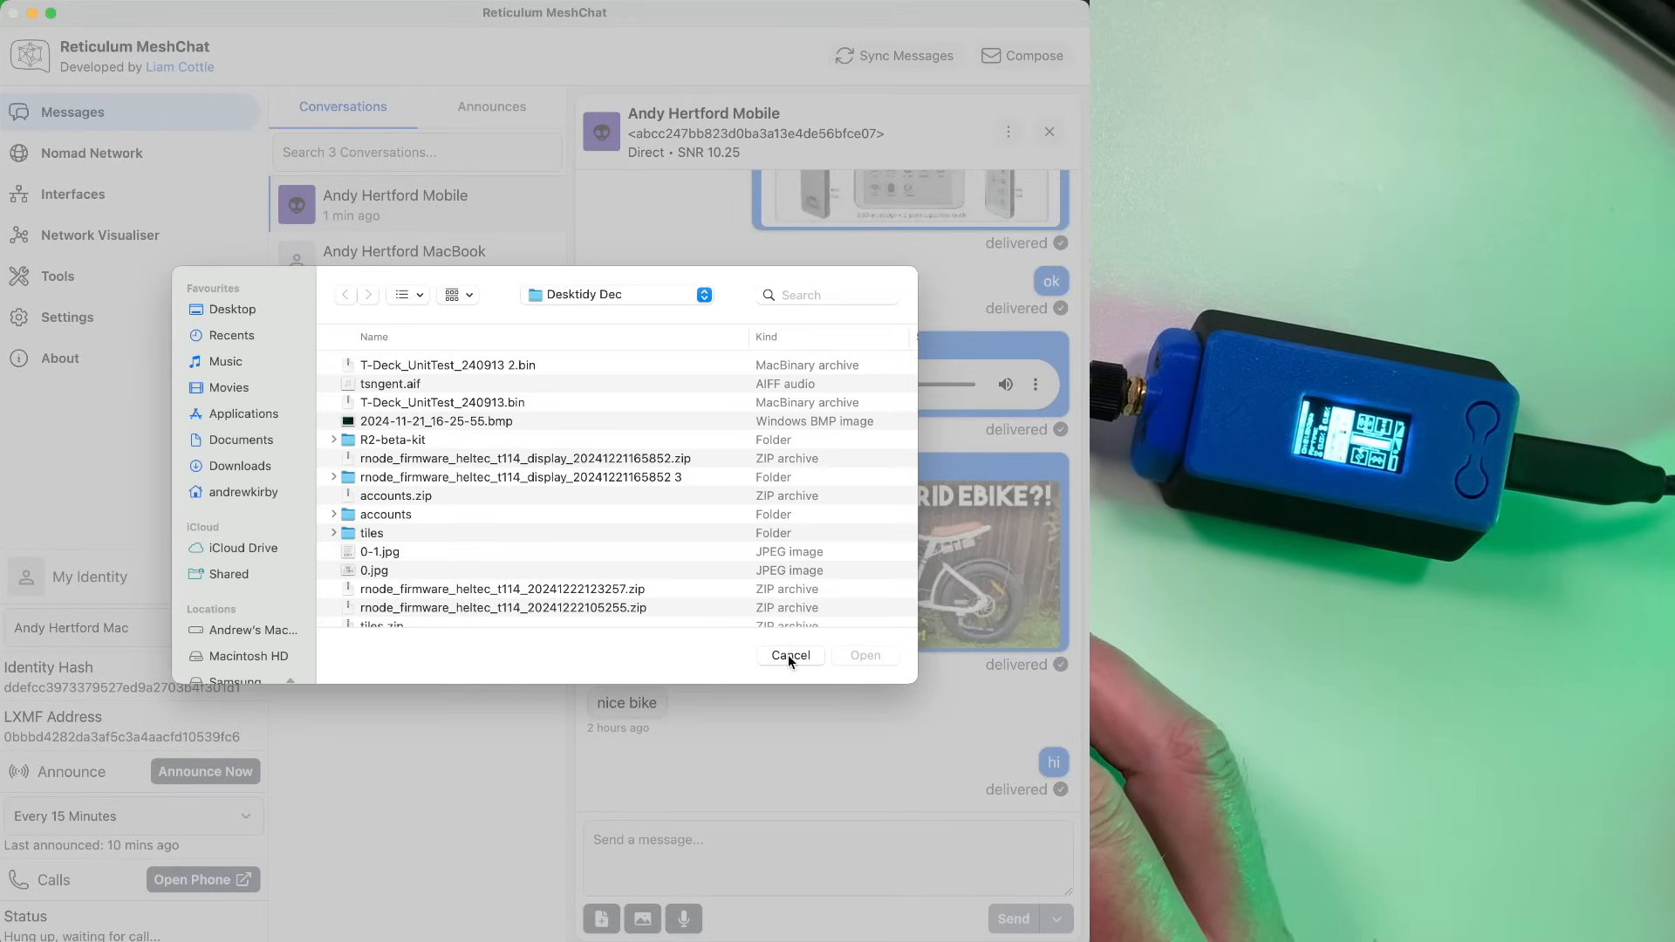
pyautogui.click(789, 655)
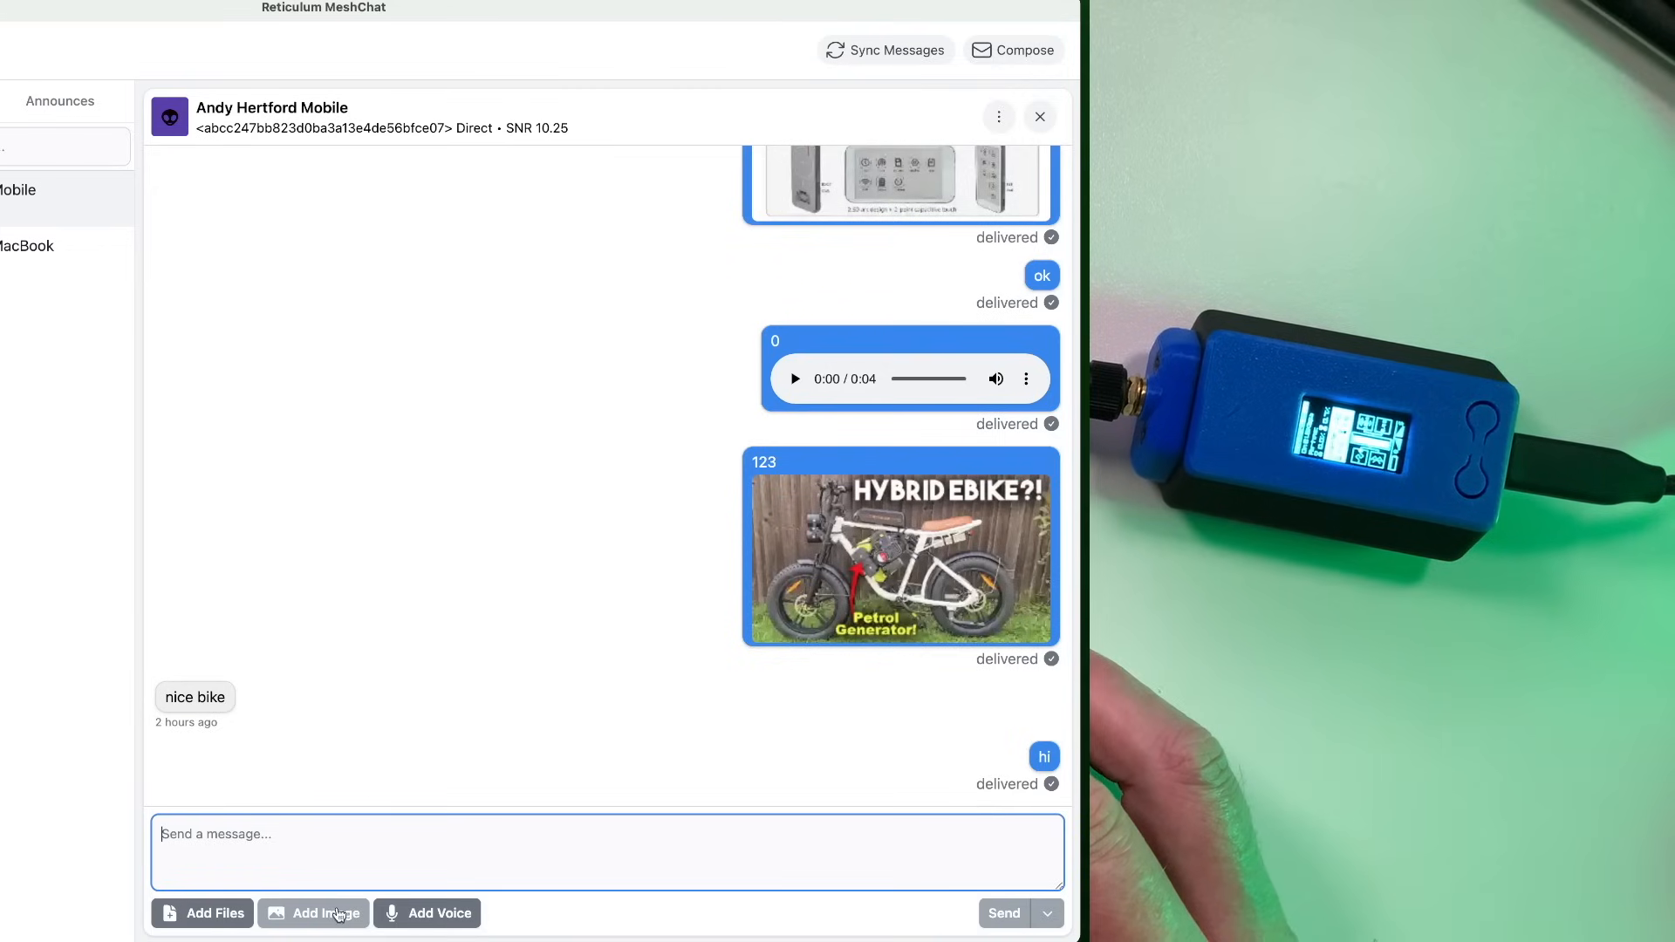
# - Choose Low Quality (320x320) for the image attachment
pyautogui.click(323, 914)
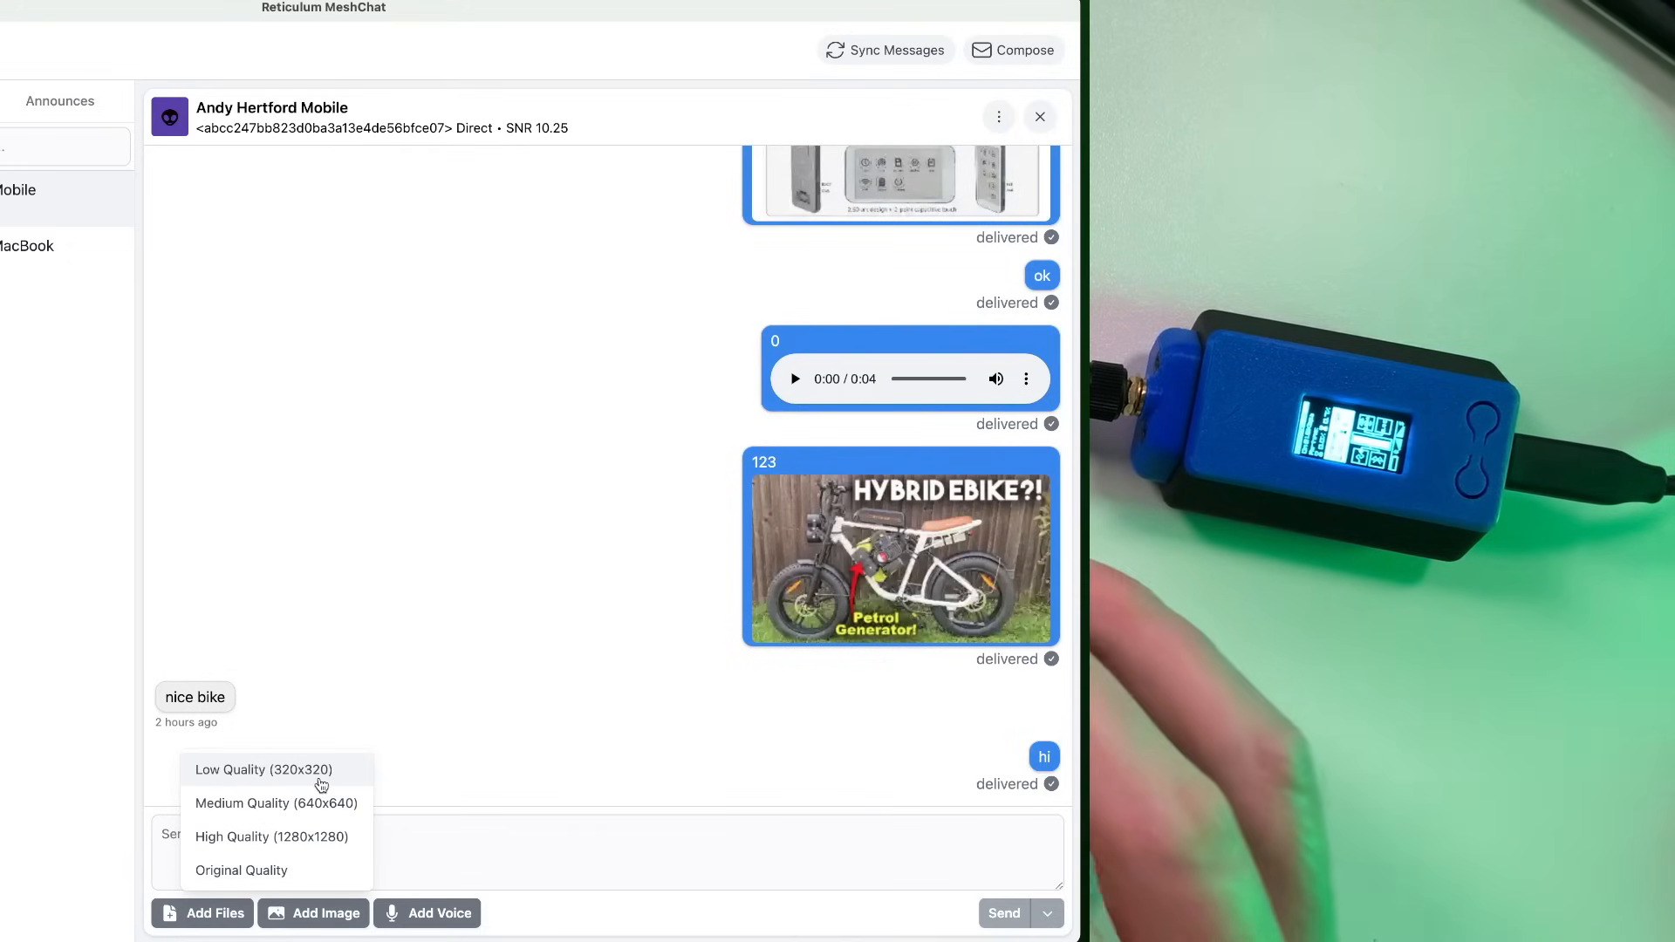
pyautogui.moveTo(318, 803)
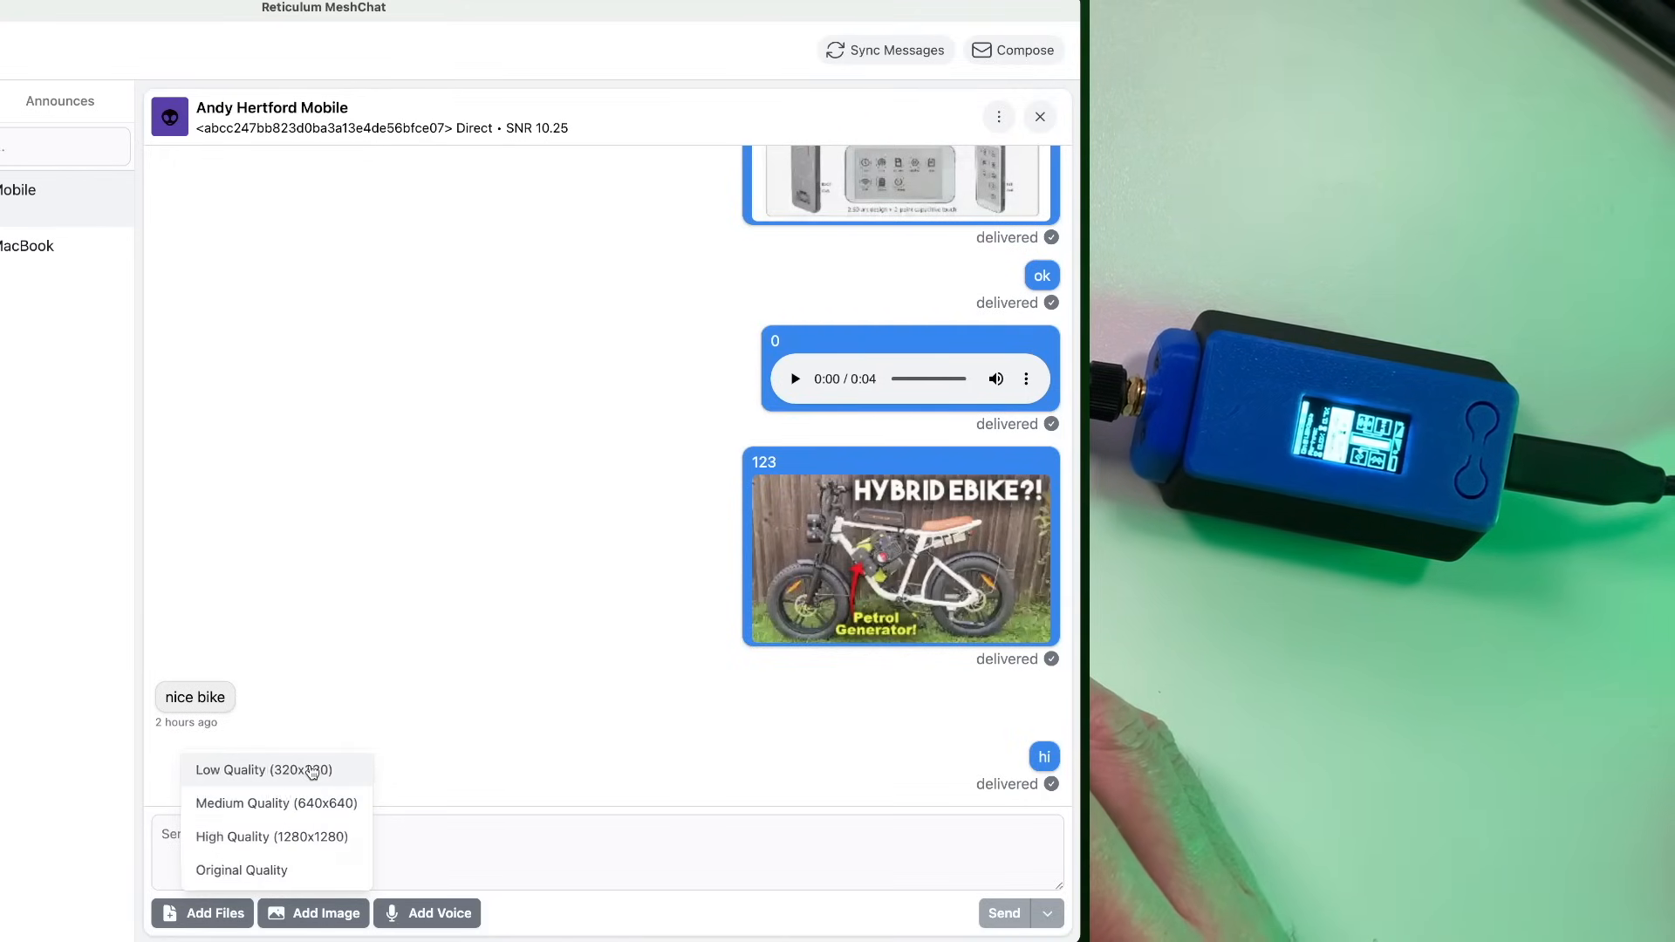
pyautogui.click(263, 769)
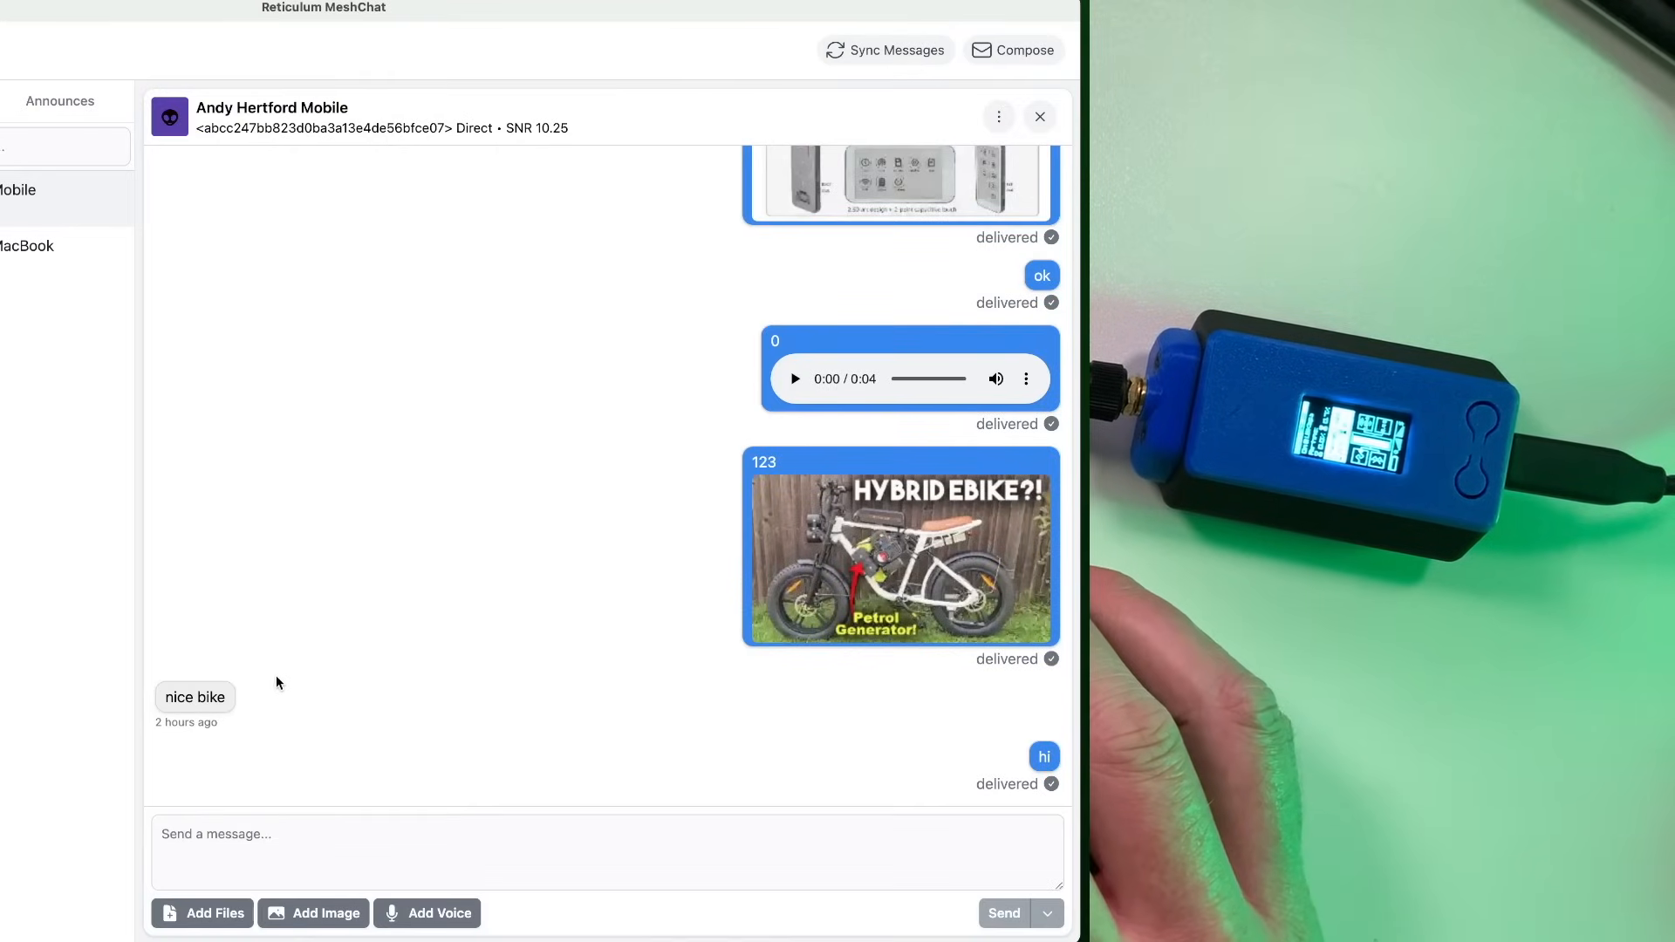
# - Send the 7 KB T5 e-paper pinmap image with a short caption
pyautogui.click(313, 914)
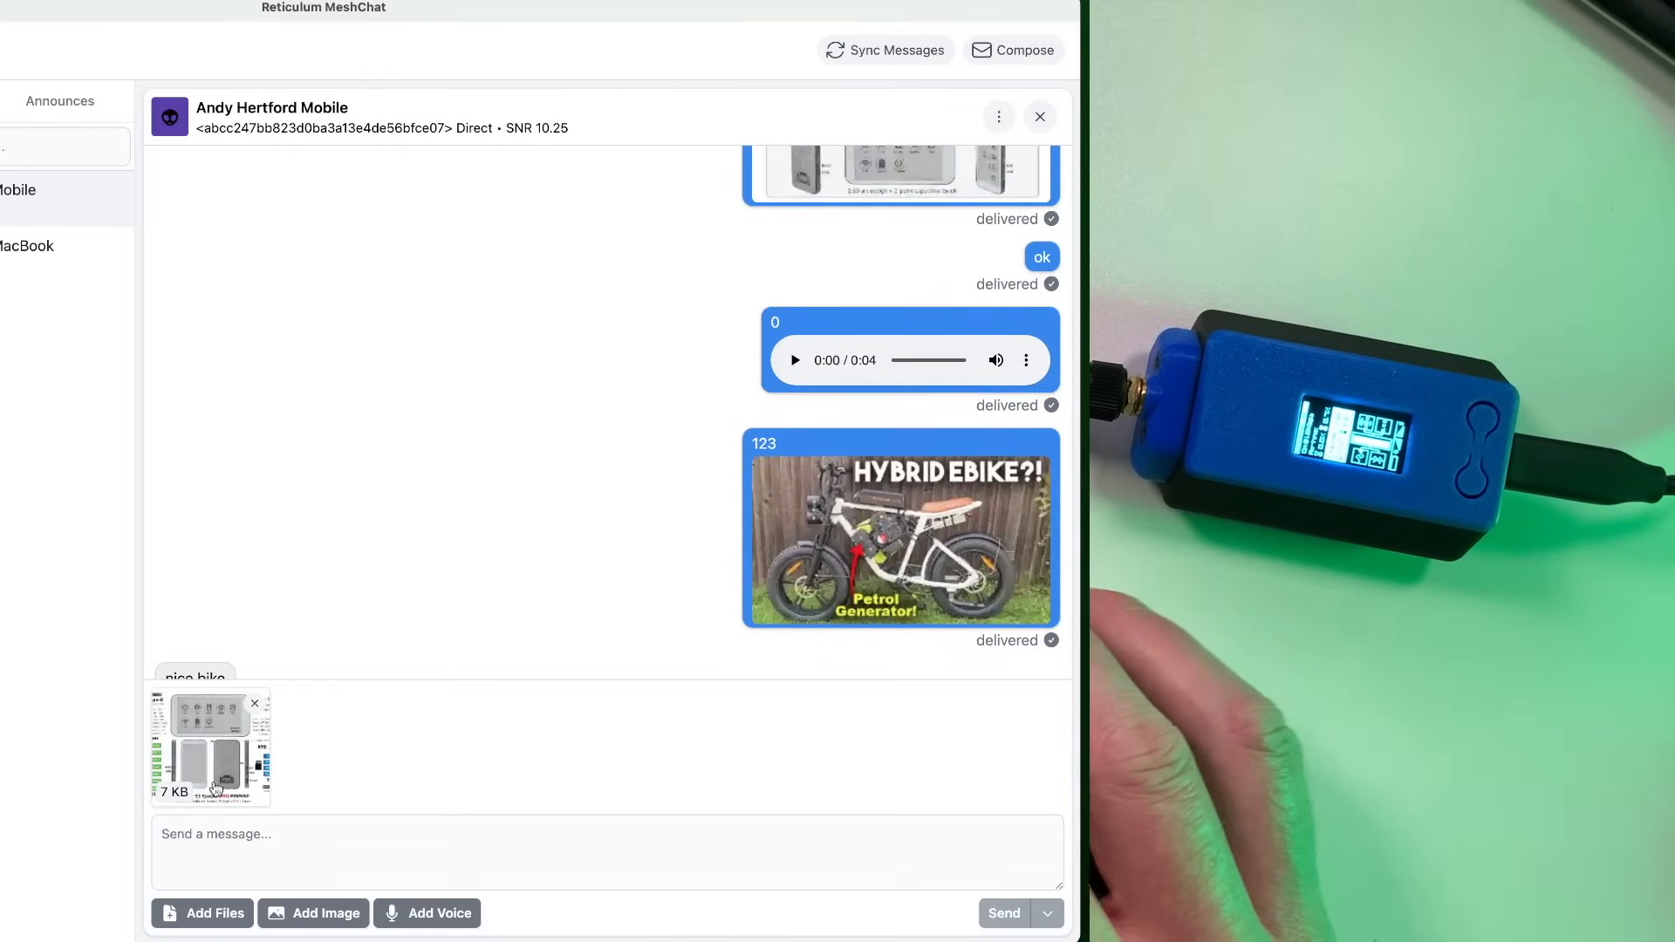
pyautogui.click(609, 852)
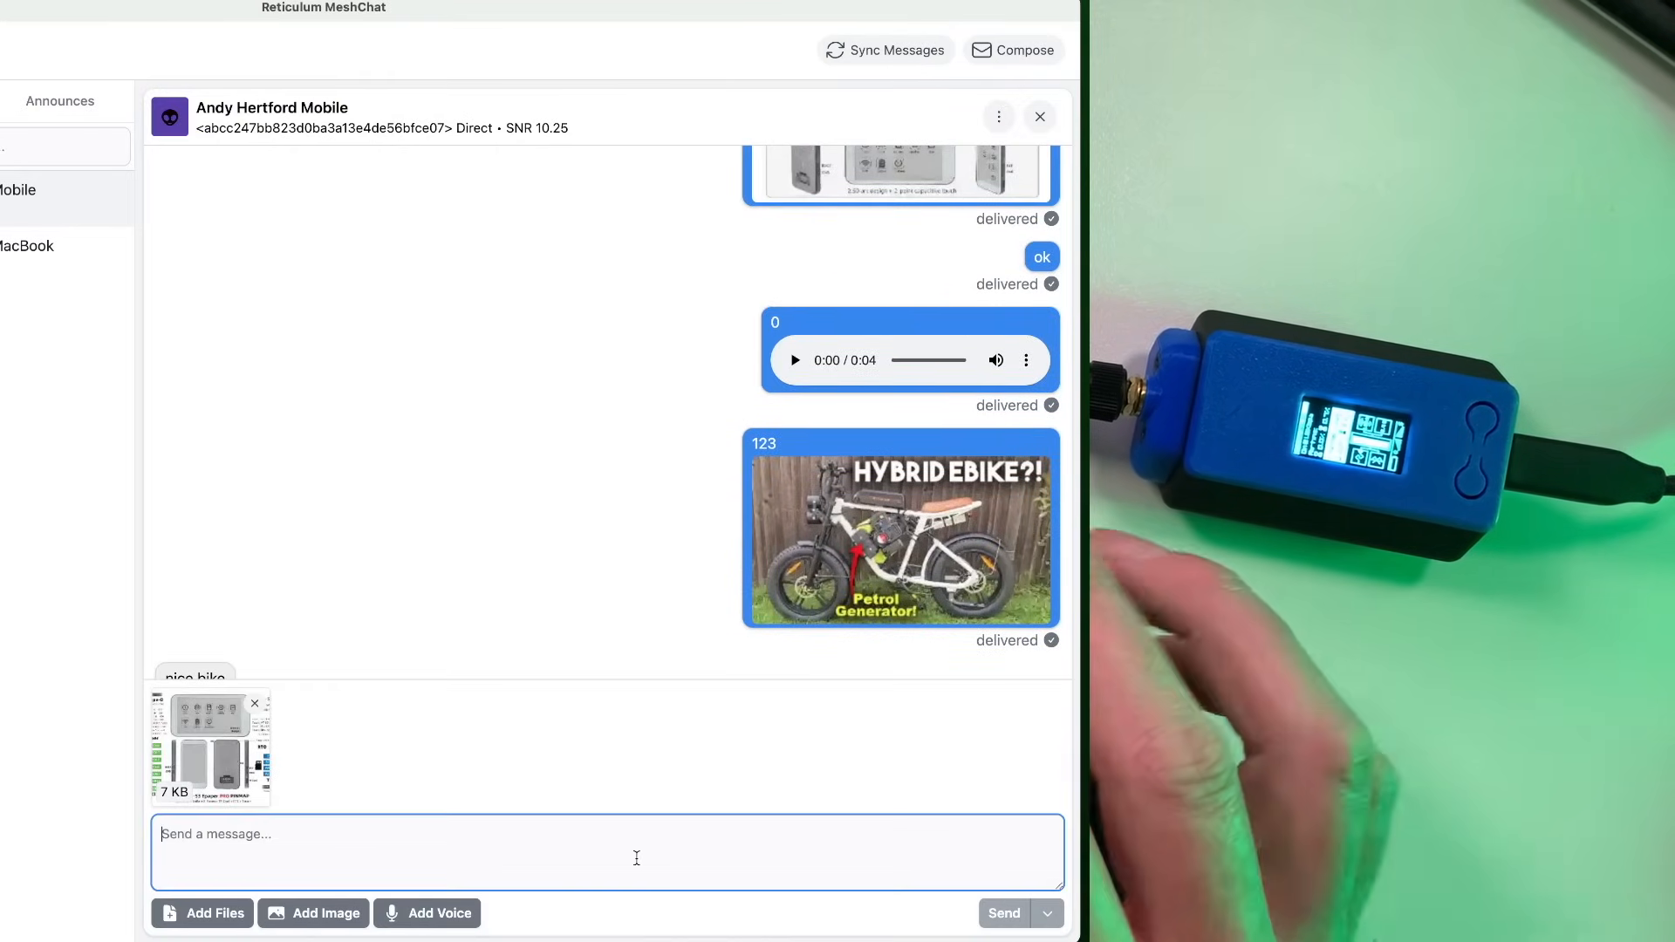
pyautogui.write('-')
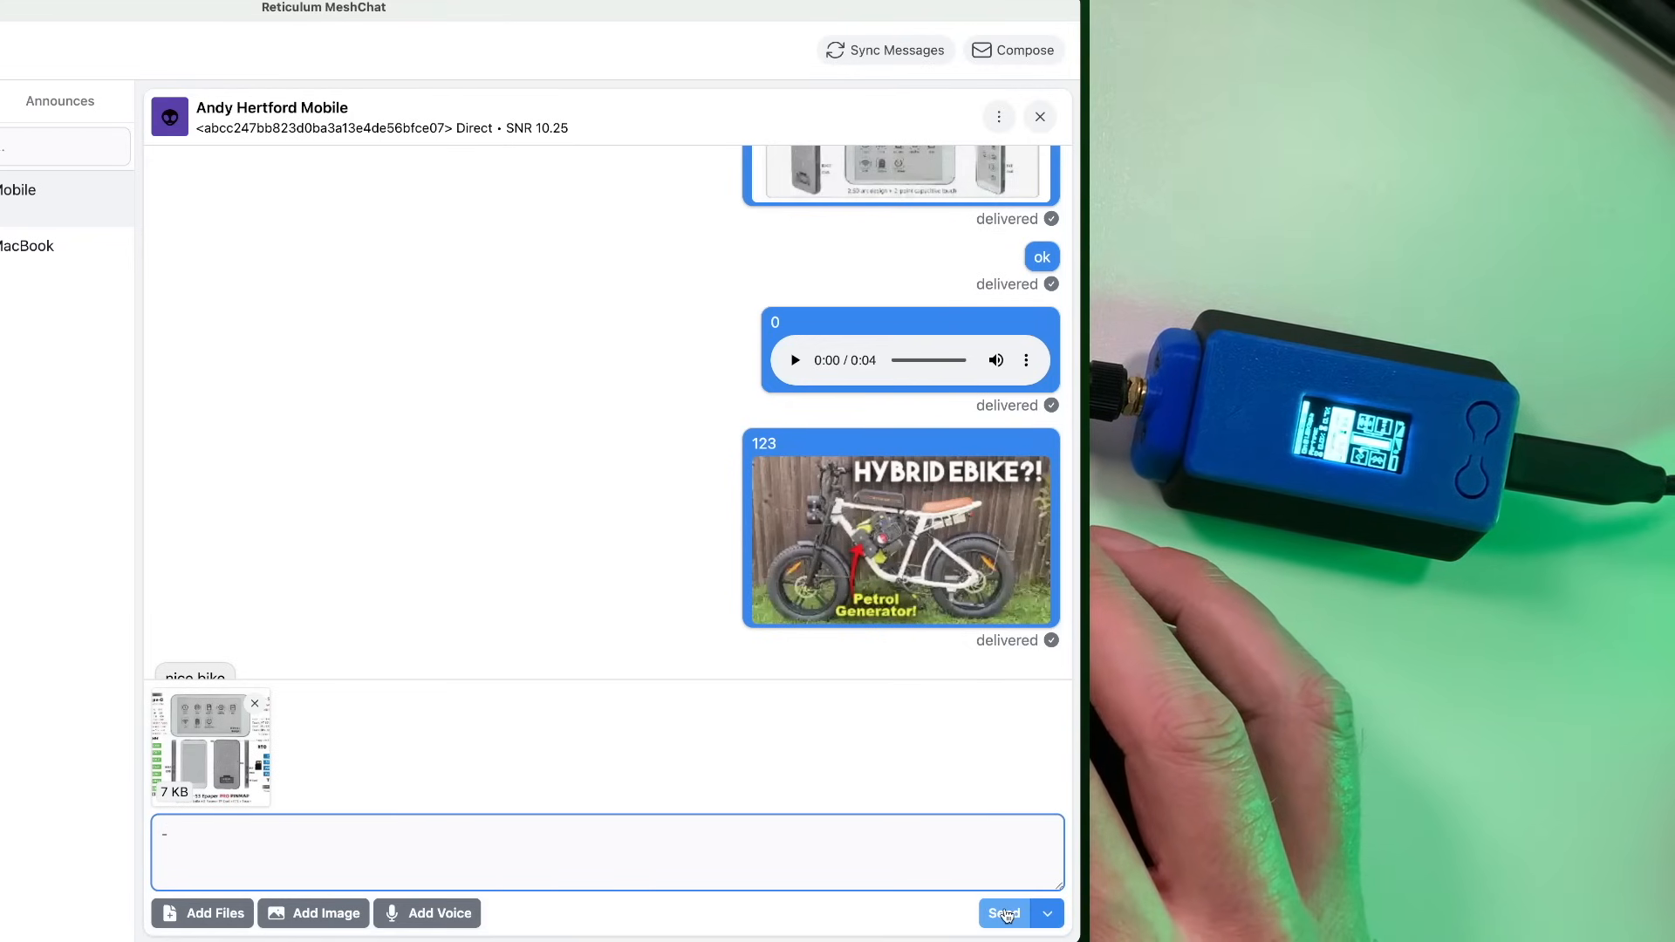
pyautogui.click(1003, 914)
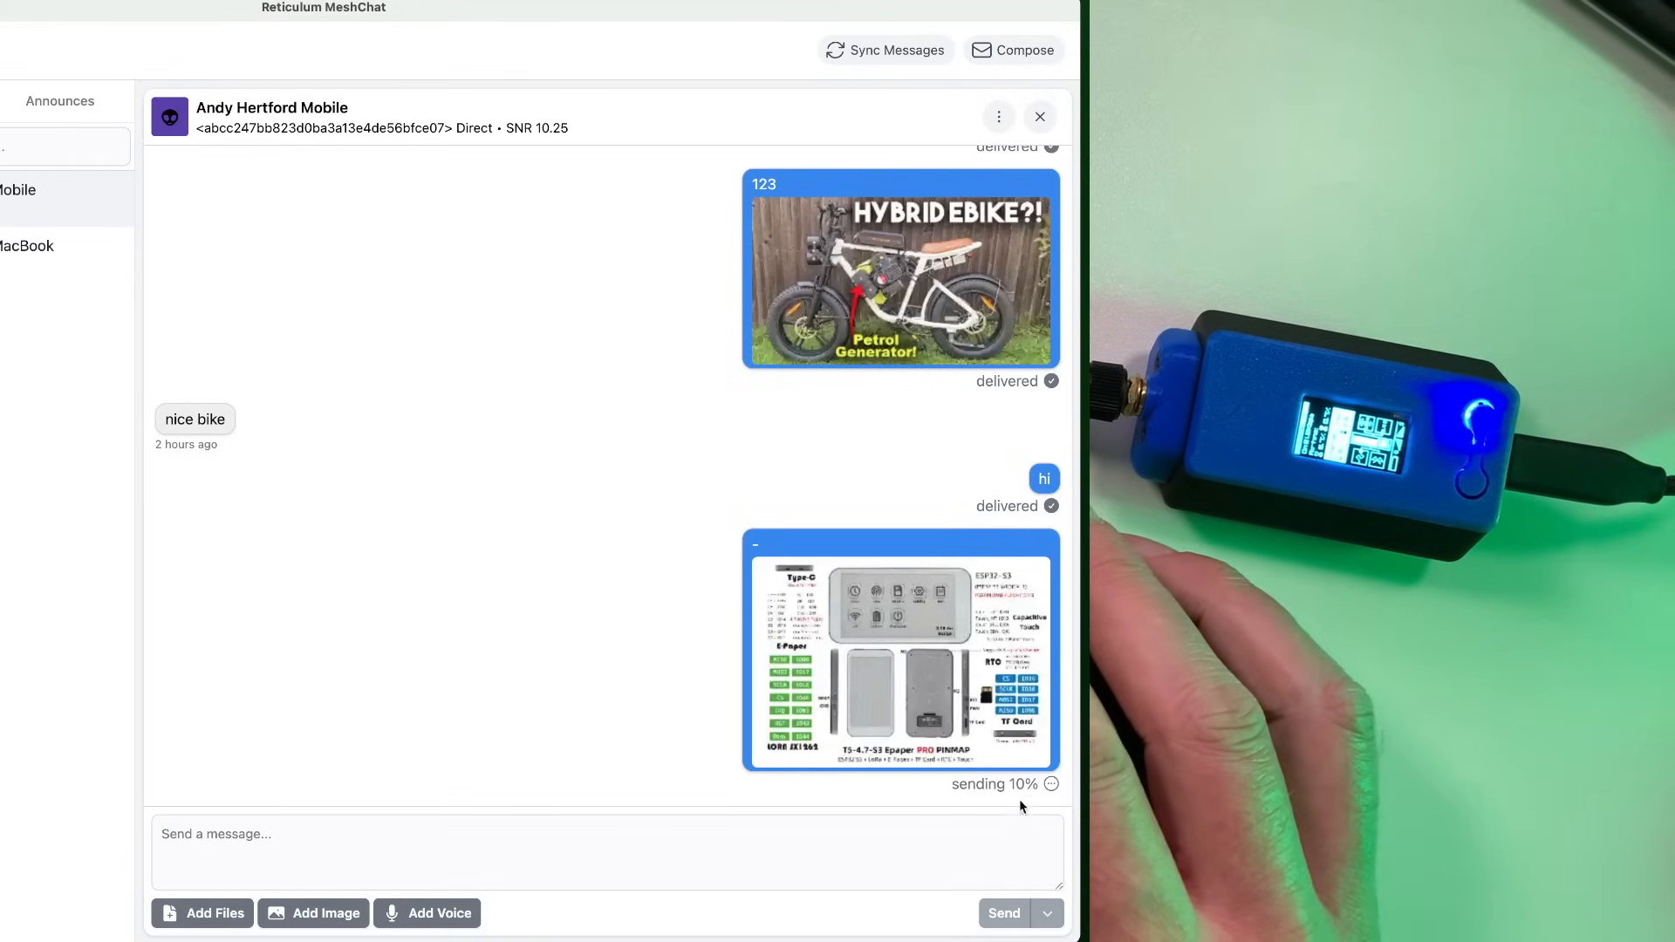
pyautogui.moveTo(913, 799)
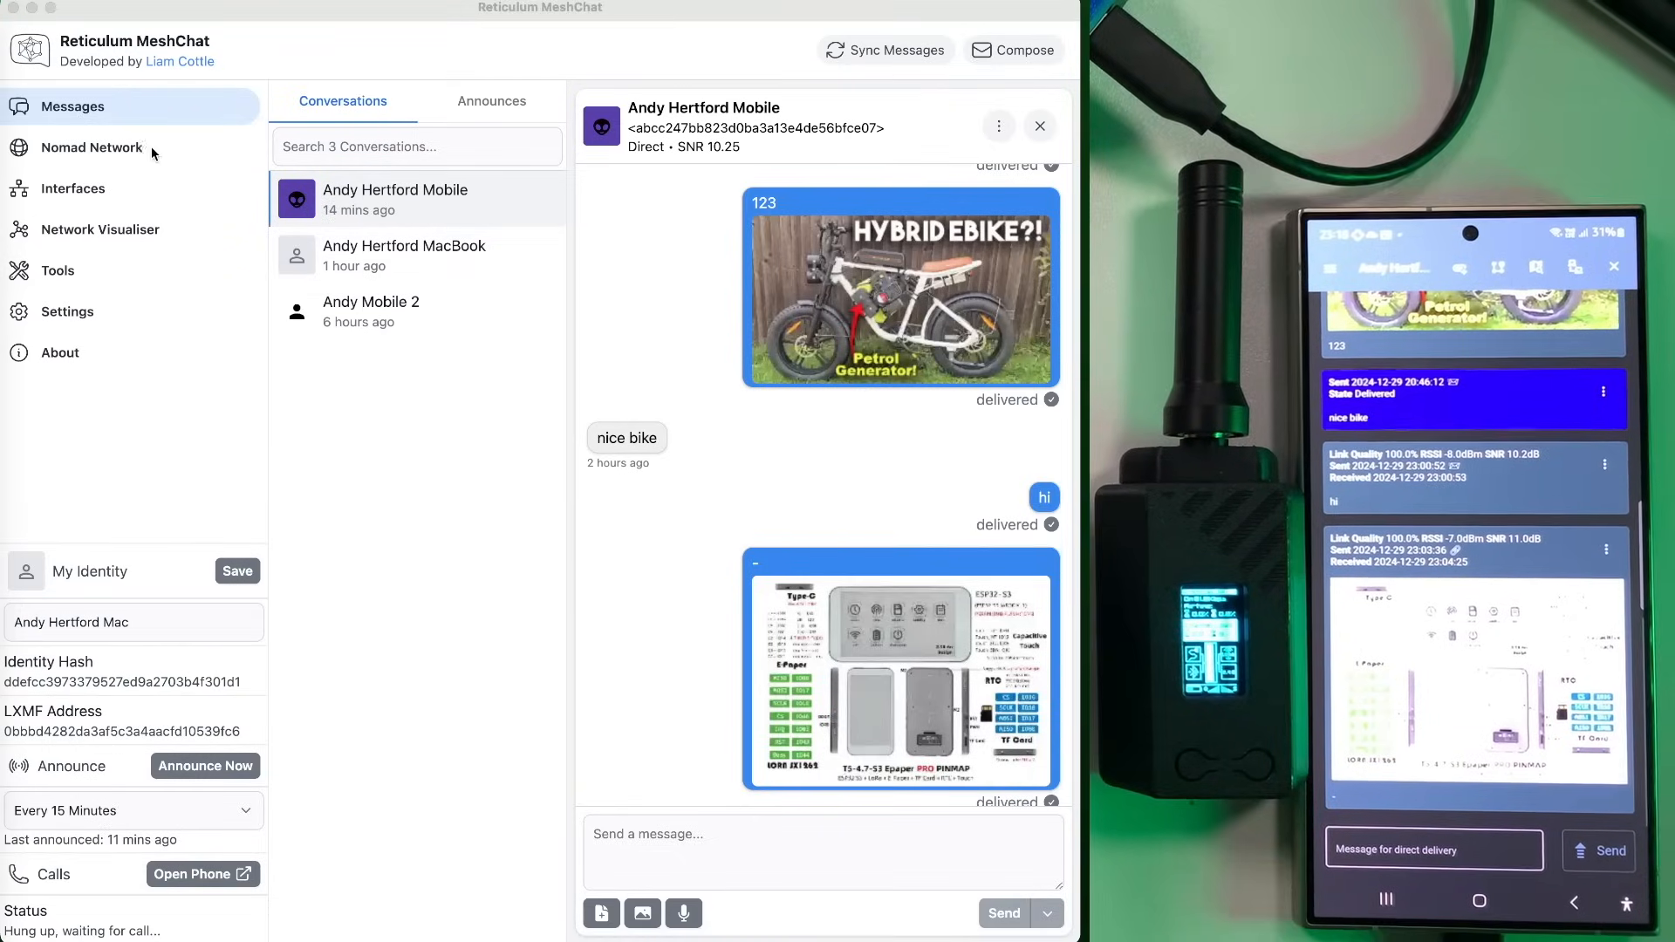
# - Open the Nomad Network page, which shows no discovered nodes
pyautogui.click(91, 147)
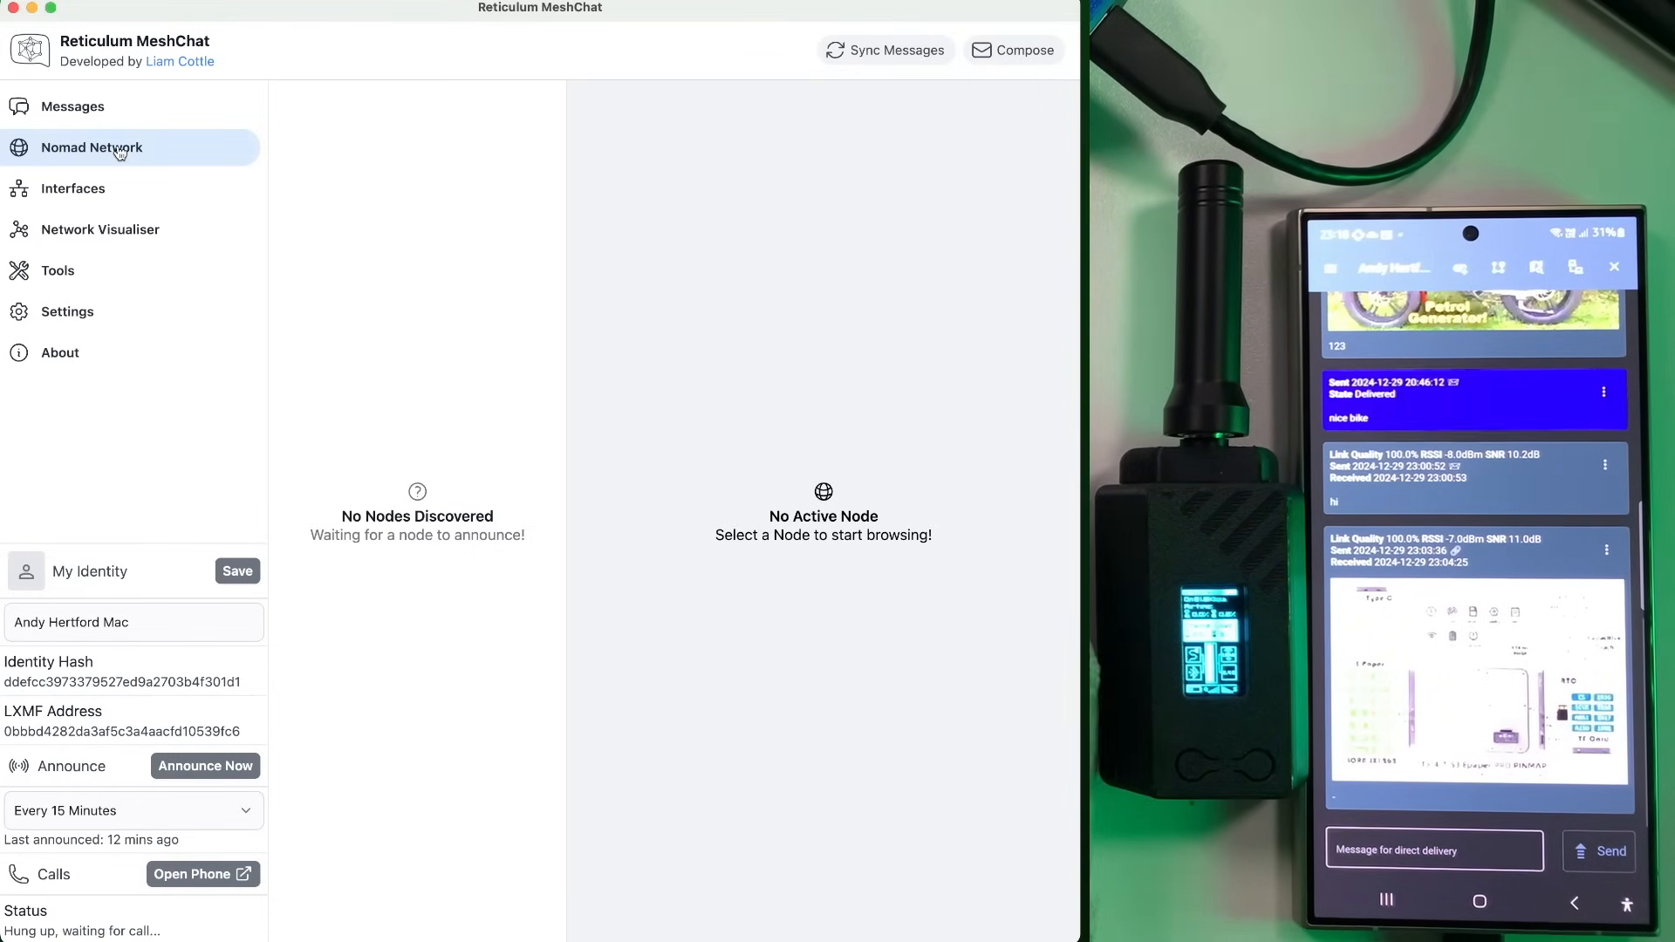
pyautogui.moveTo(73, 189)
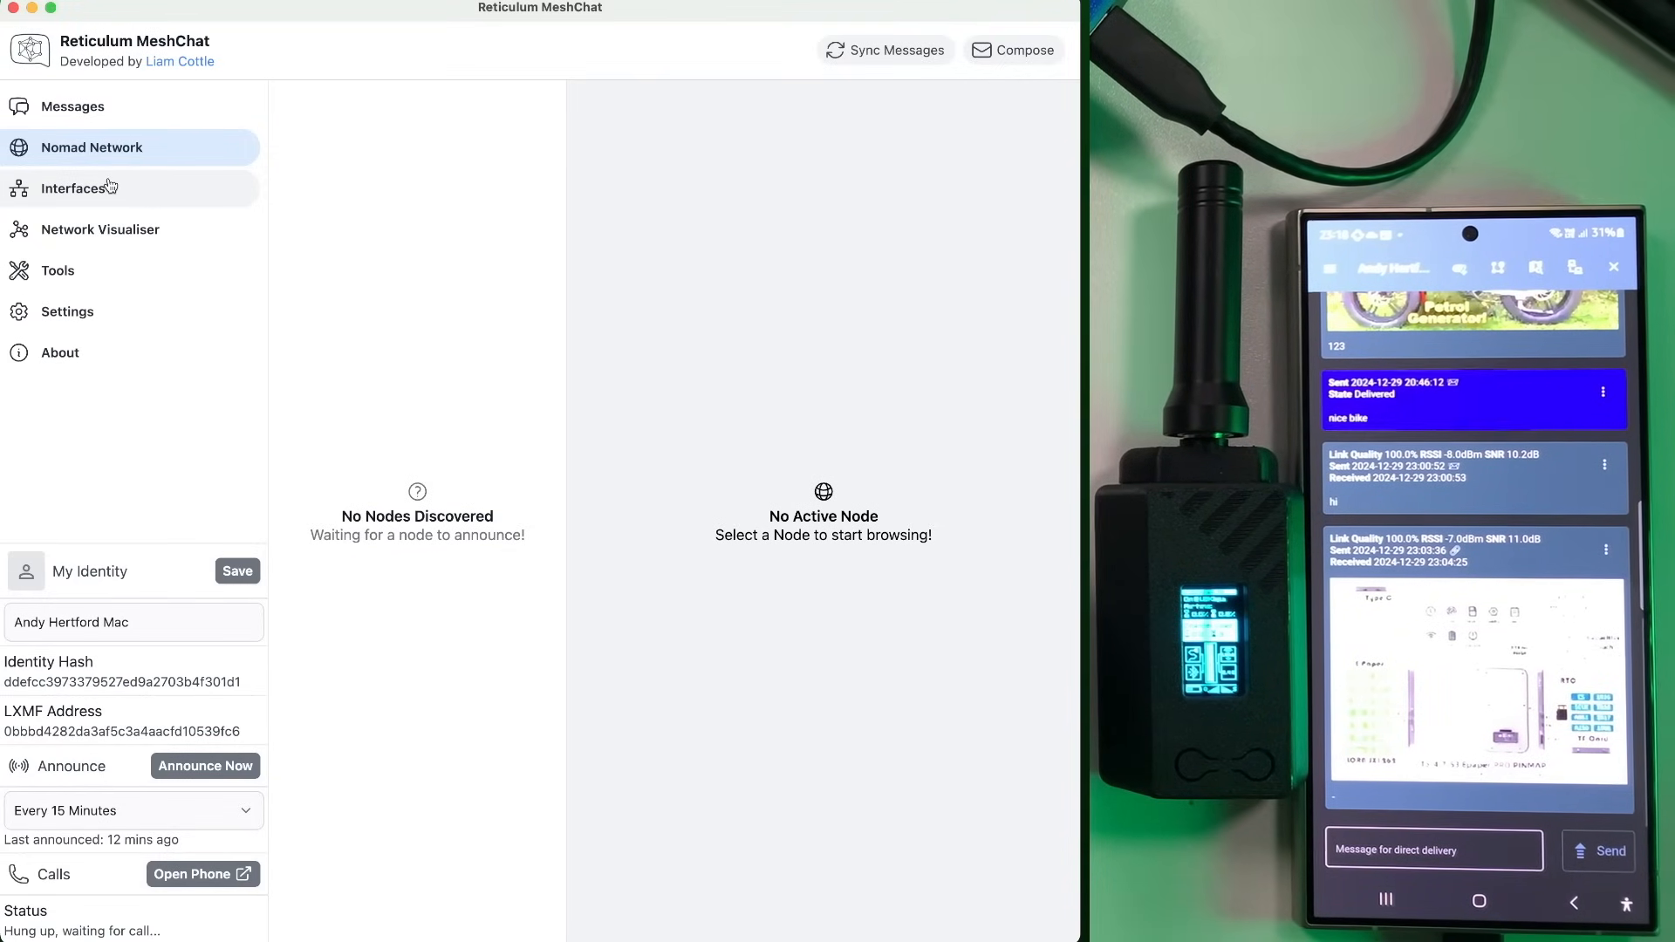
# - Show the Interfaces page with RNode connected and three interfaces disabled
pyautogui.click(72, 189)
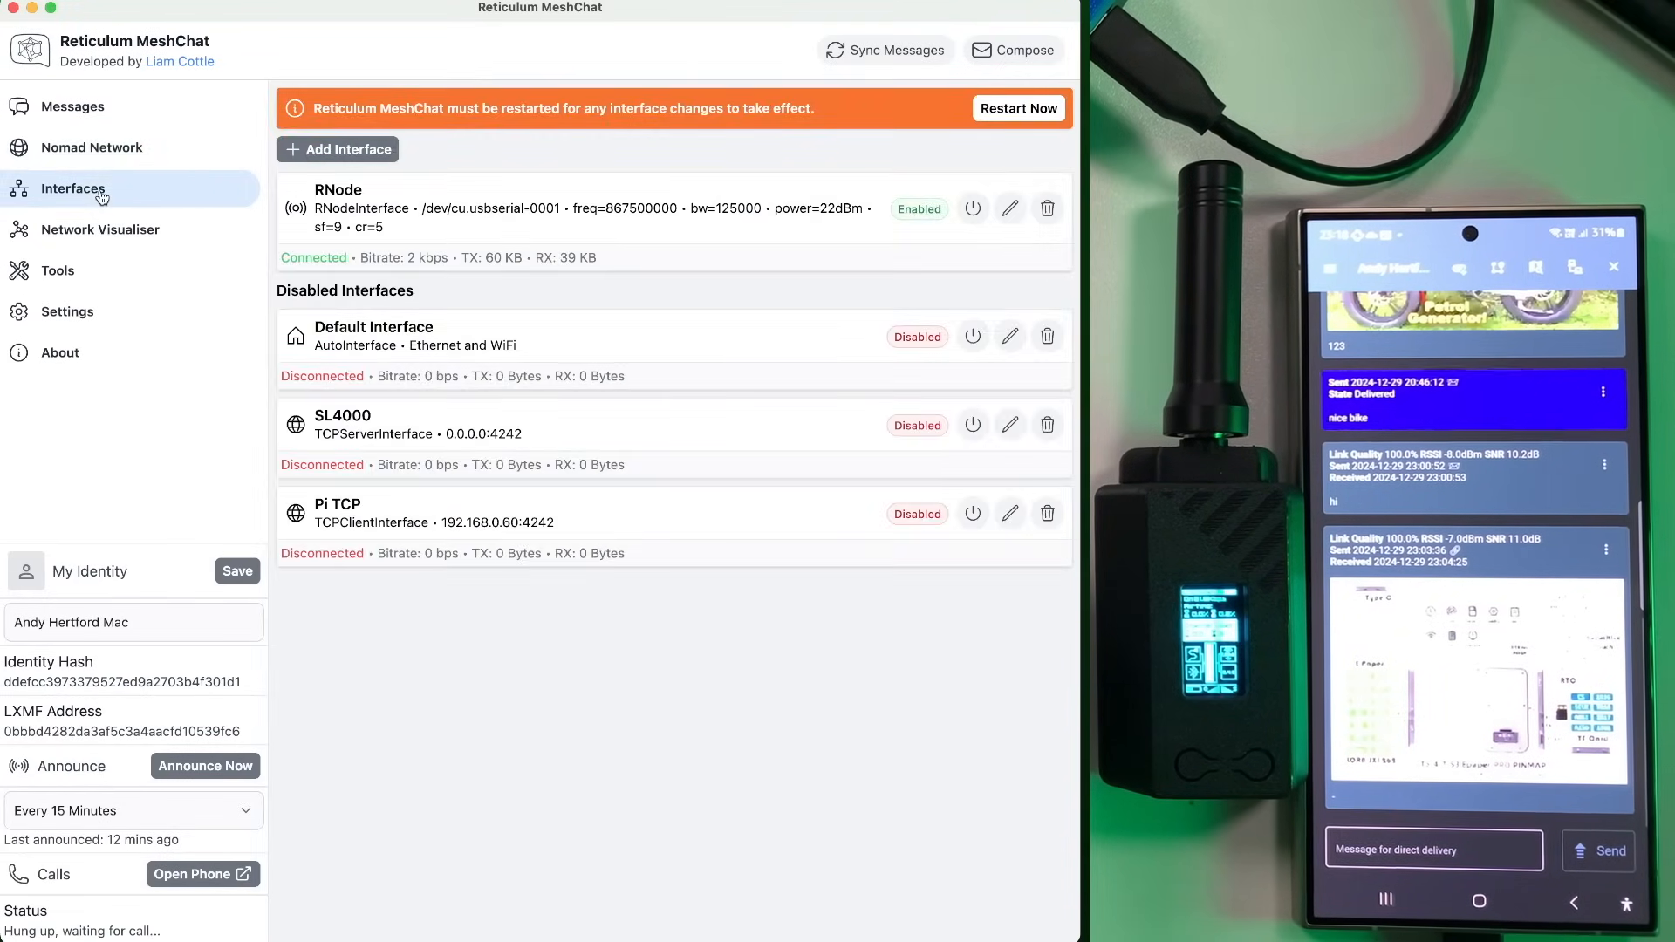
# - View the Network Visualiser map linking RNode to its peers, then the Tools page
pyautogui.click(101, 229)
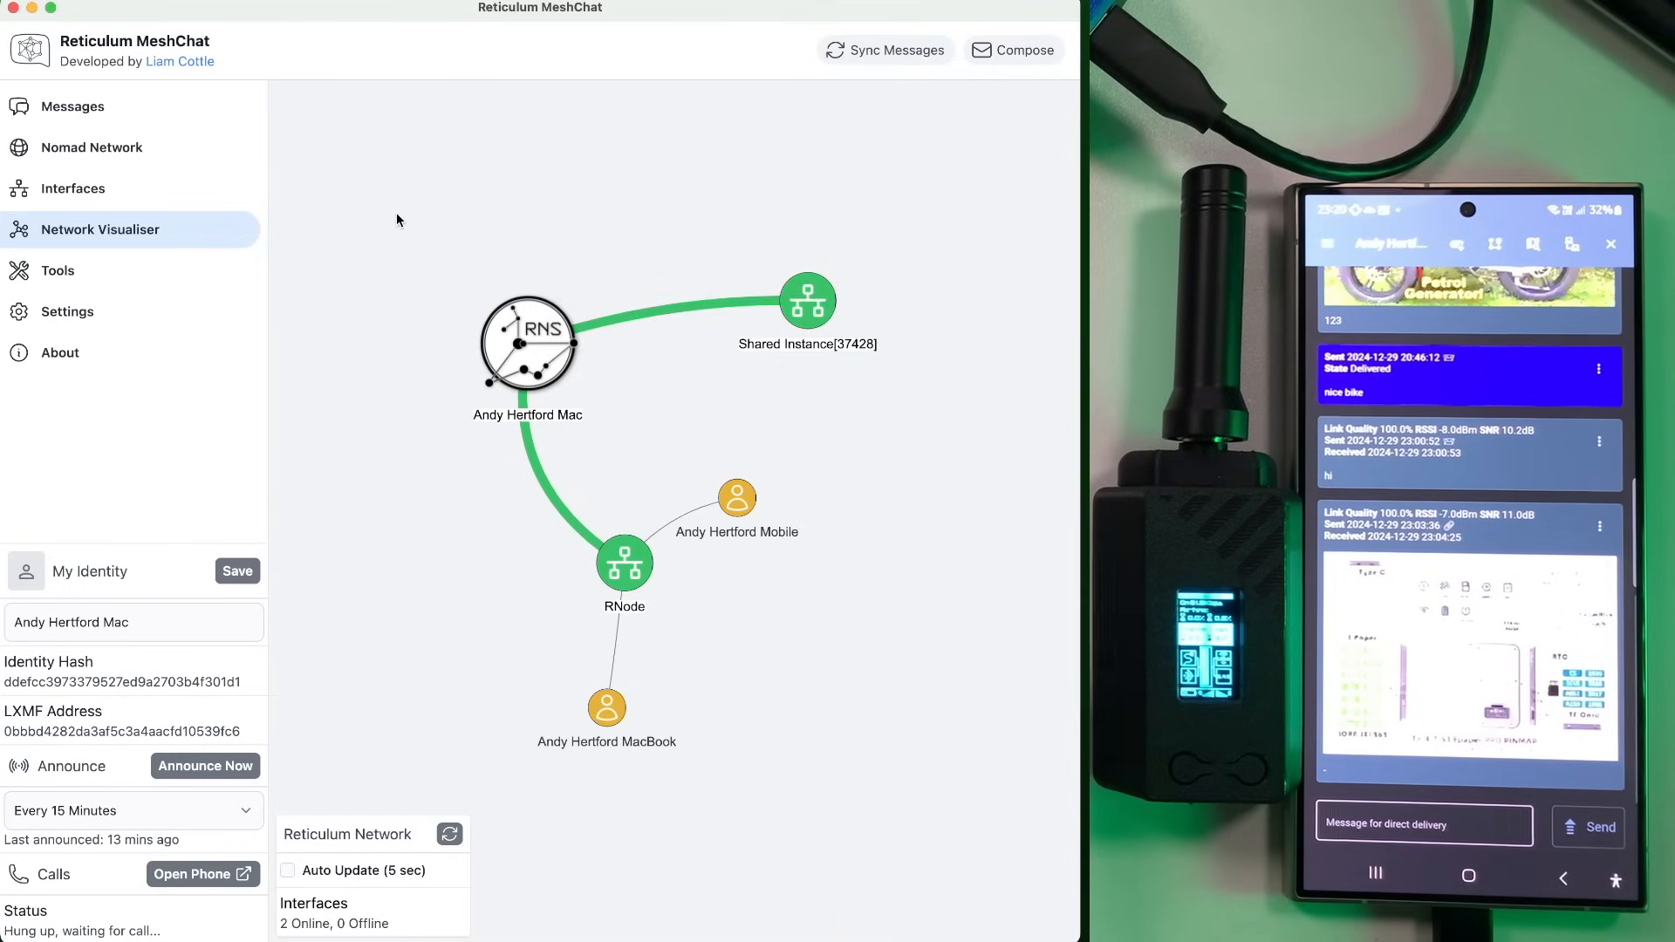
pyautogui.moveTo(409, 328)
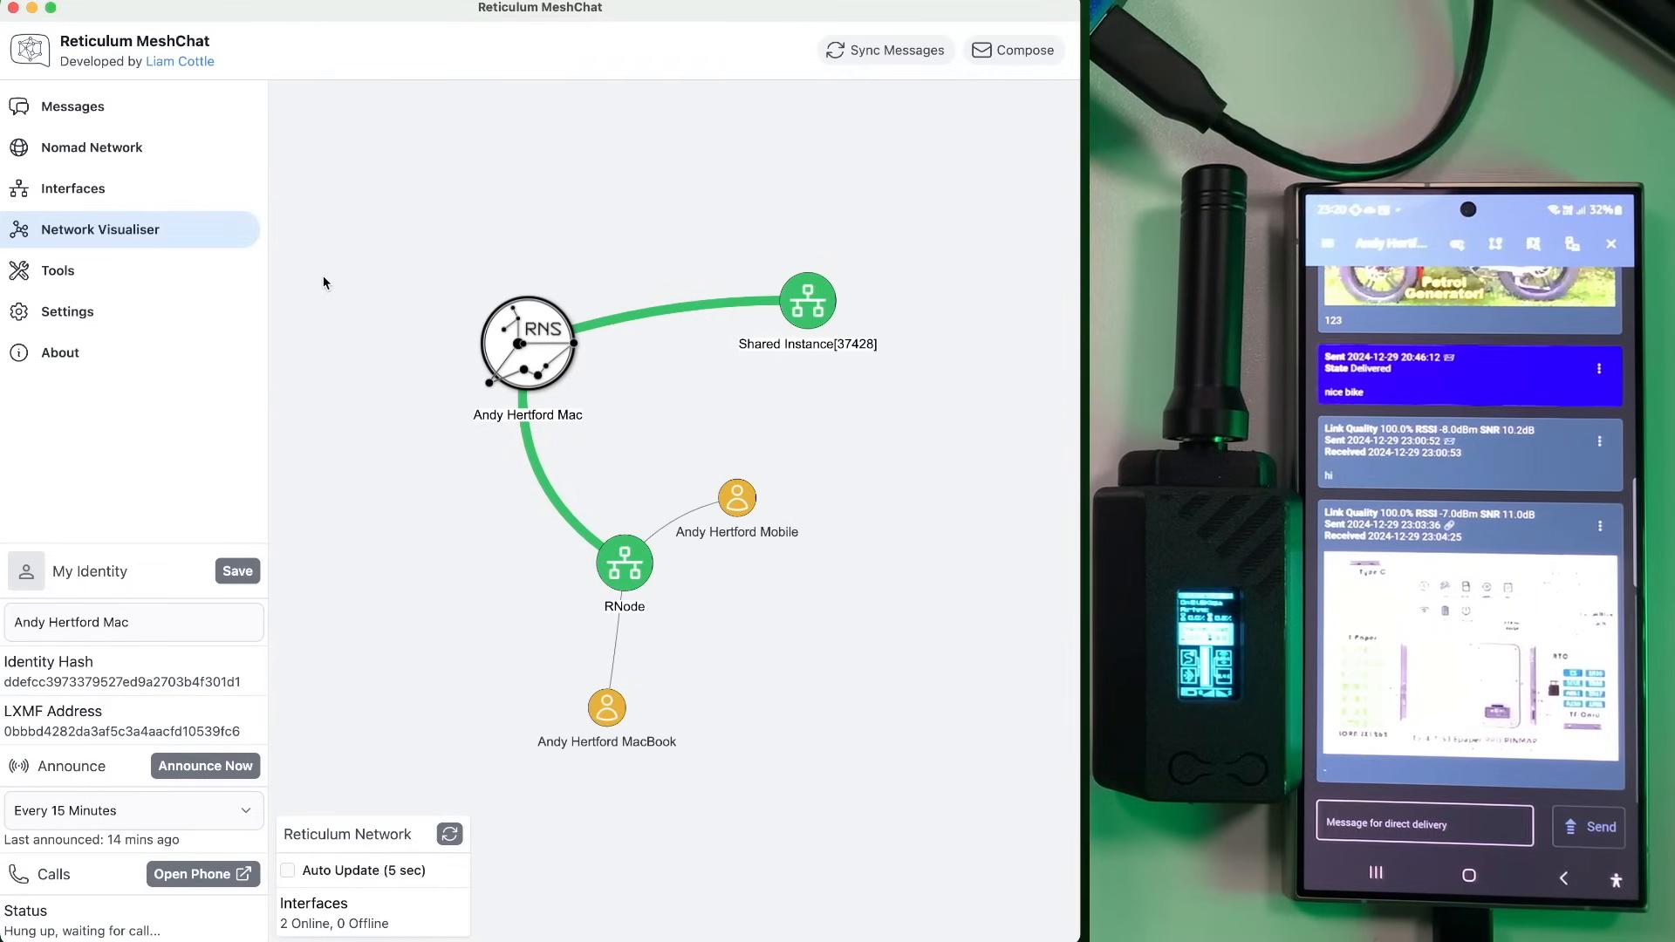
pyautogui.click(58, 271)
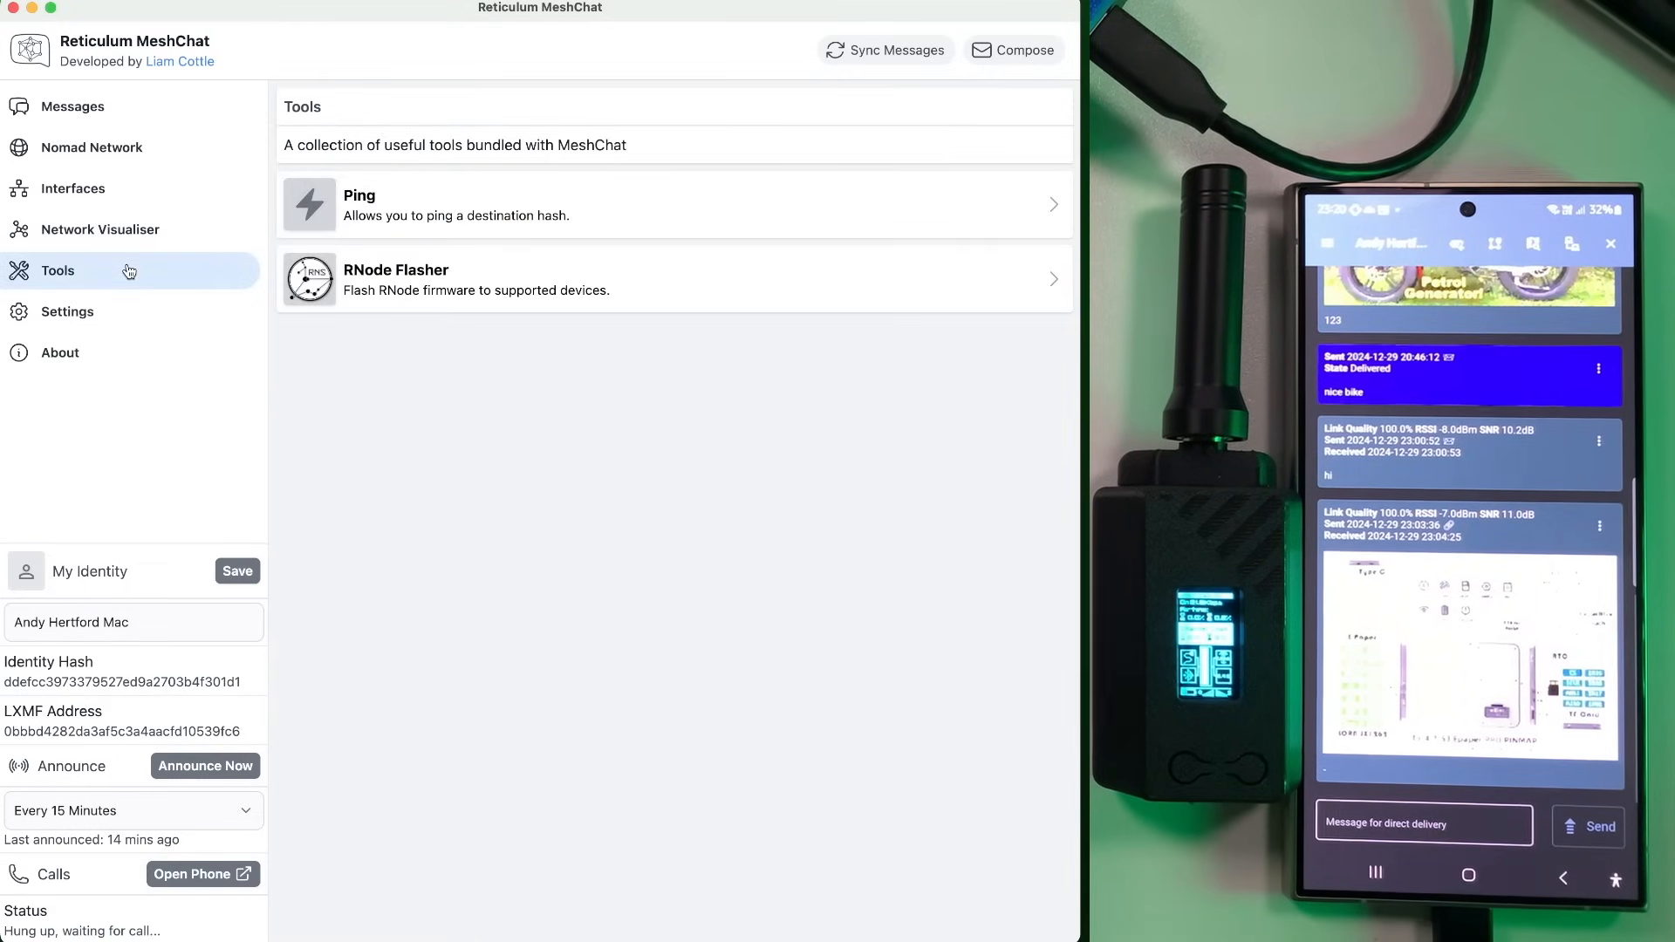
pyautogui.moveTo(348, 335)
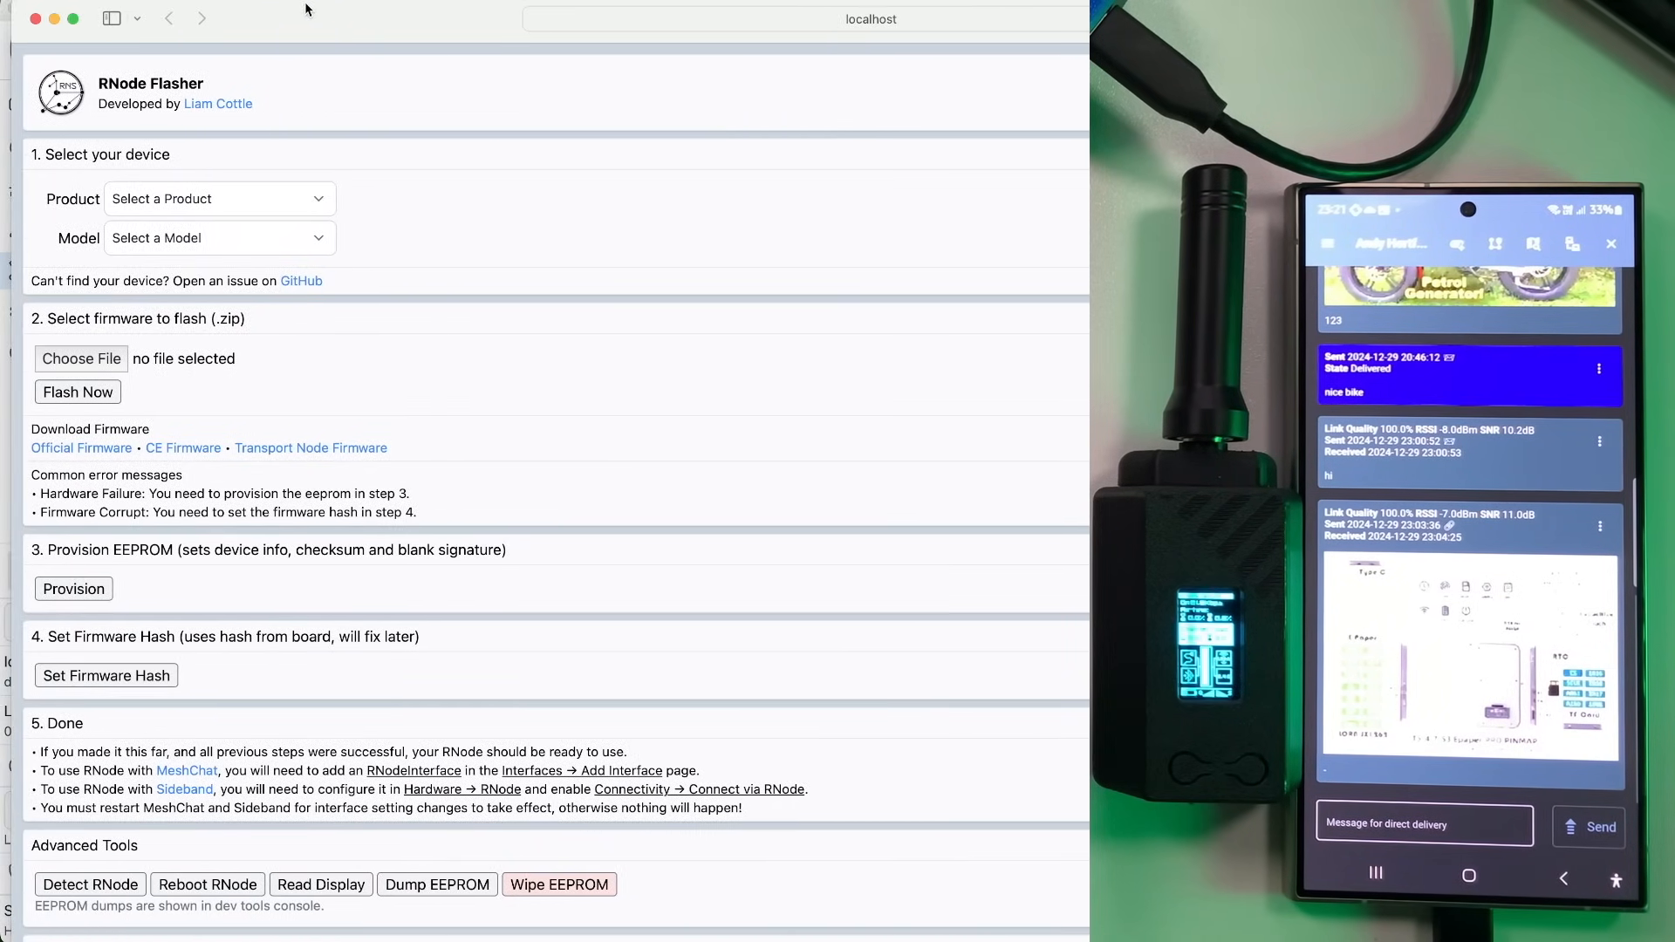
# - Select Heltec LoRa32 v3 as the product with the 868 MHz model in RNode Flasher
pyautogui.click(218, 199)
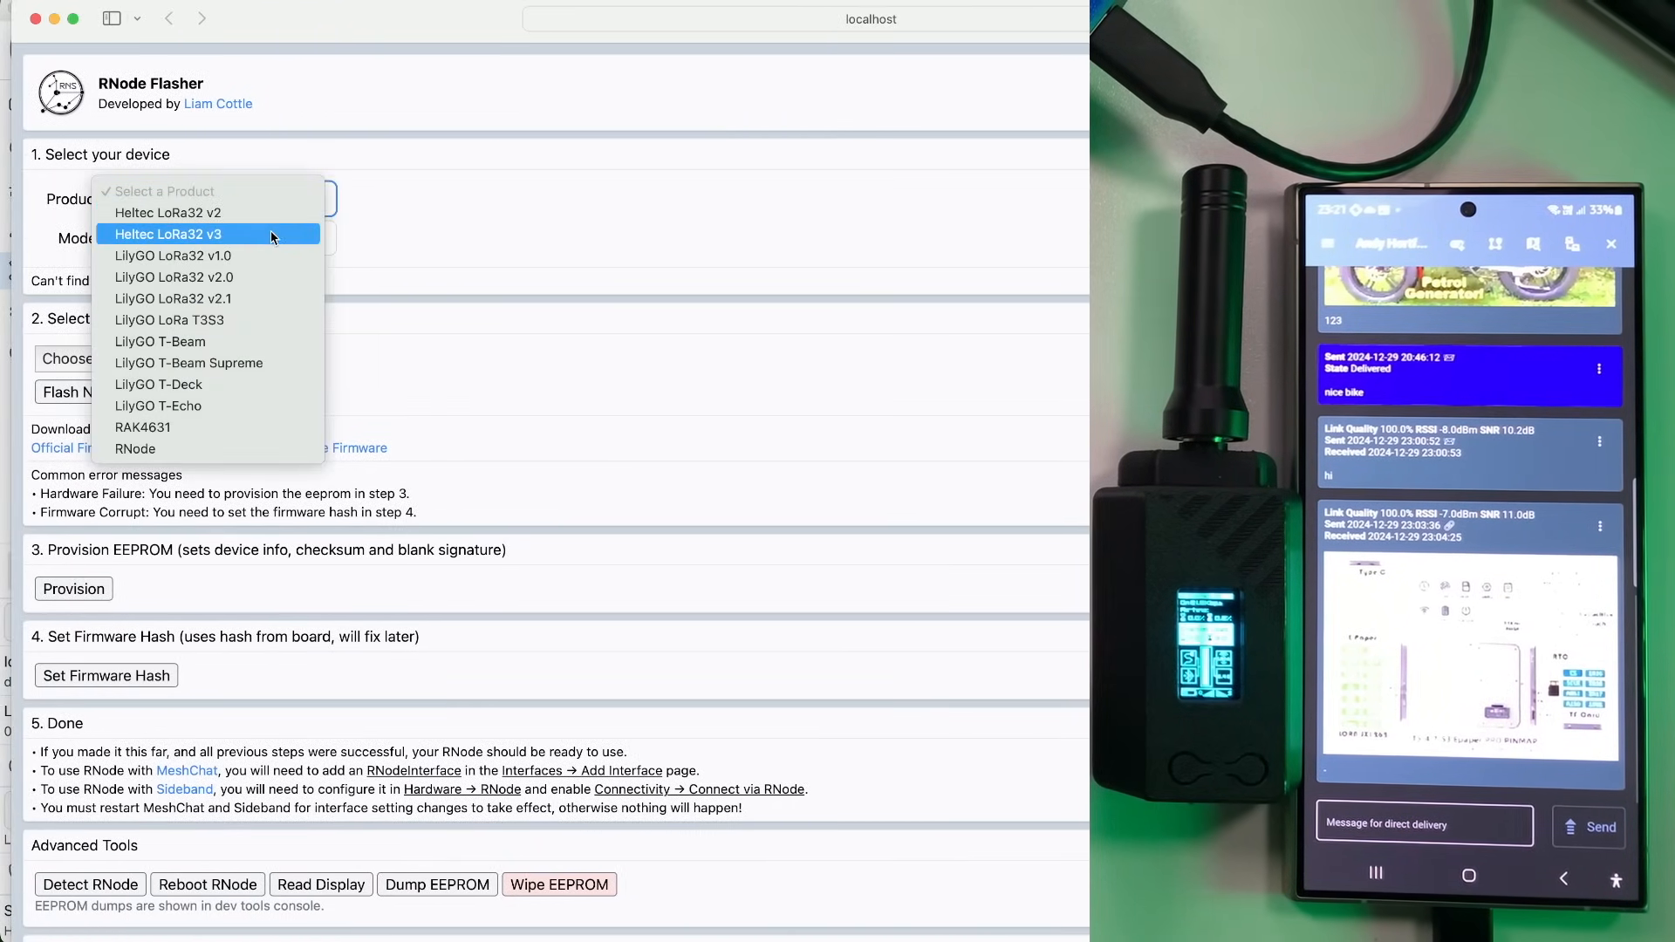
pyautogui.click(166, 234)
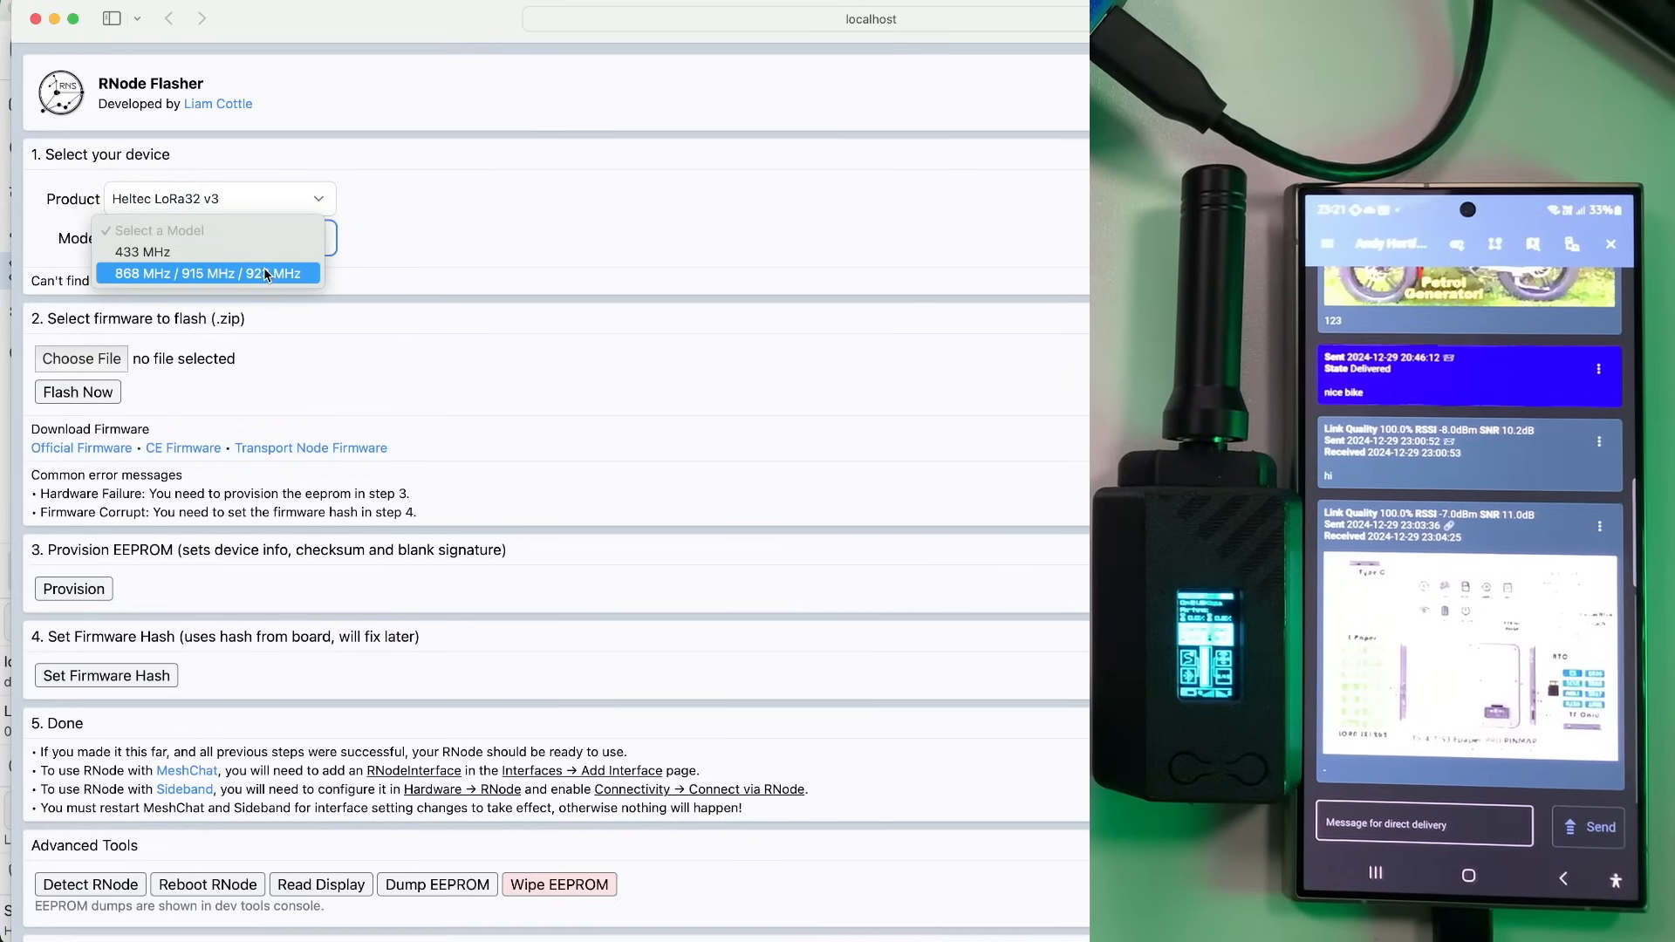
pyautogui.click(204, 272)
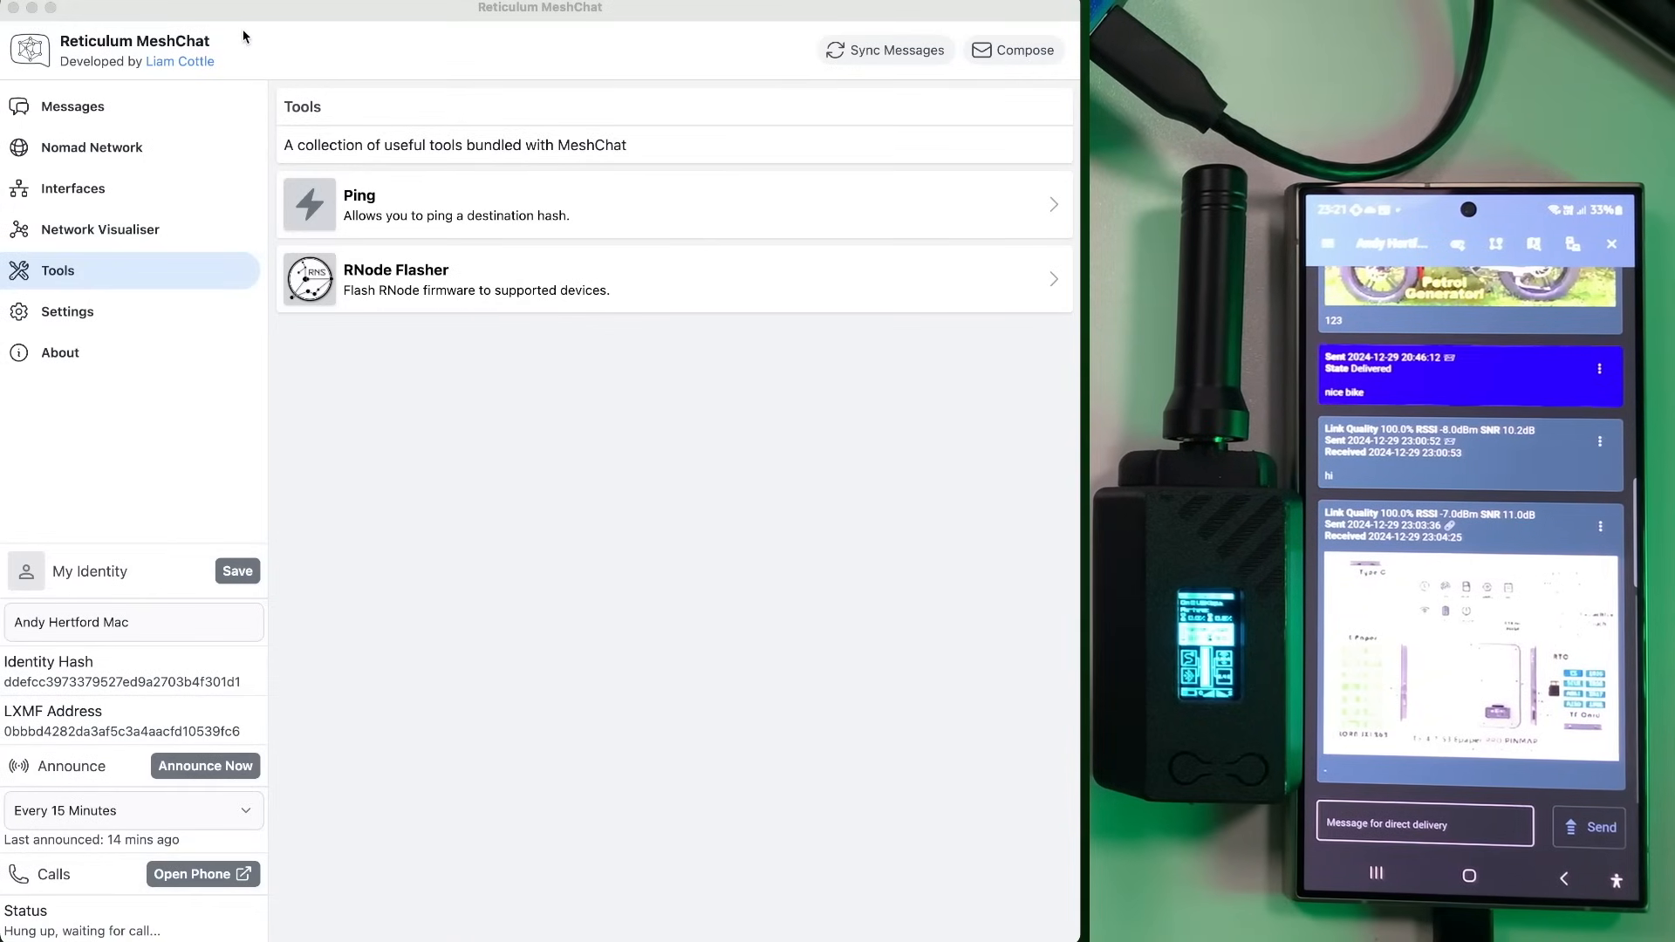
pyautogui.moveTo(273, 156)
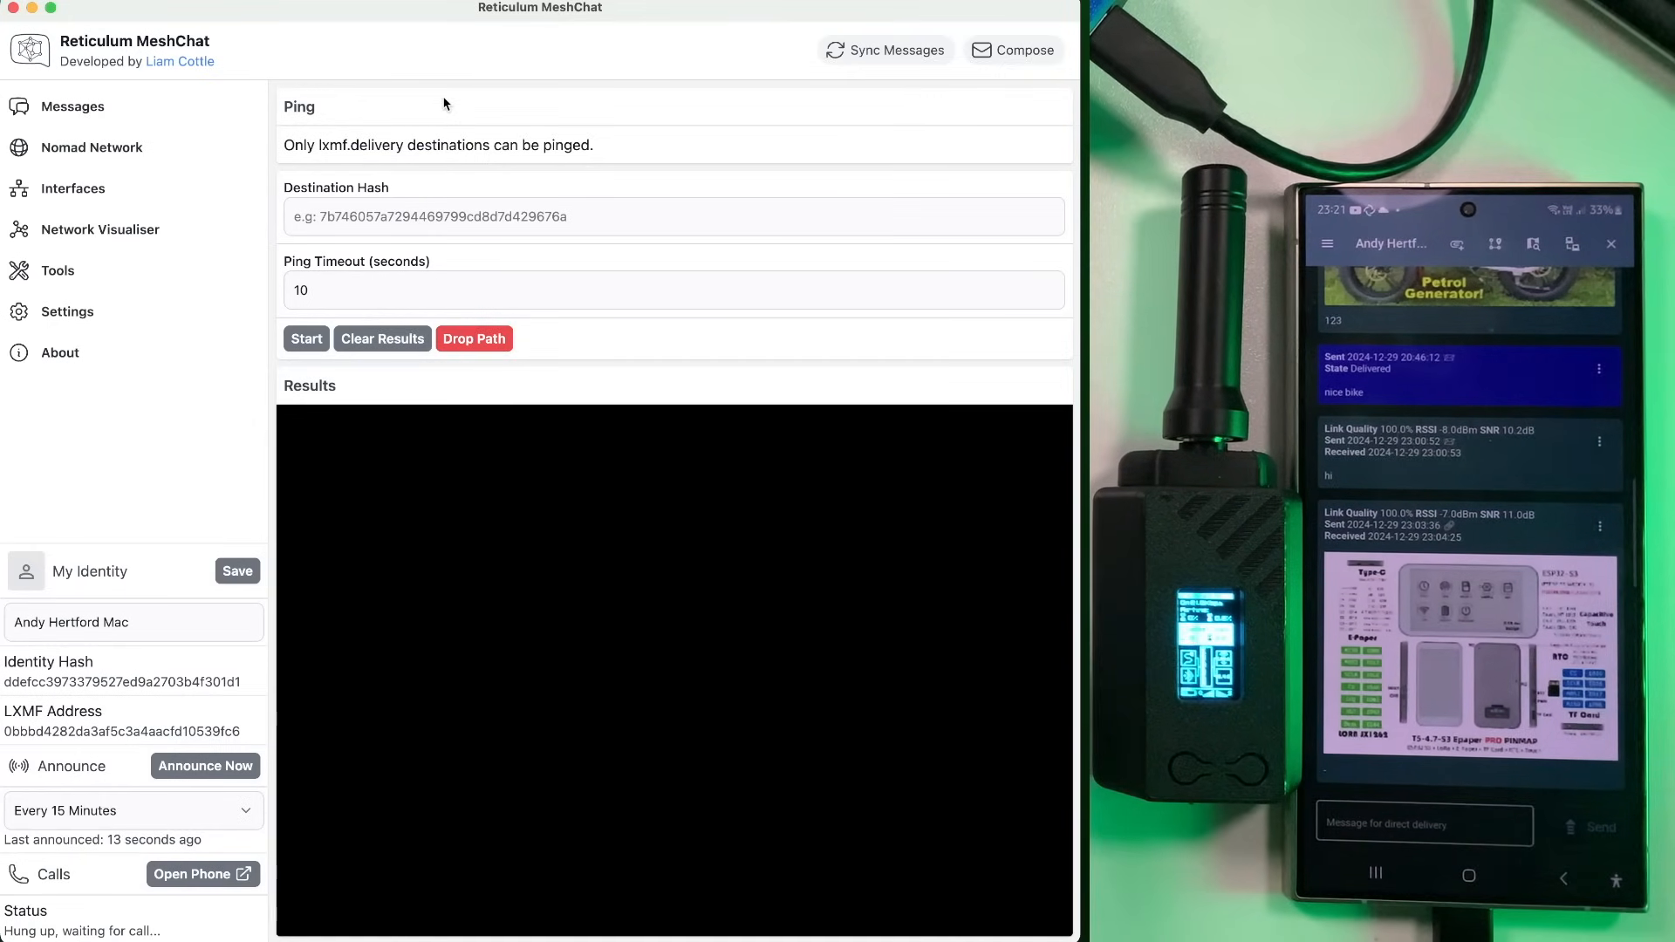
# - Open the Settings page from the sidebar after reviewing the Ping tool
pyautogui.click(67, 311)
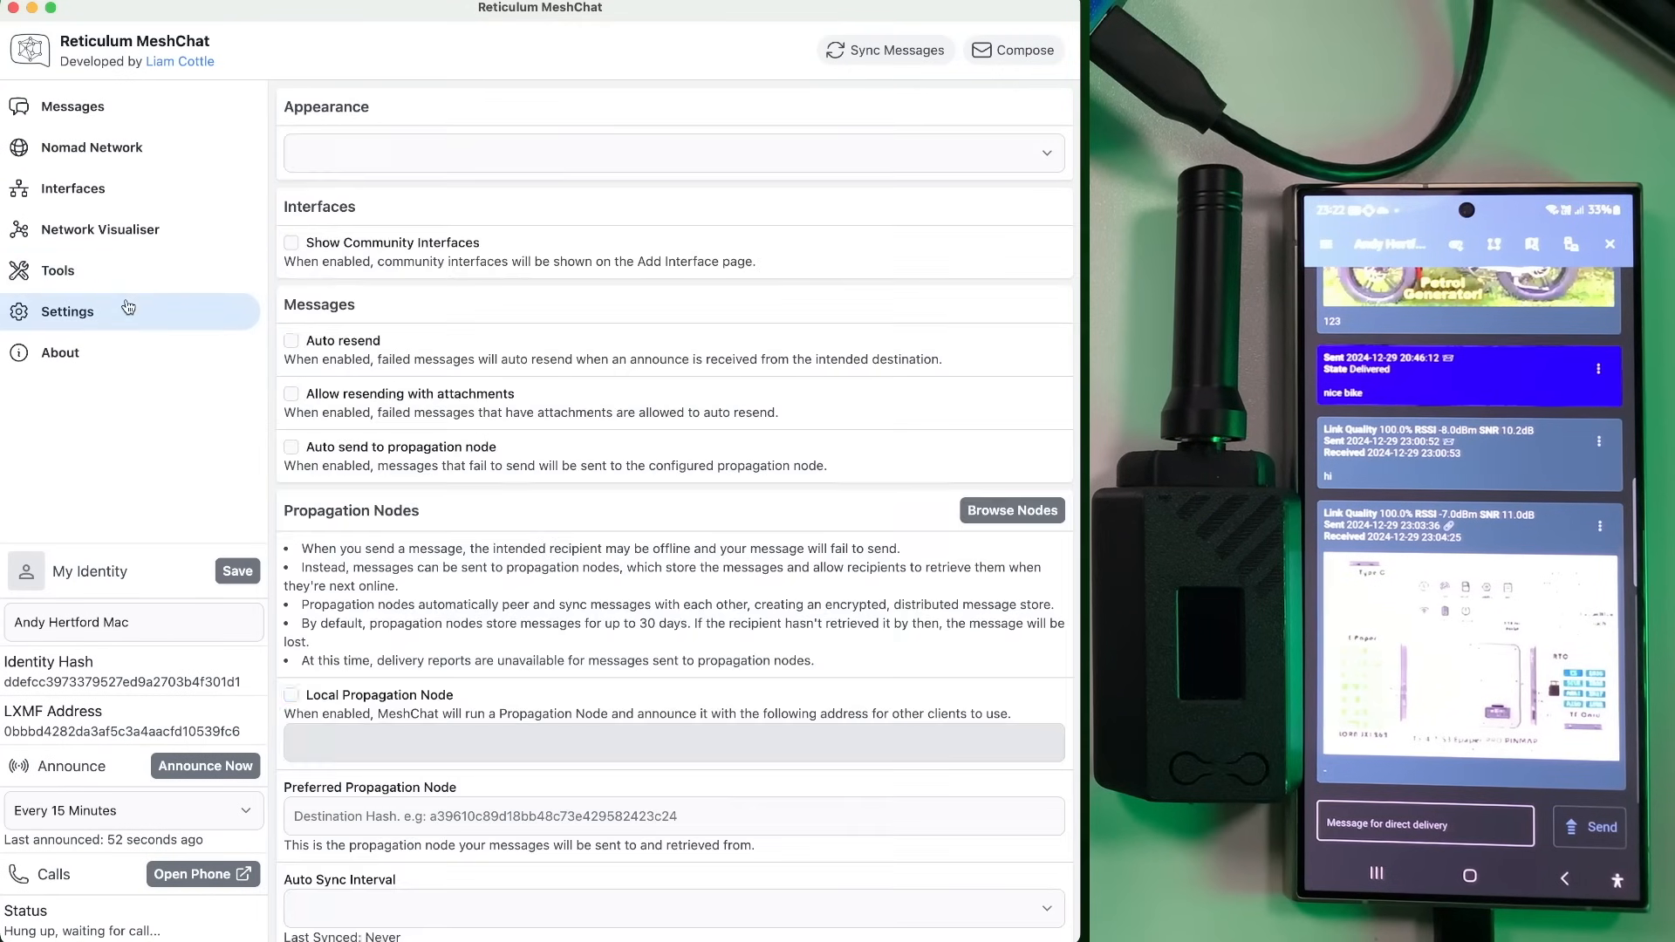
# - Enable Show Community Interfaces, check Amsterdam and BetweenTheBorders in Add Interface, return to Tools
pyautogui.click(673, 152)
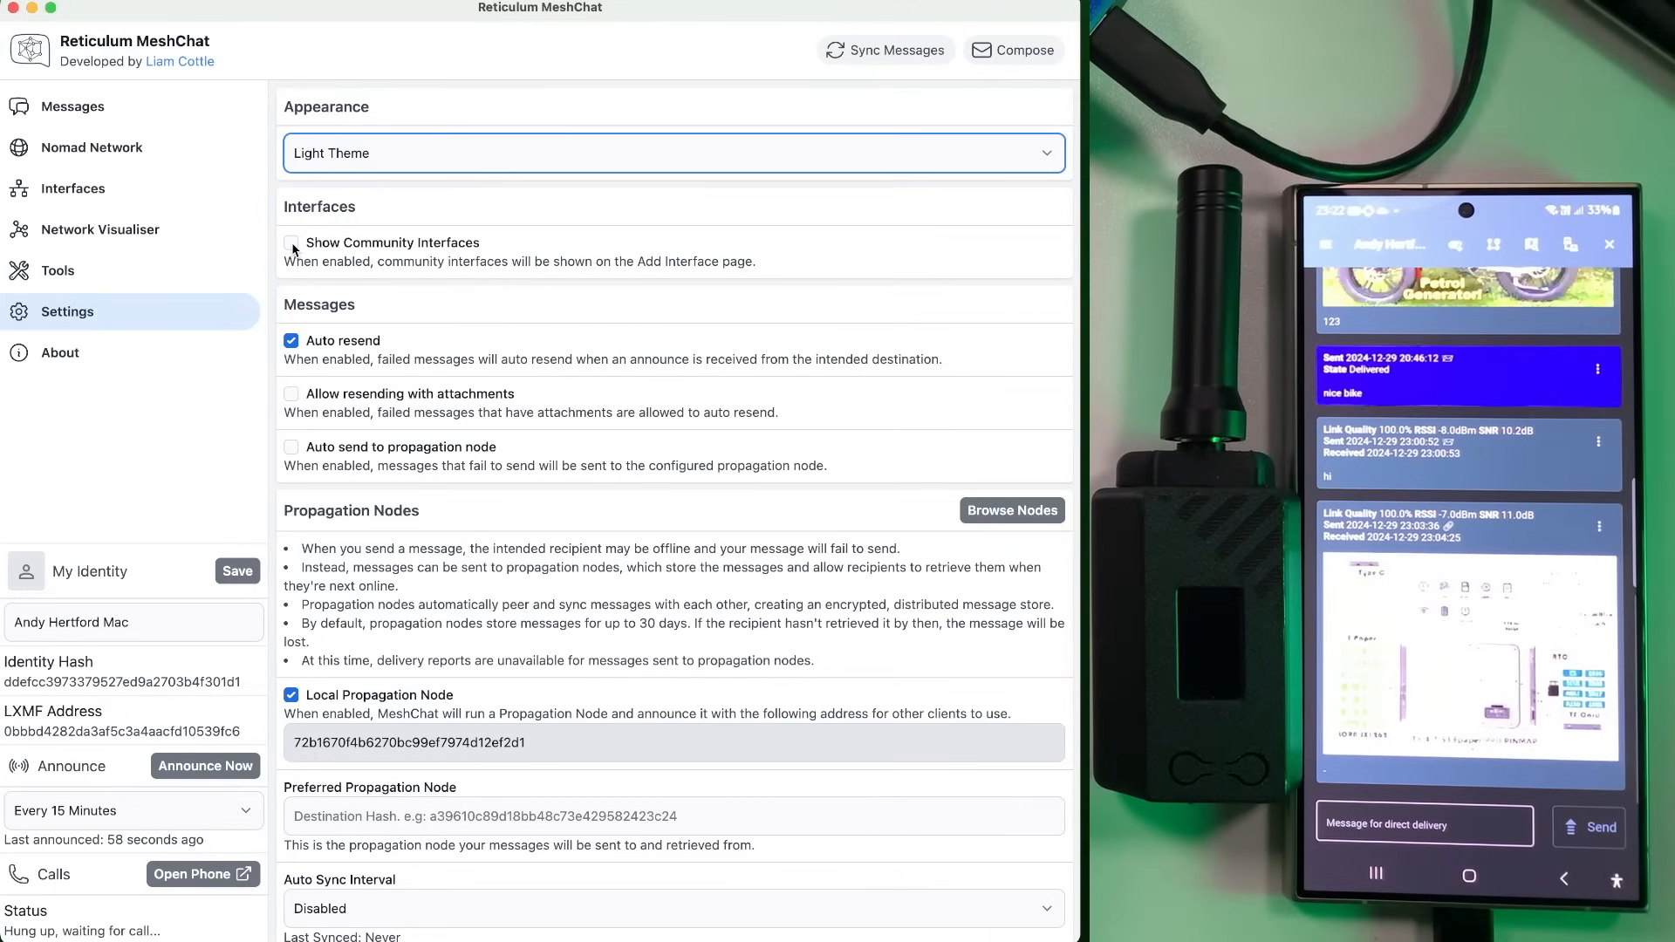
pyautogui.click(292, 244)
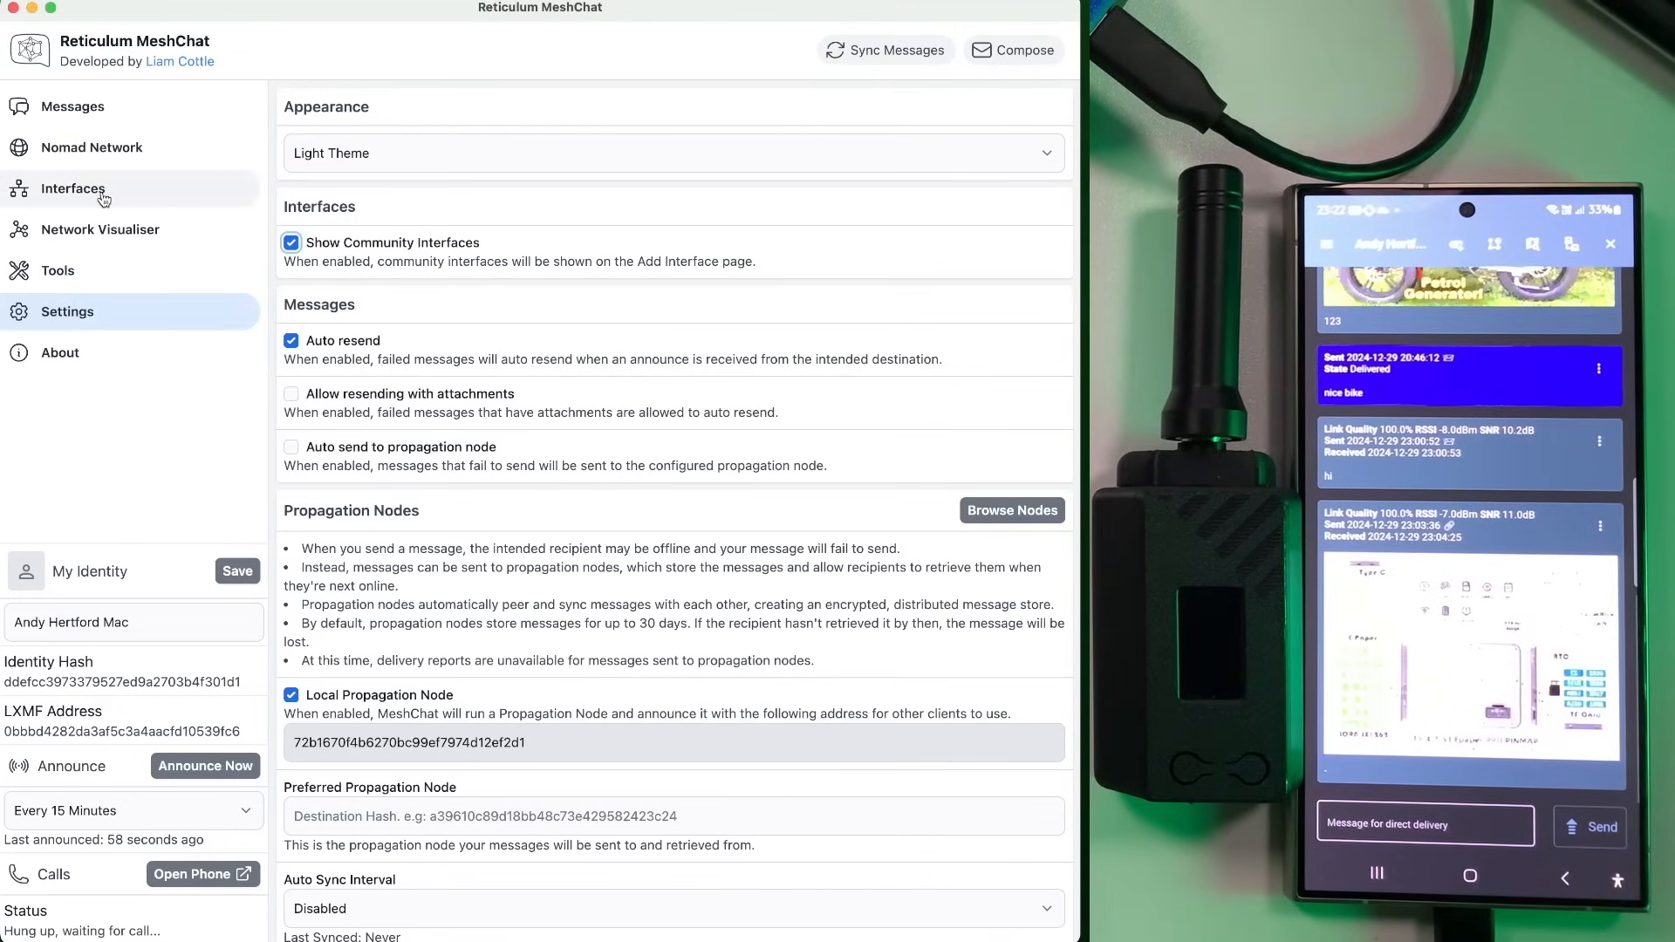
pyautogui.click(72, 189)
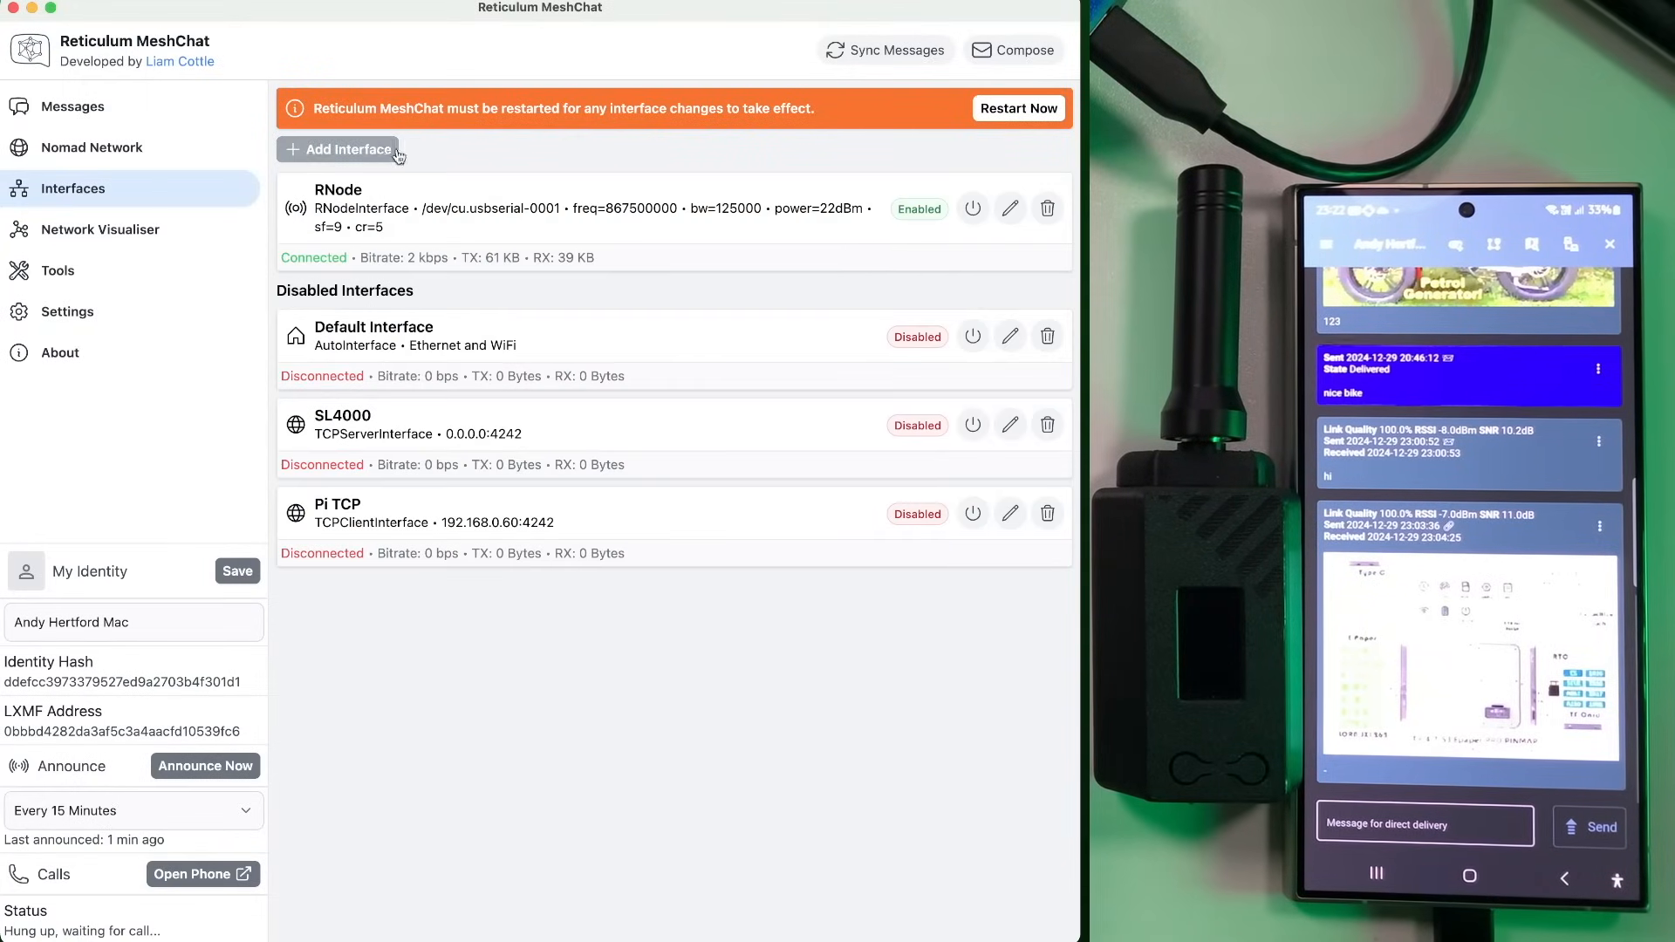
pyautogui.click(342, 148)
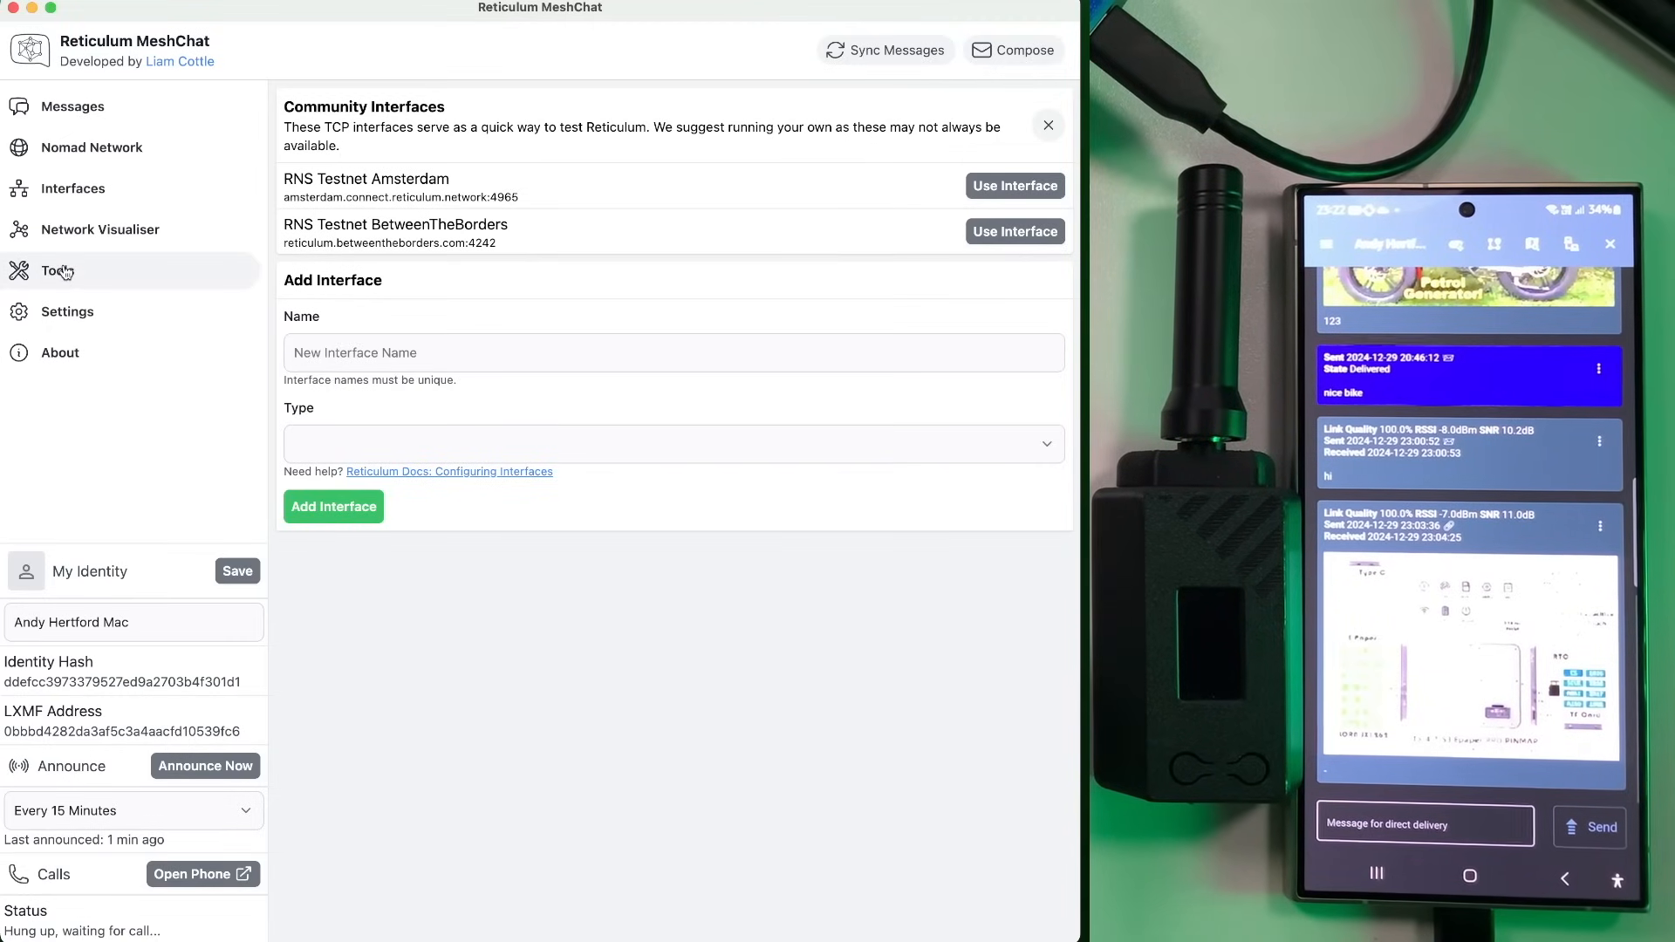
pyautogui.click(58, 271)
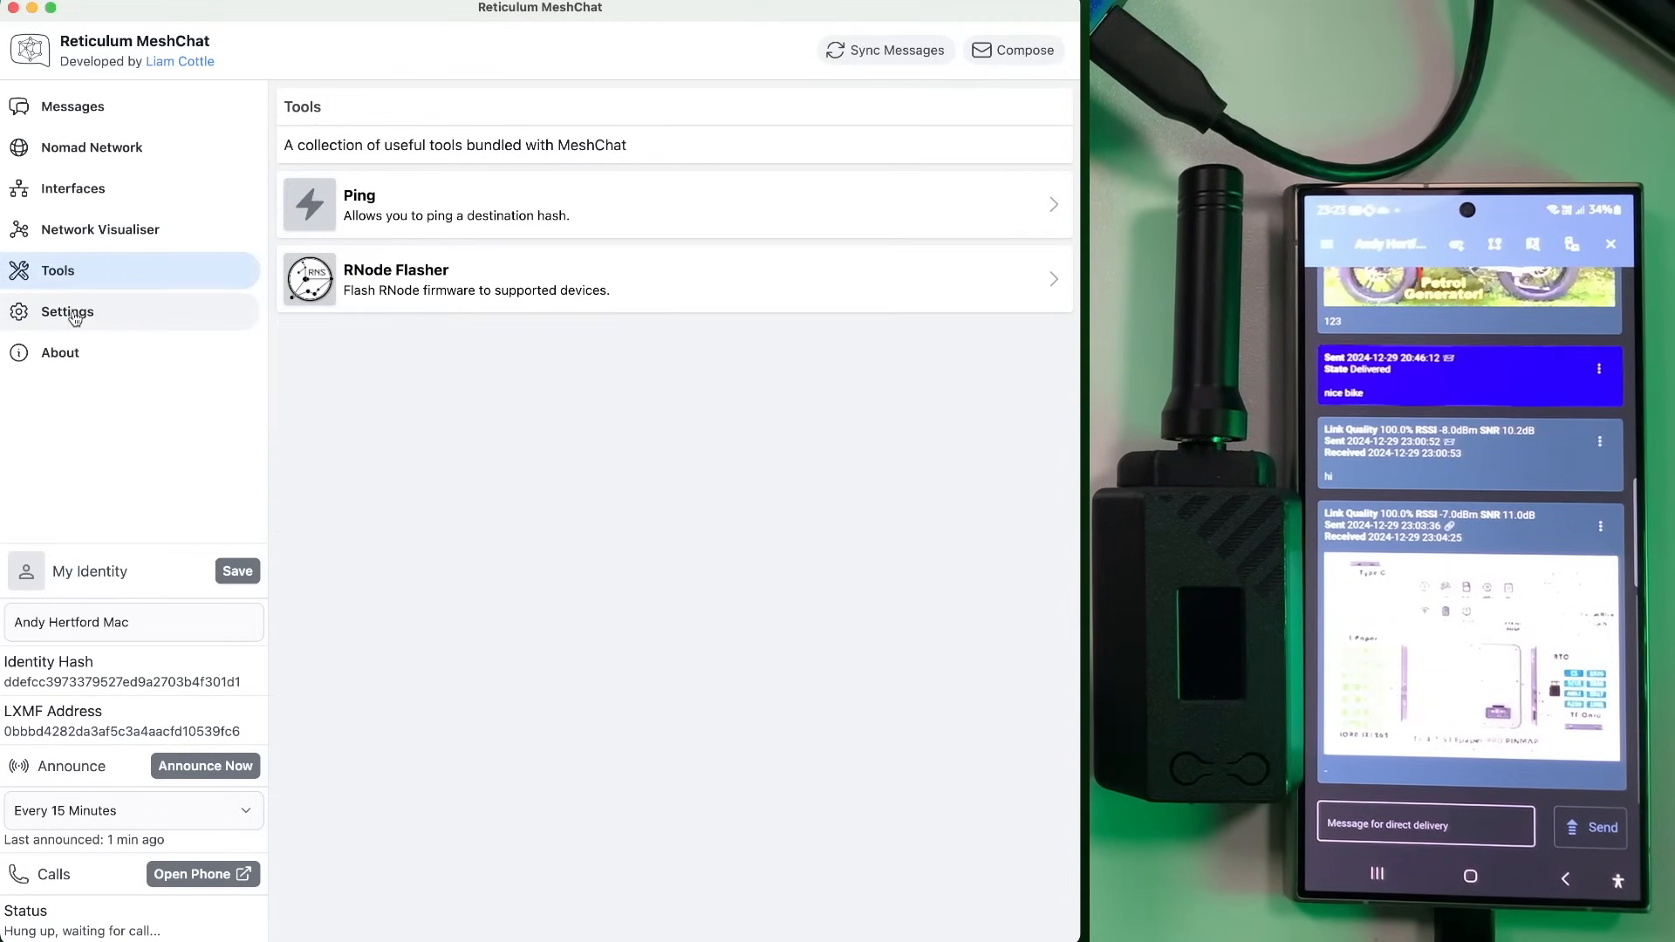
# - Review Settings: auto resend and local propagation node on, auto sync off
pyautogui.click(66, 310)
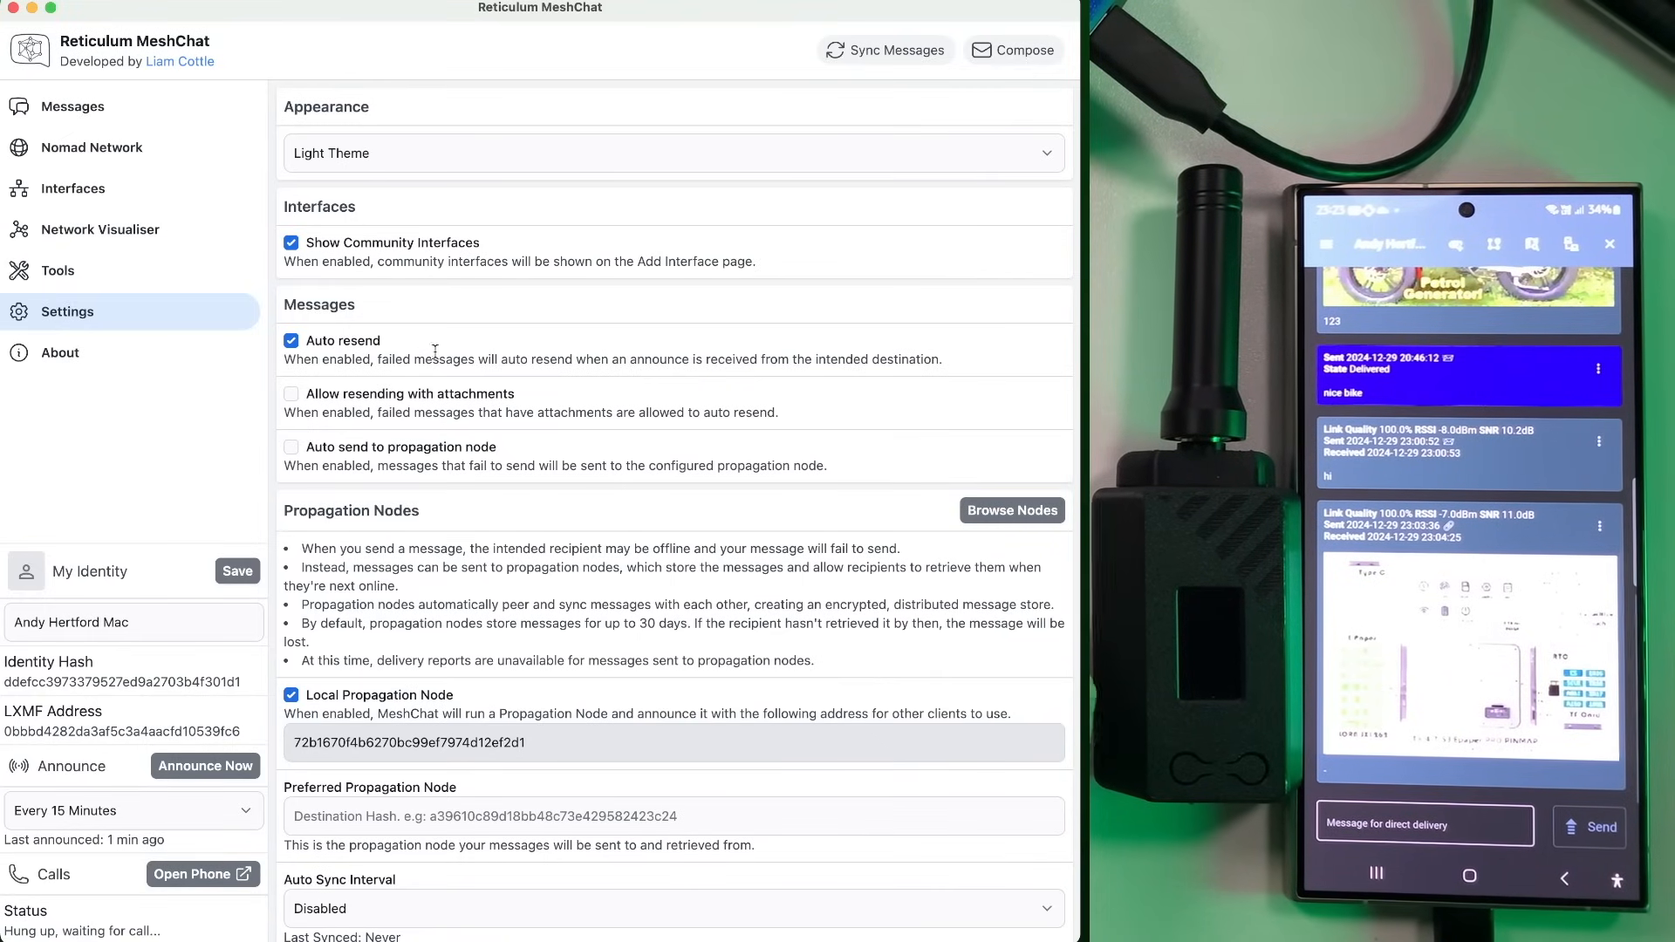
pyautogui.moveTo(456, 353)
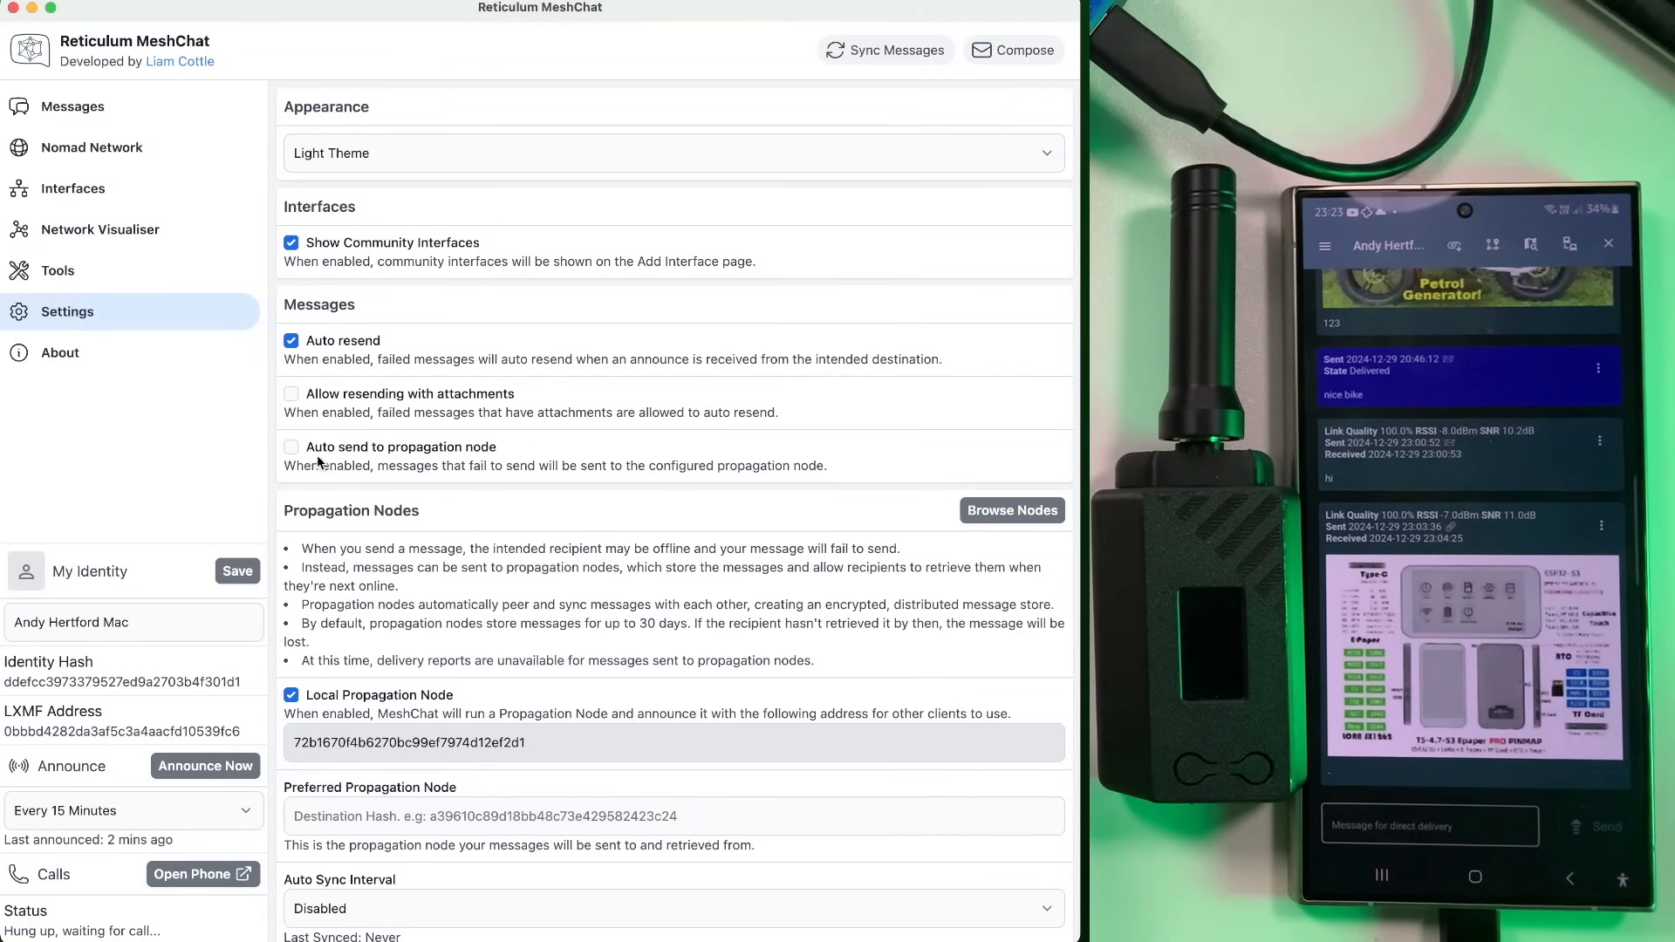
pyautogui.moveTo(556, 461)
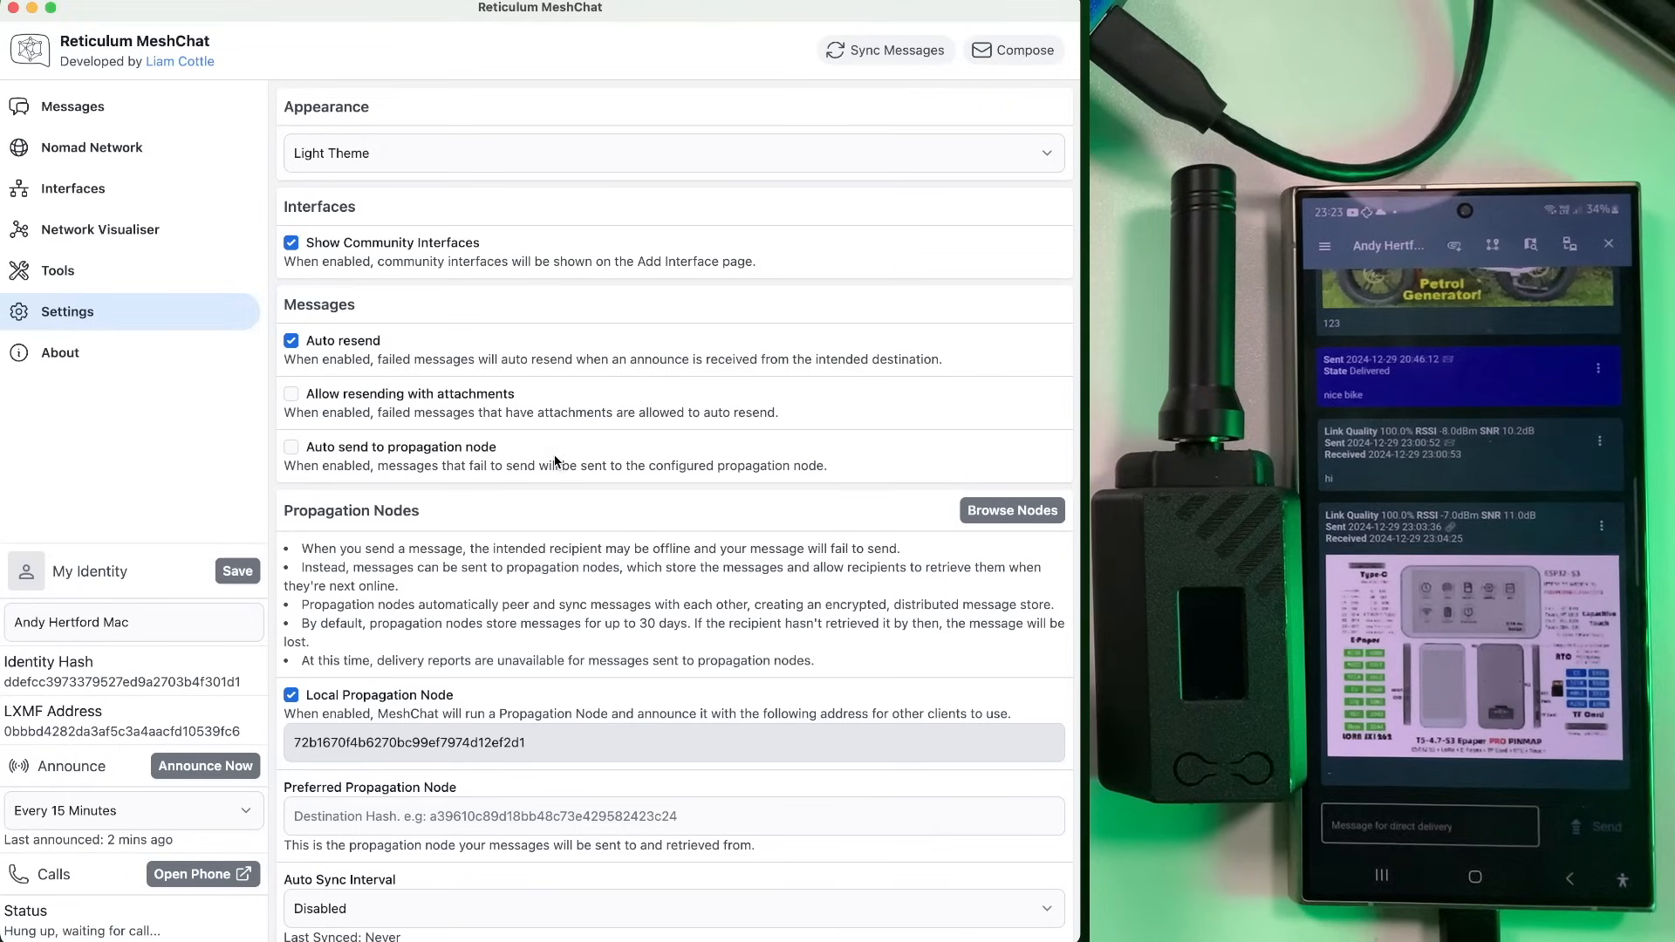
pyautogui.moveTo(404, 647)
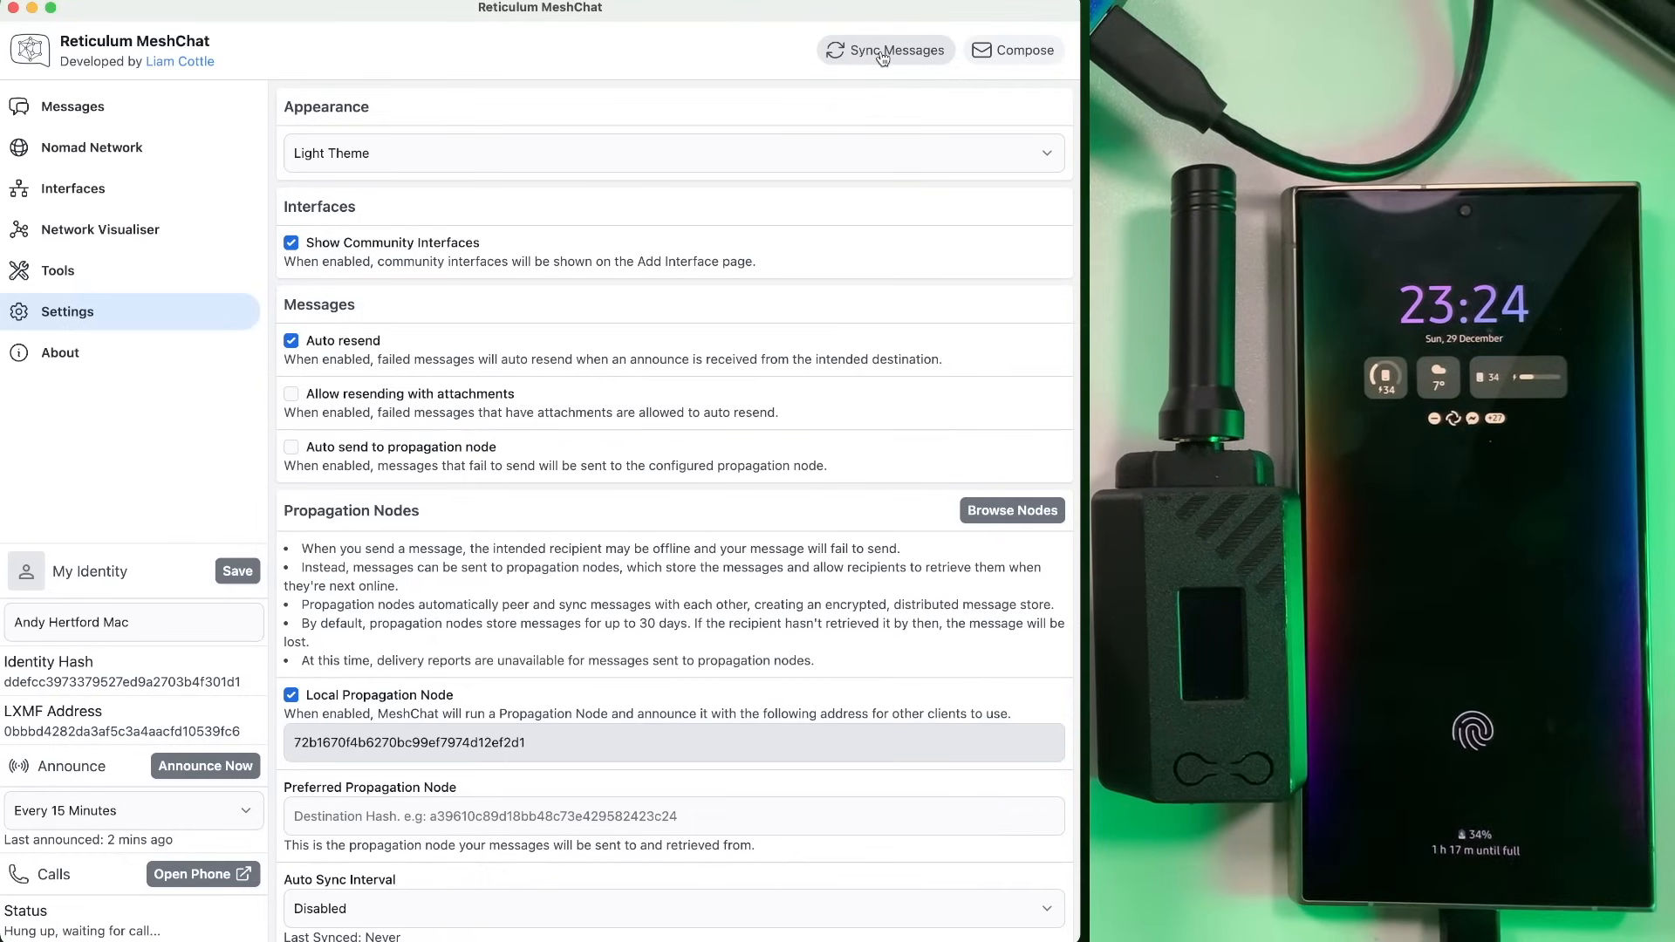
pyautogui.moveTo(881, 75)
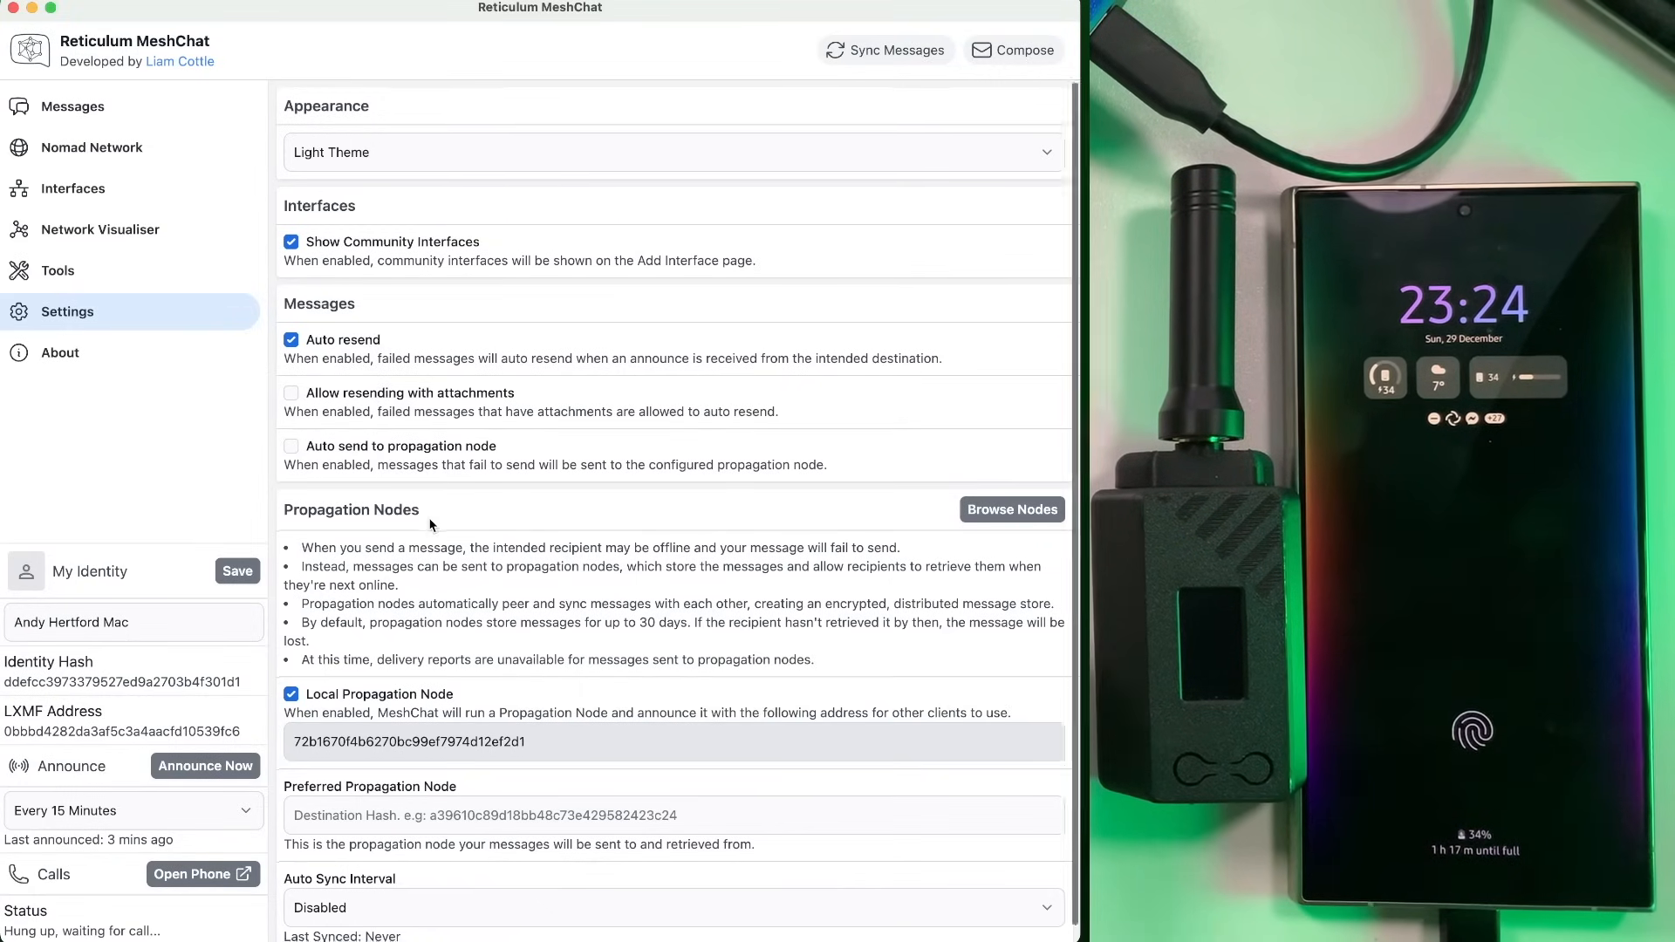
pyautogui.scroll(-3)
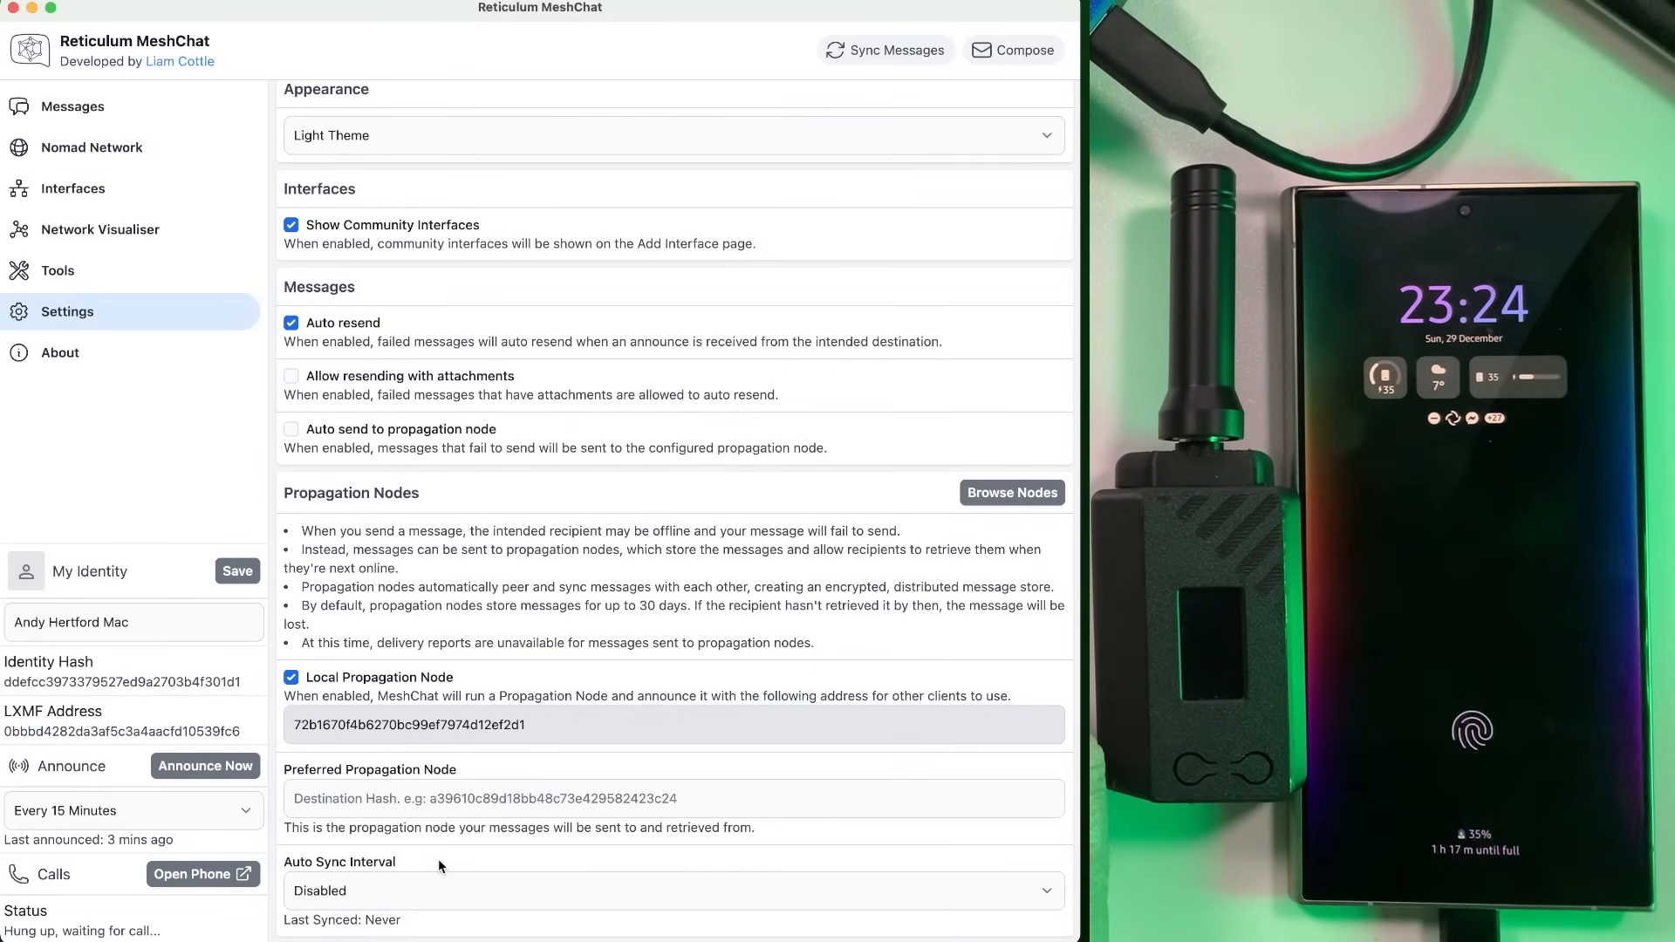
pyautogui.moveTo(395, 886)
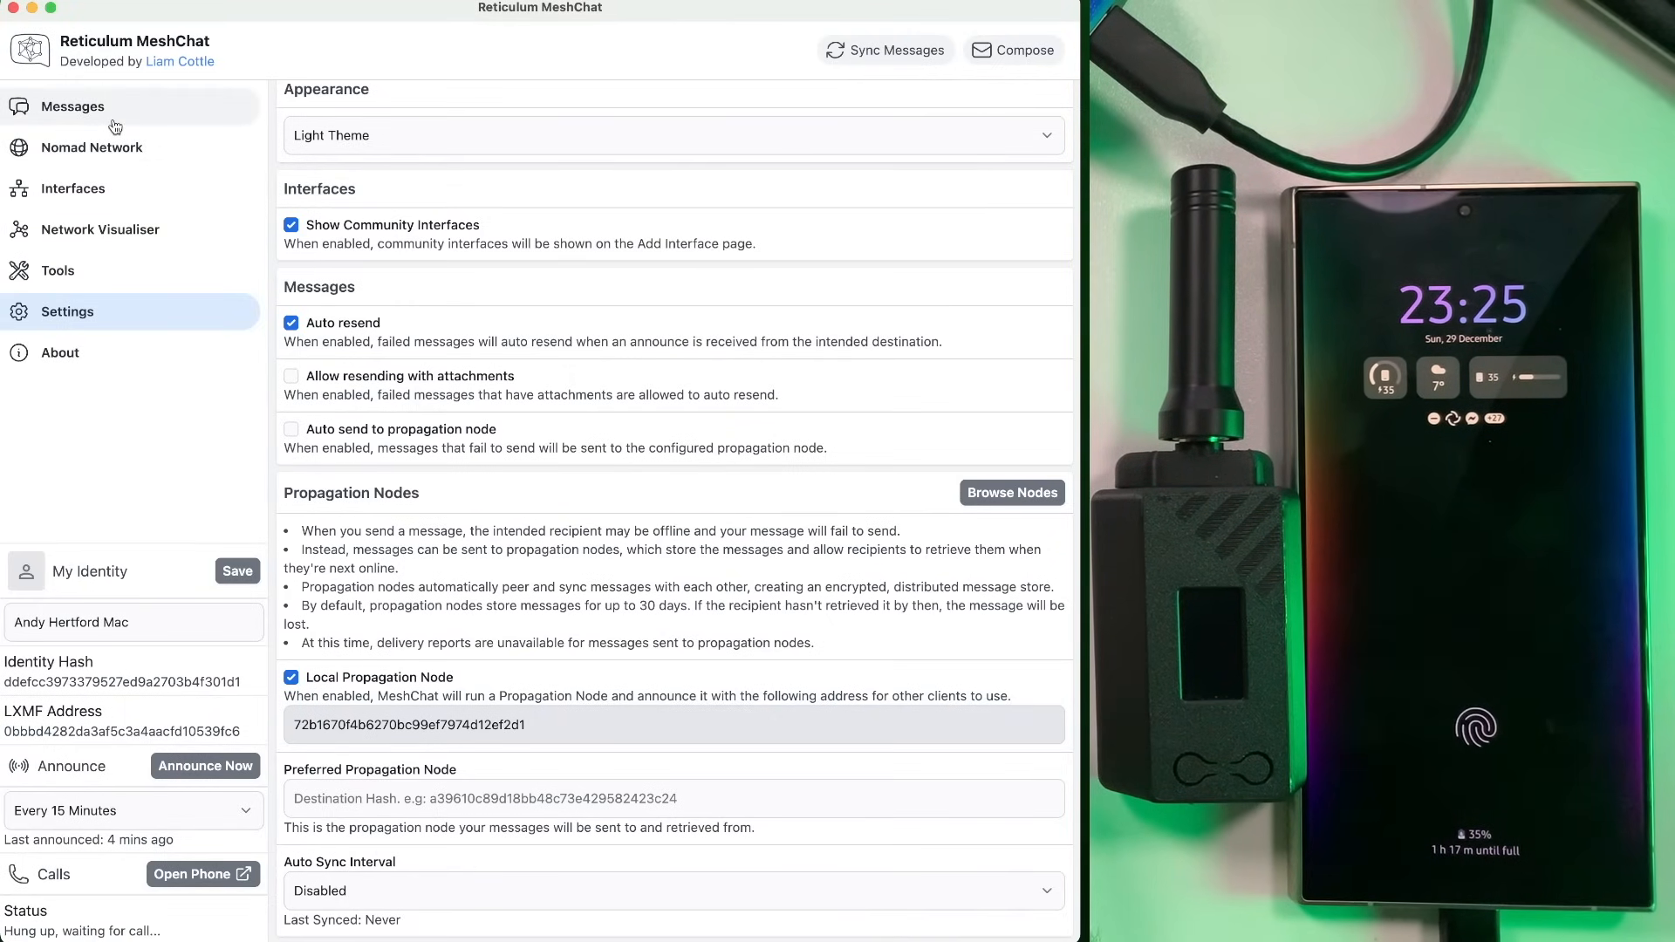
pyautogui.click(73, 106)
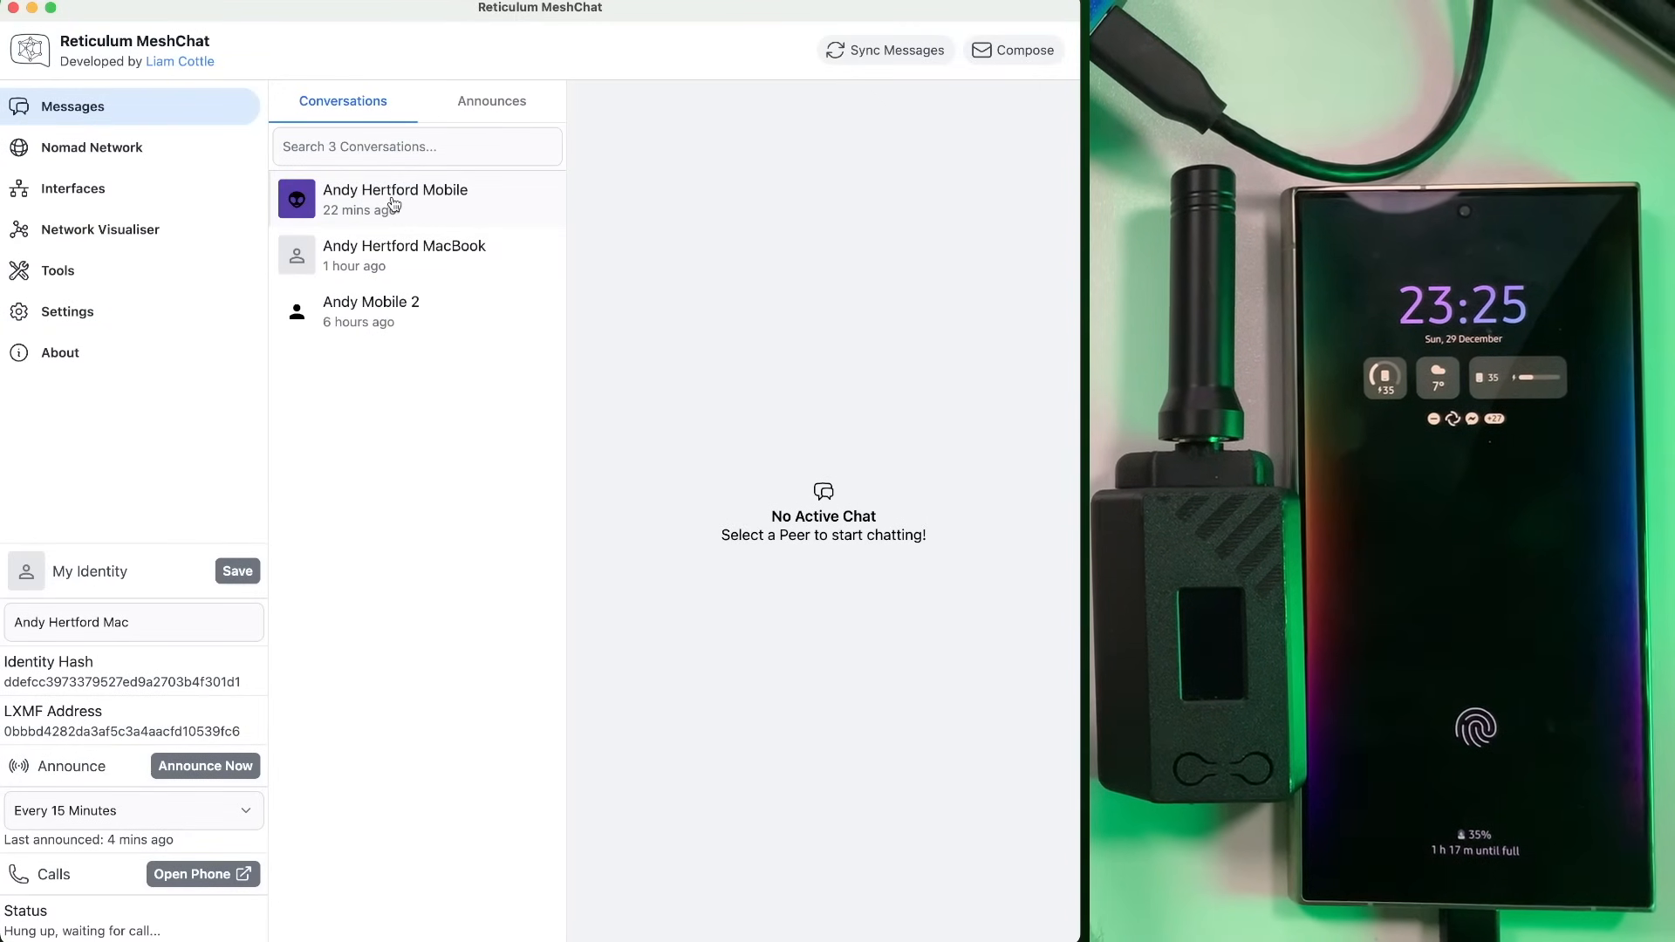
pyautogui.click(394, 199)
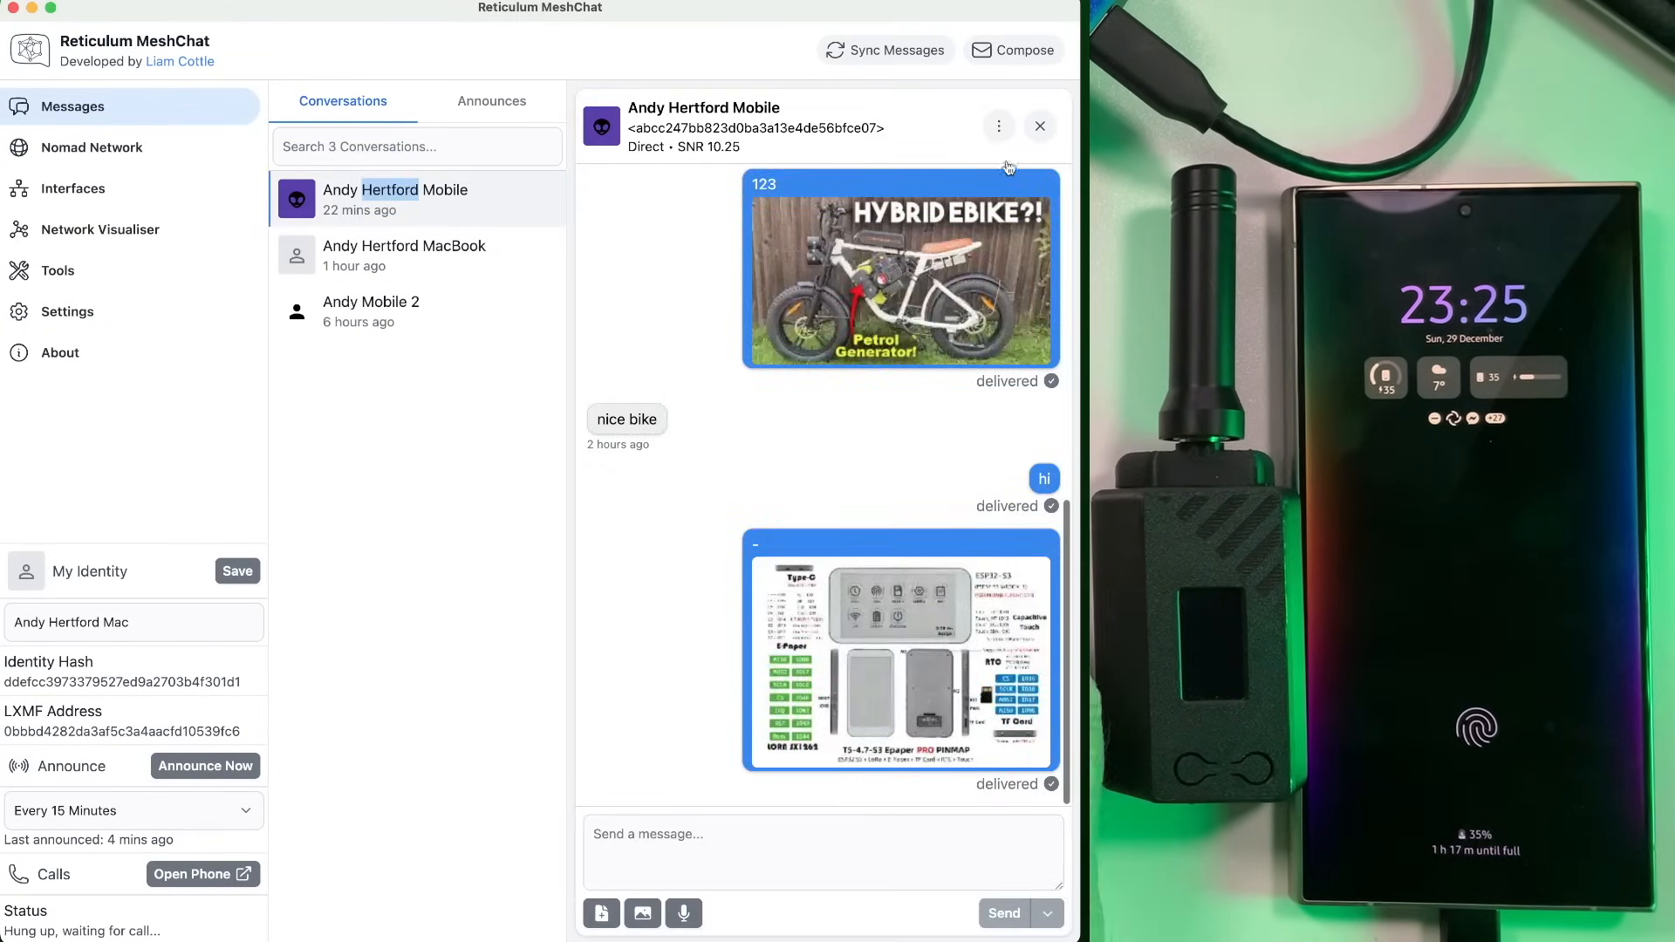
pyautogui.click(997, 126)
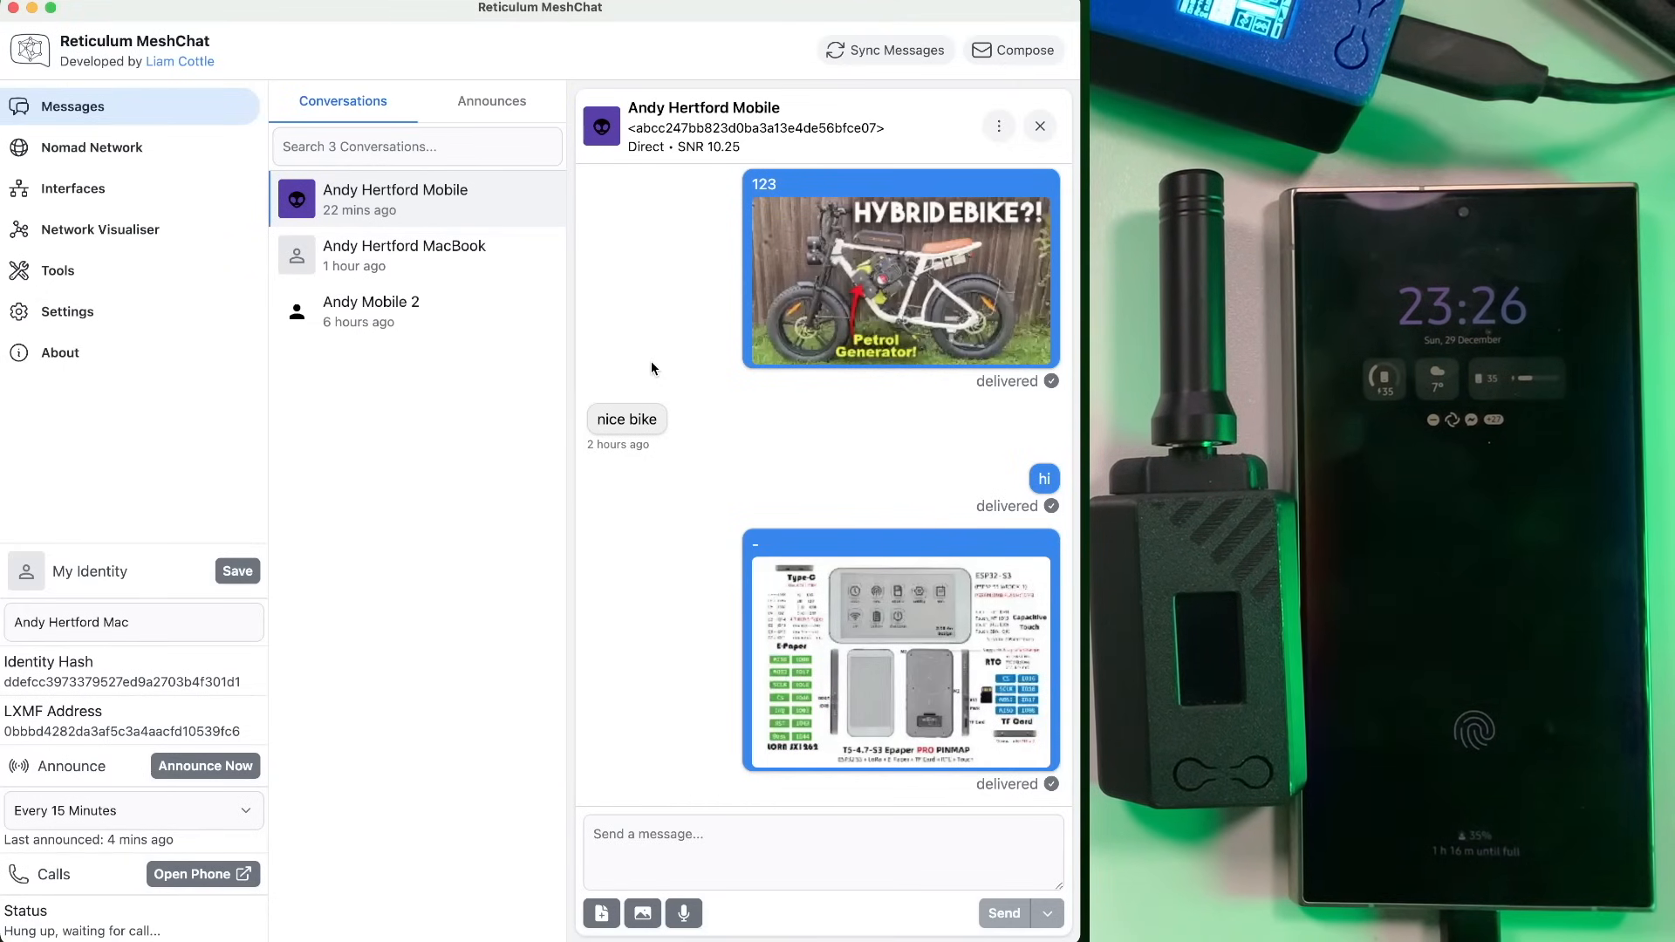
pyautogui.moveTo(686, 332)
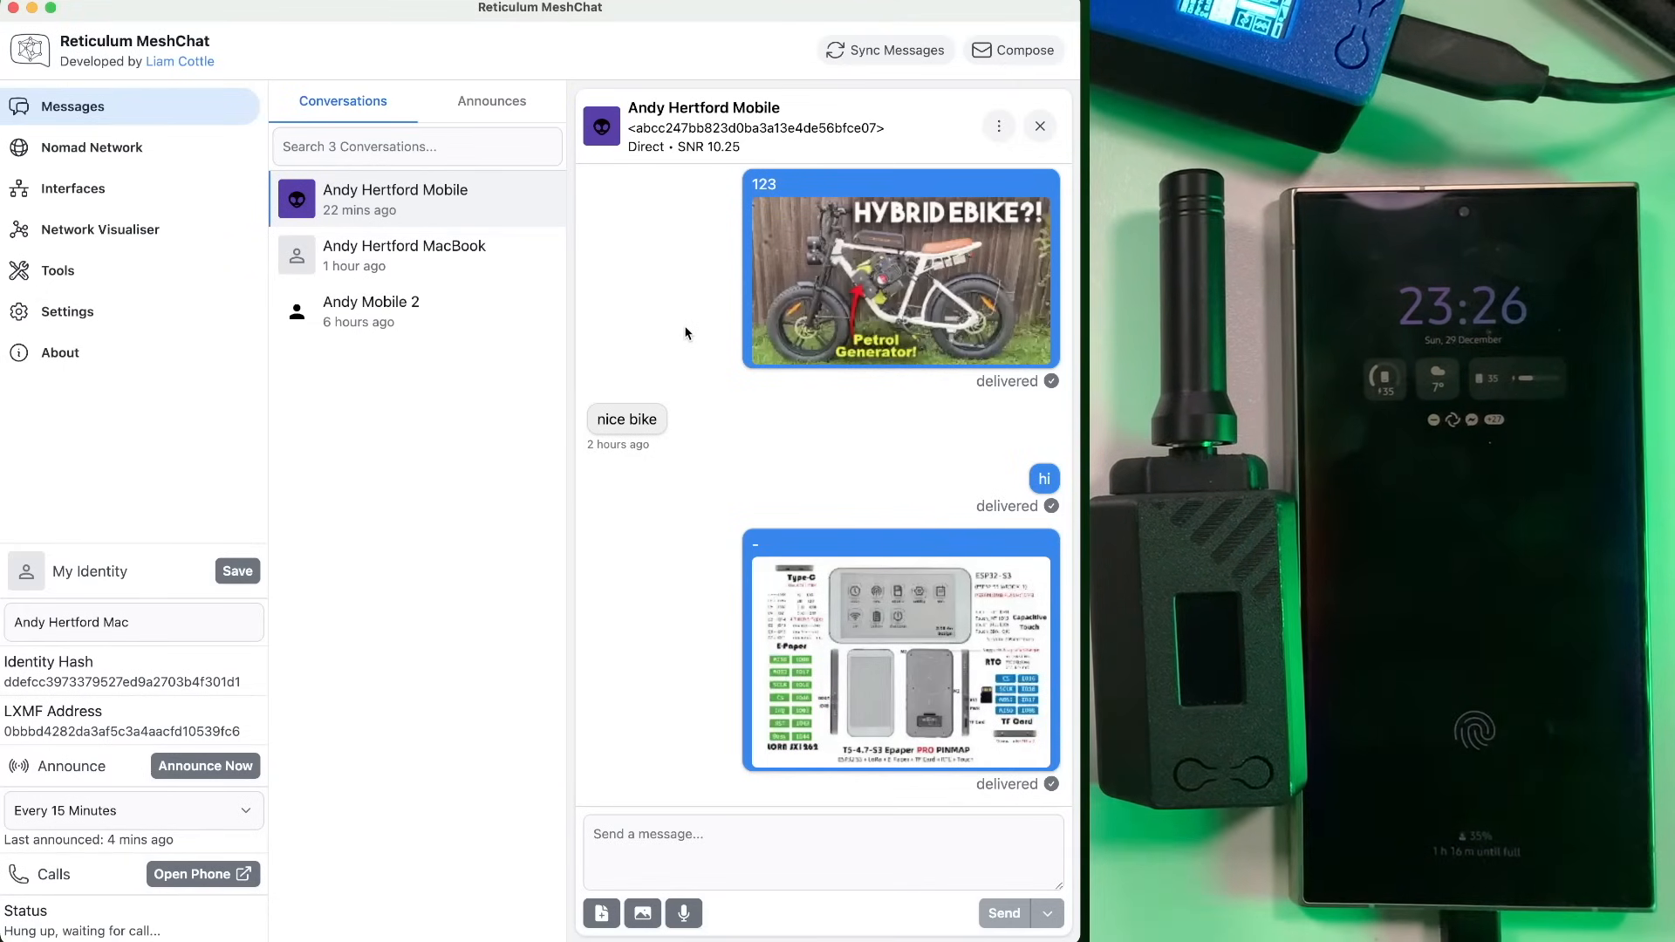